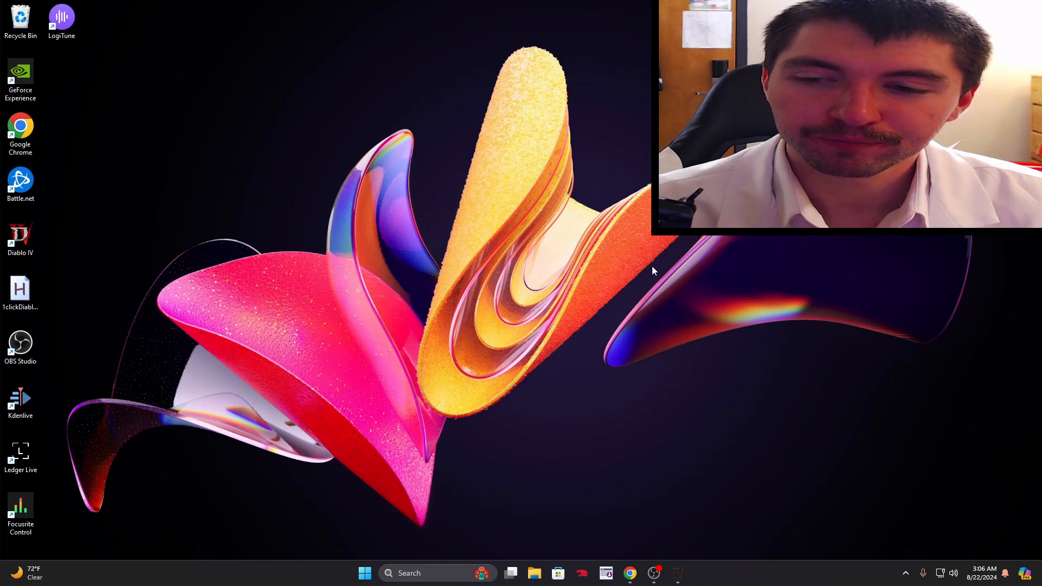
mouse_move(691, 277)
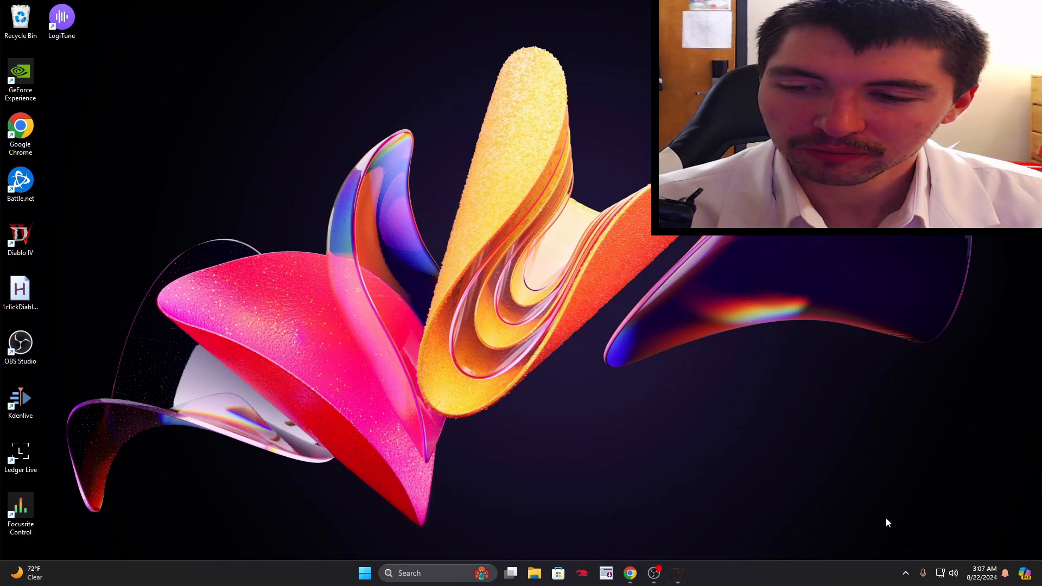
Step: Exit the running 1clickDiablo-v6.ahk script from the hidden tray icons
left_click(905, 573)
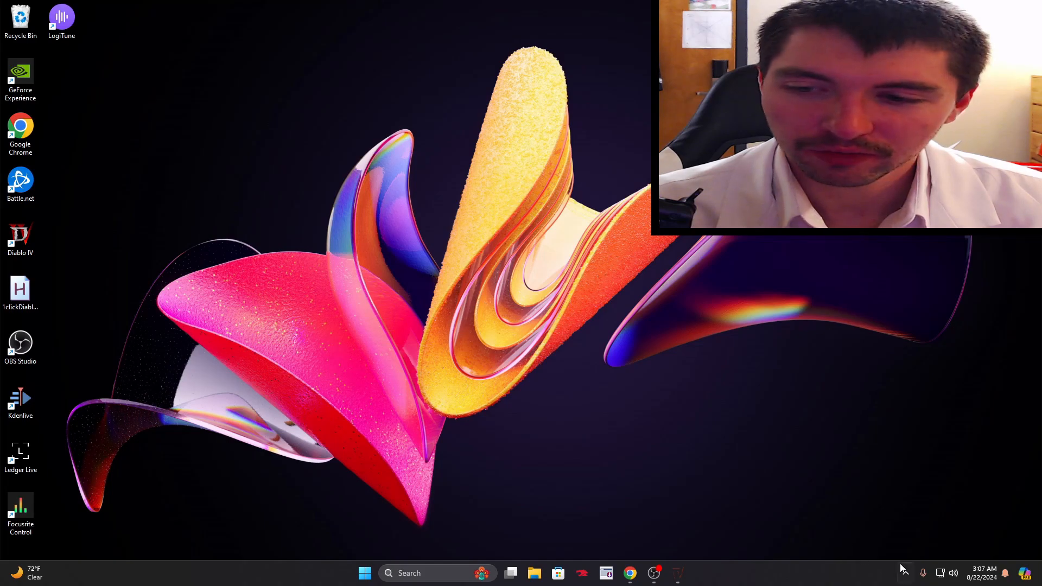
left_click(905, 574)
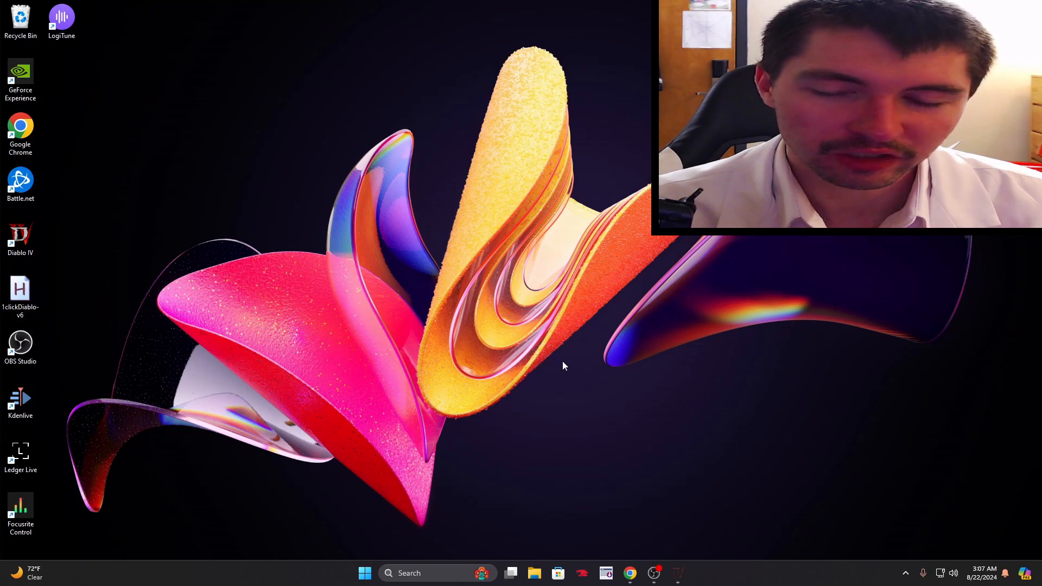
left_click(906, 574)
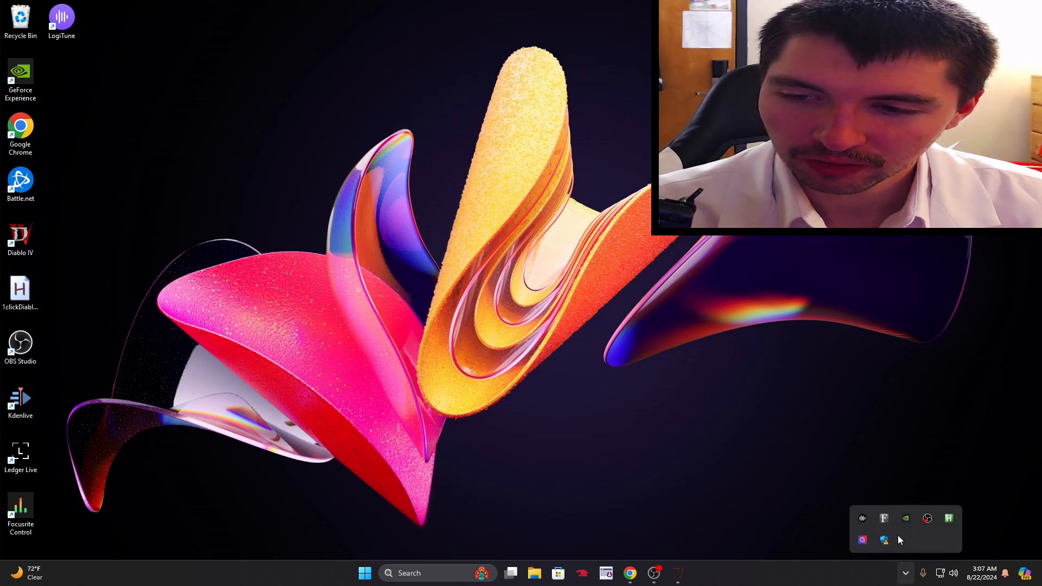
mouse_move(950, 519)
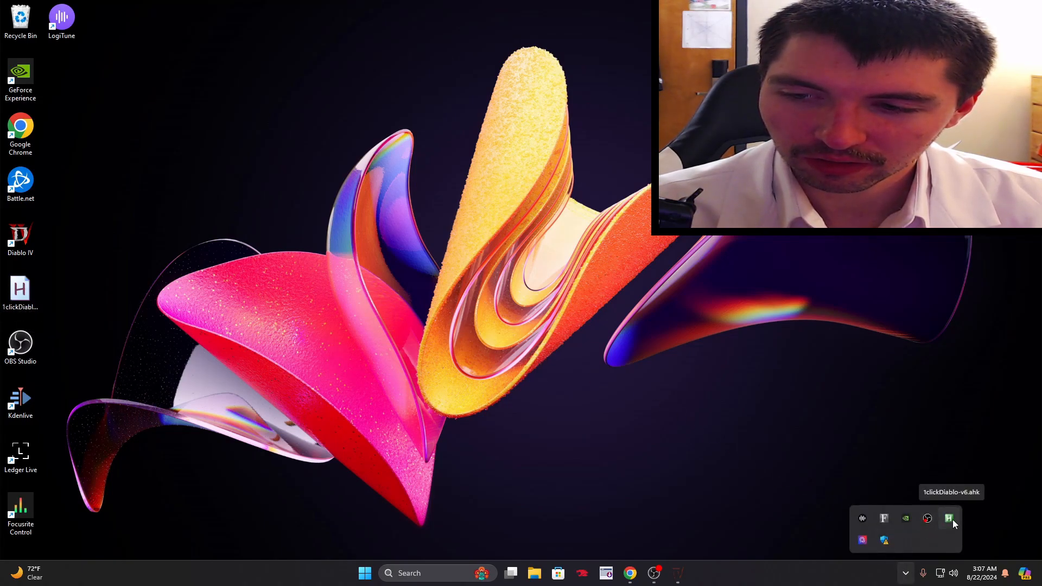
right_click(949, 519)
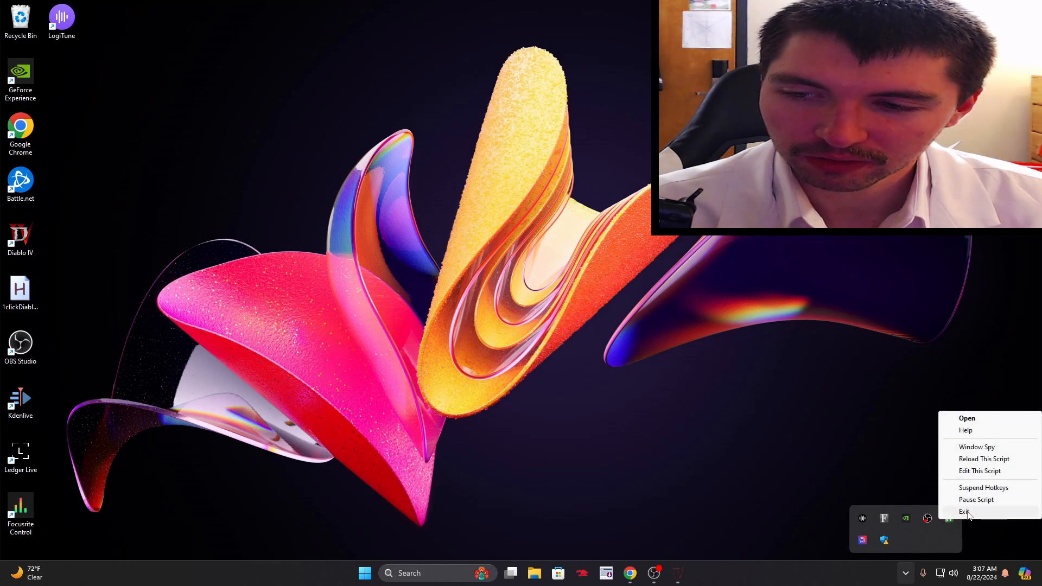
left_click(965, 512)
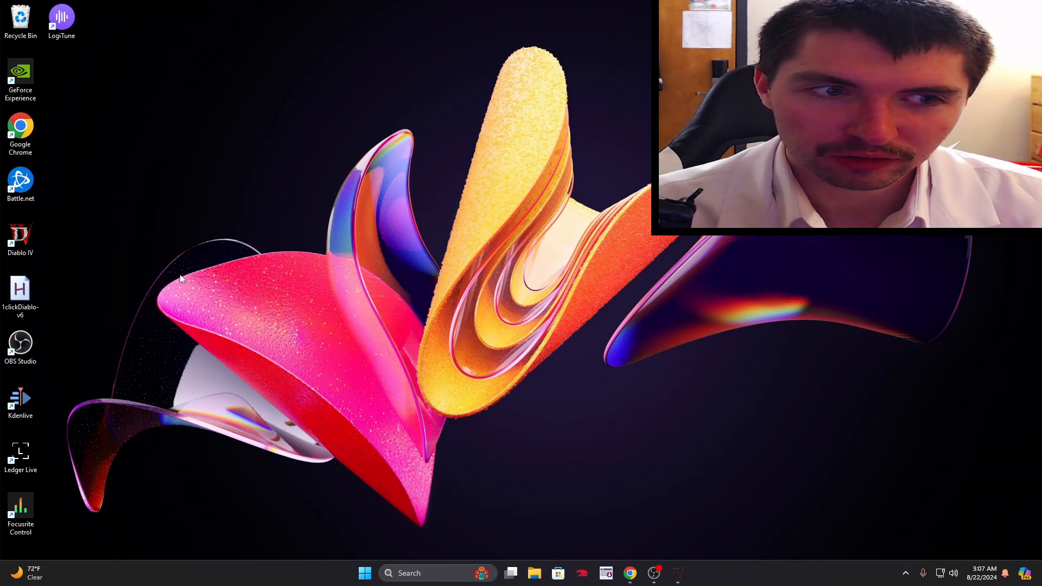
left_click(905, 573)
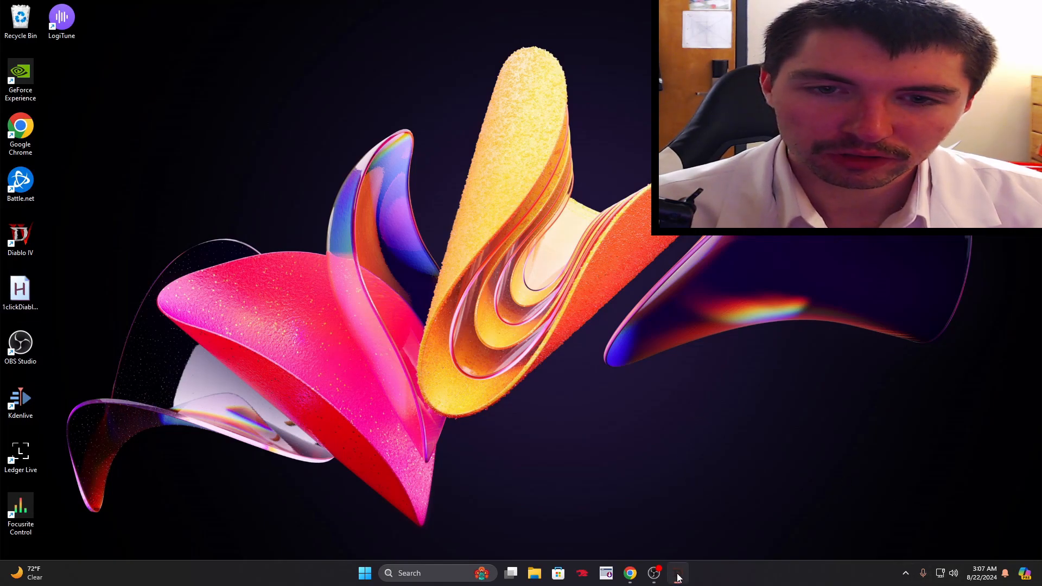
Step: Switch to Diablo IV and resume the game from the pause menu
left_click(678, 574)
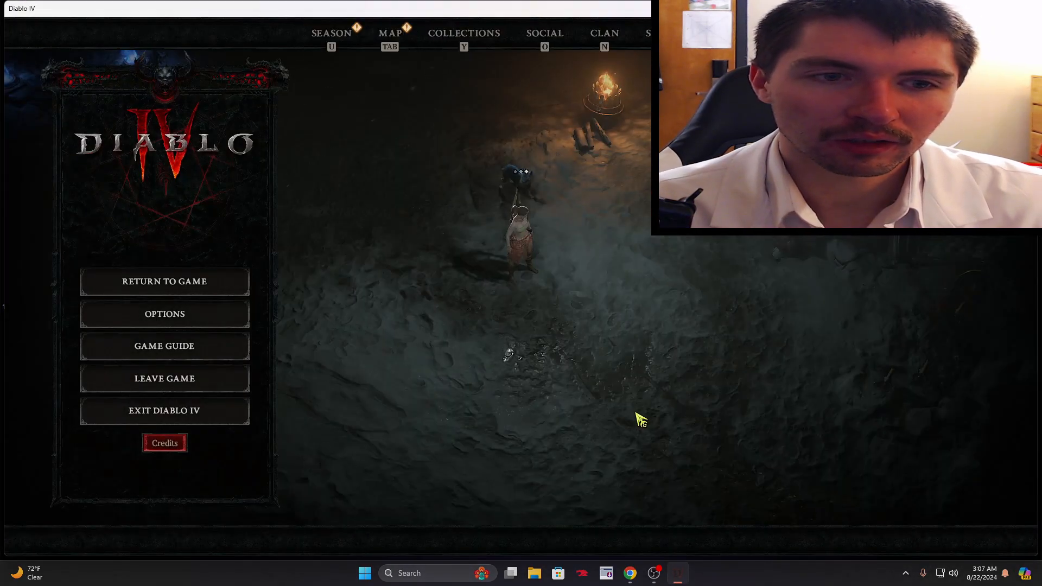
left_click(164, 281)
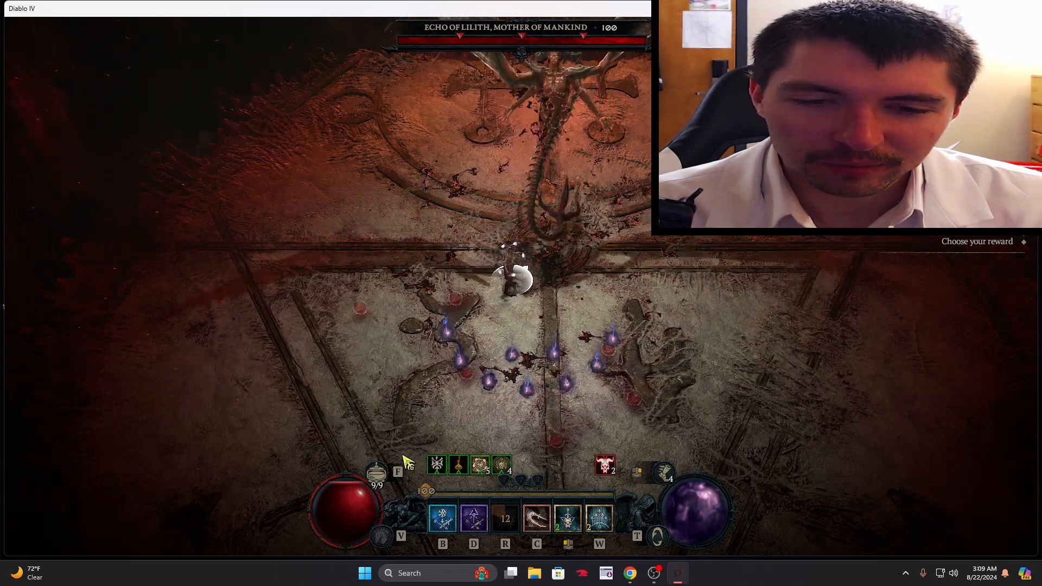
mouse_move(377, 472)
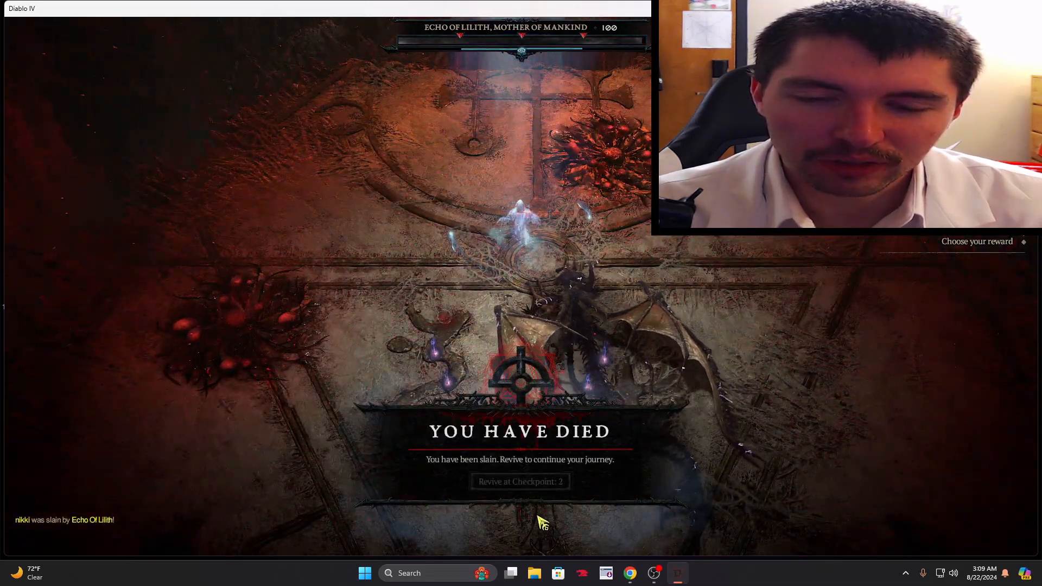
Step: Revive the character at the checkpoint and walk it down the path
left_click(520, 482)
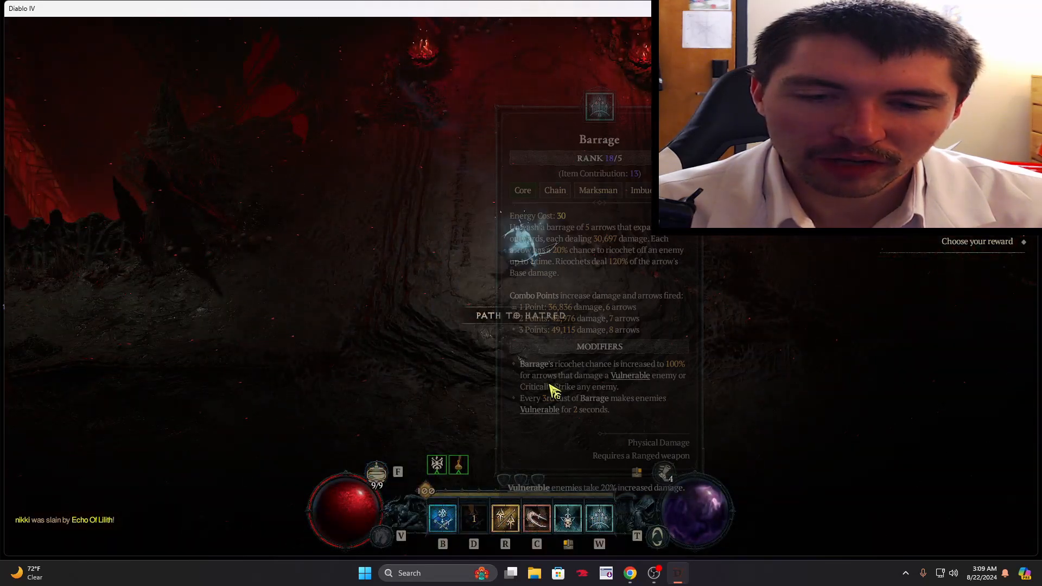
mouse_move(376, 473)
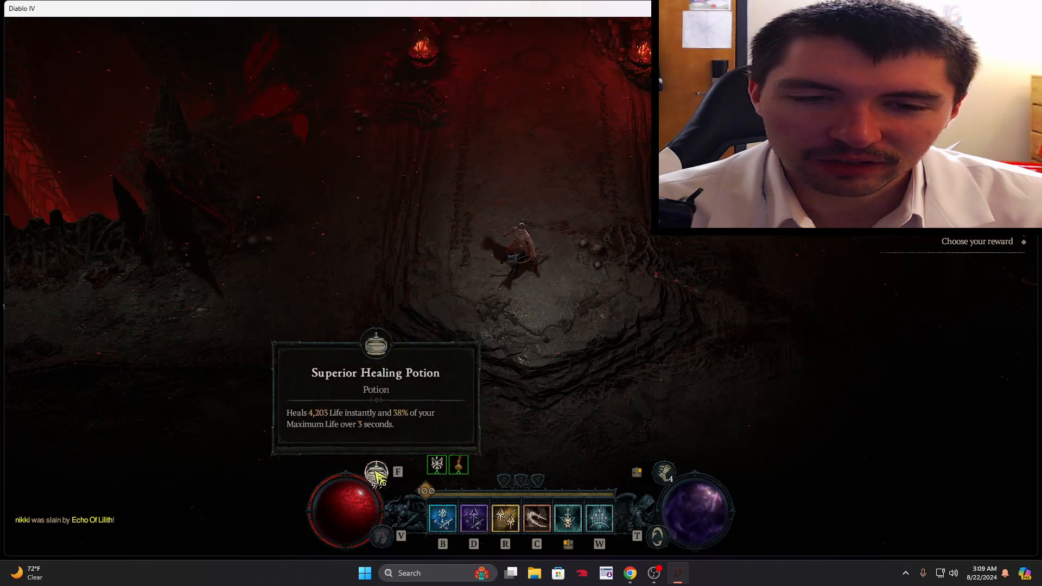
left_click(376, 471)
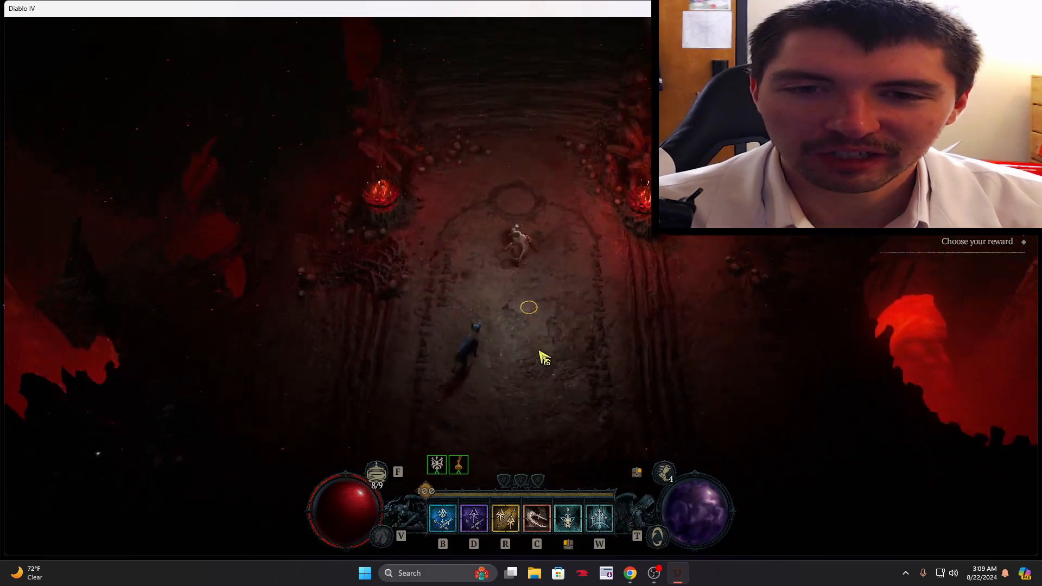
left_click(541, 272)
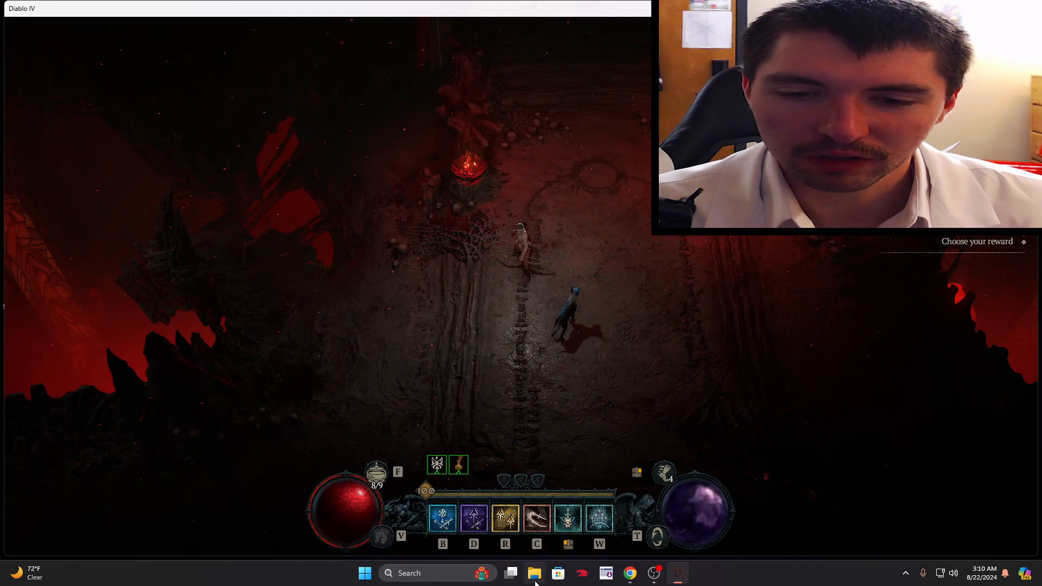
mouse_move(612, 223)
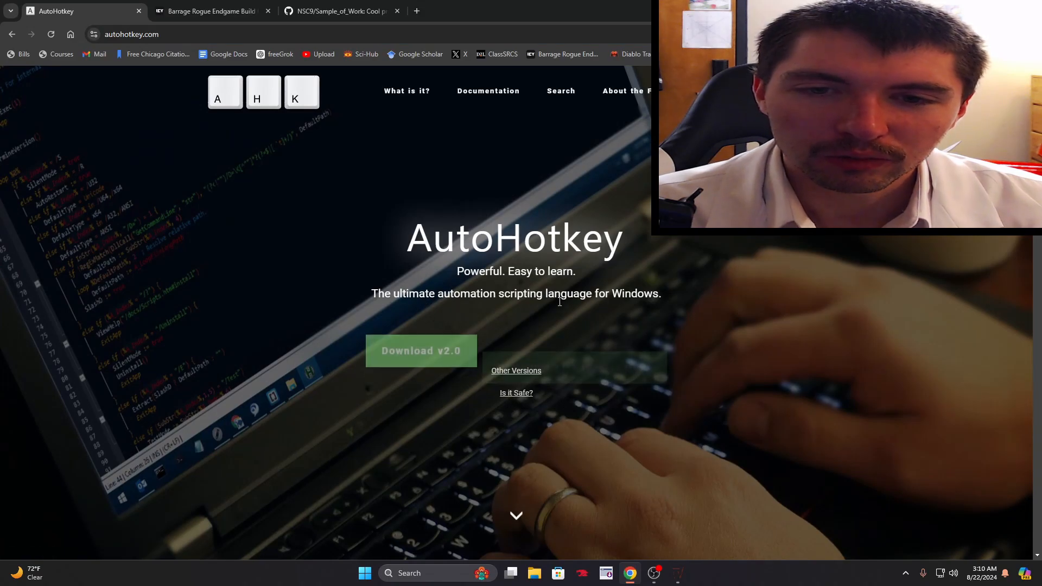
mouse_move(574, 338)
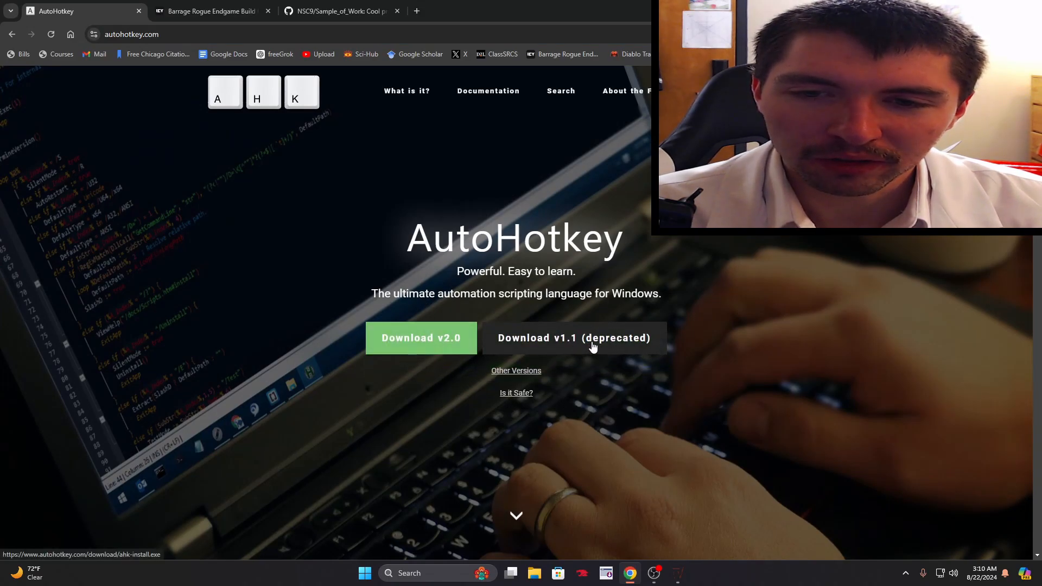
mouse_move(574, 338)
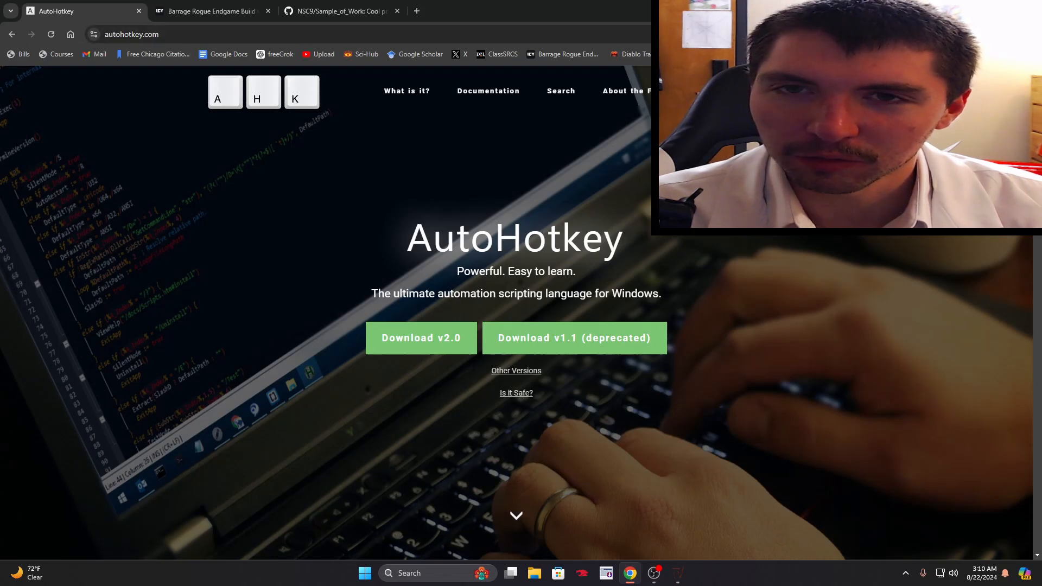
mouse_move(281, 317)
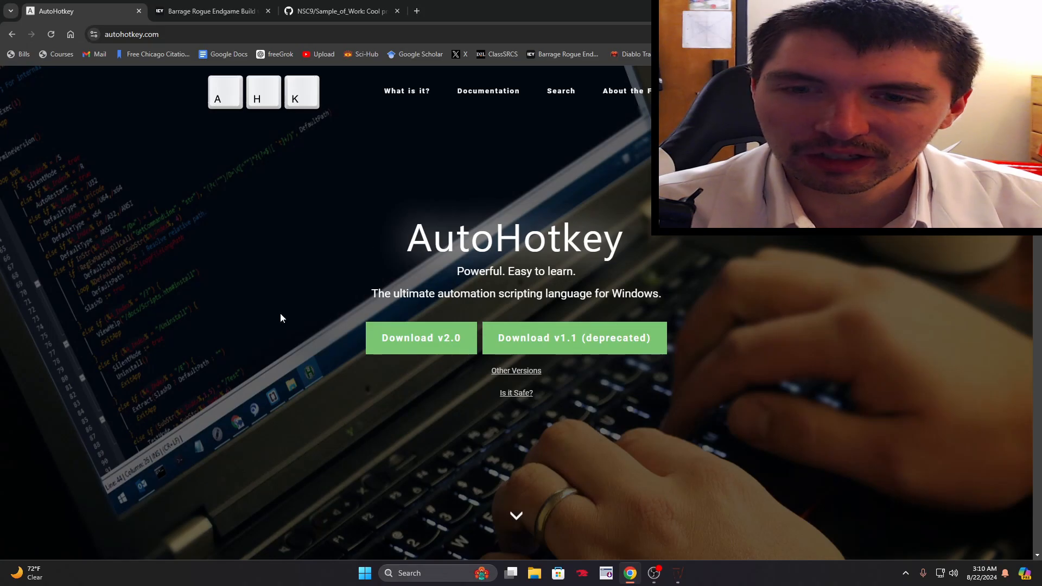
mouse_move(225, 24)
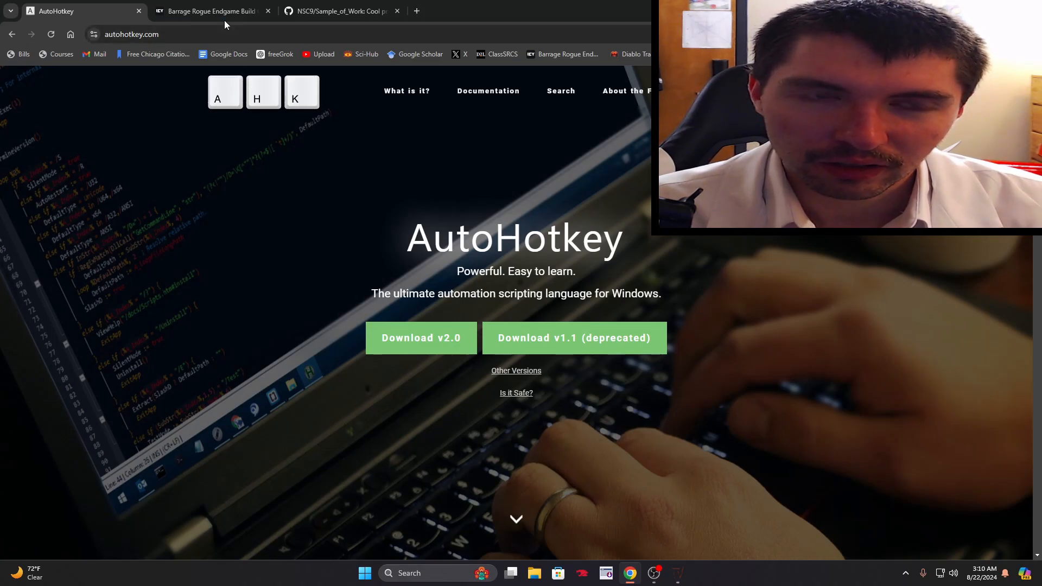
Step: Scroll through autohotkey.com and close the yellow v2 announcement banner
scroll("down", 3)
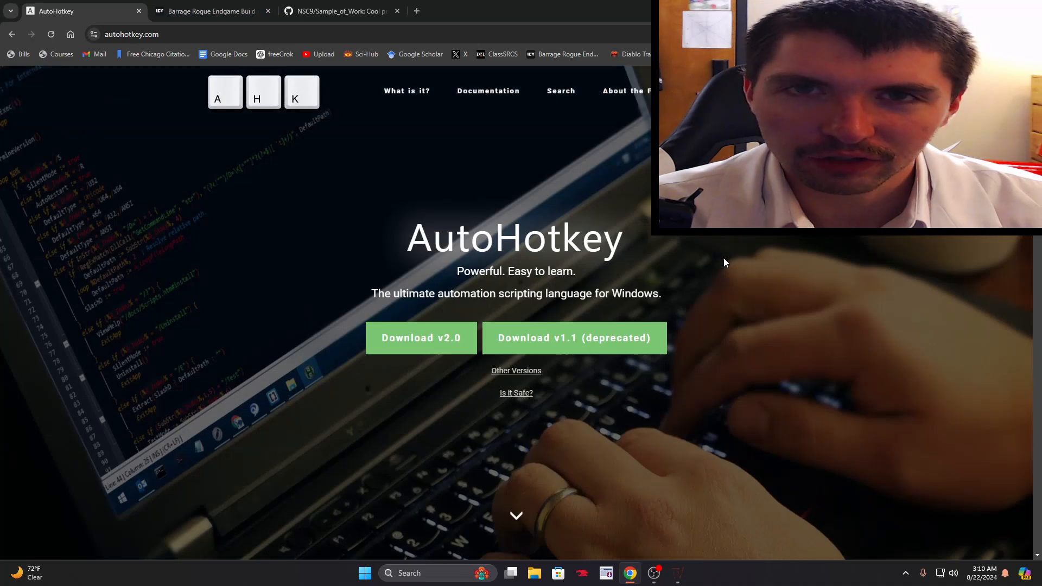
scroll("down", 3)
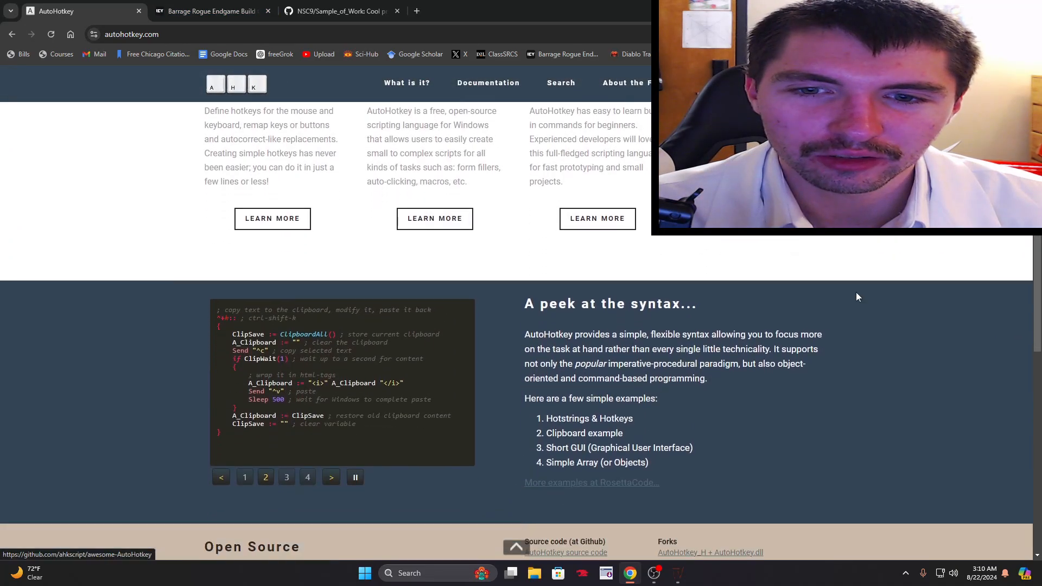
scroll("down", 3)
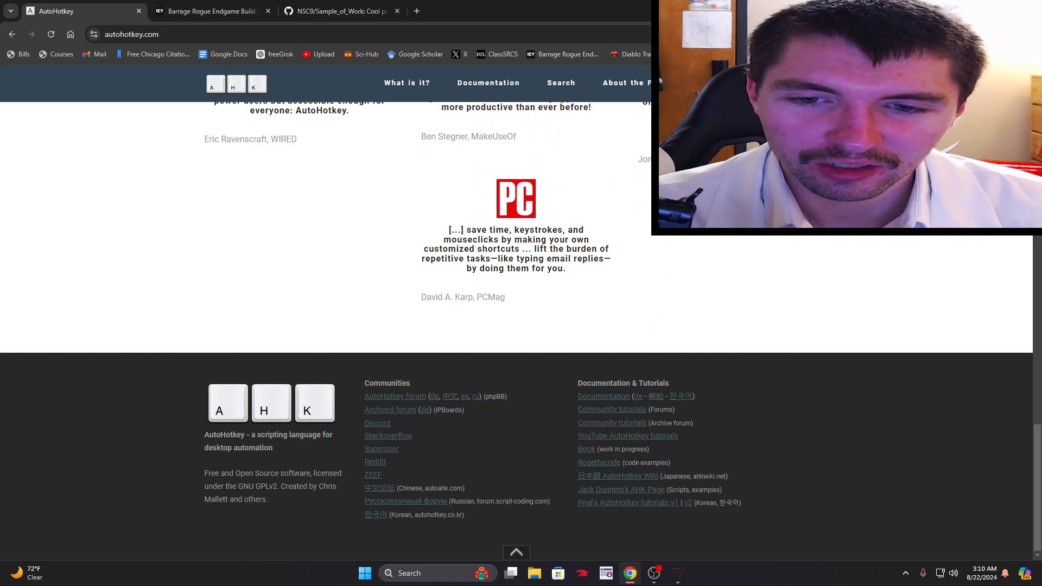
mouse_move(611, 410)
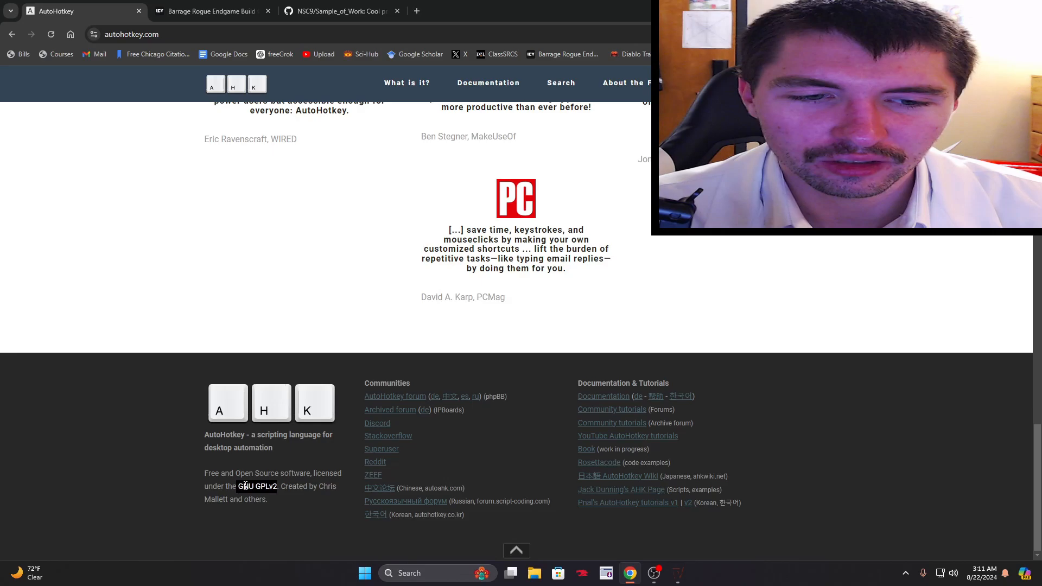
mouse_move(380, 488)
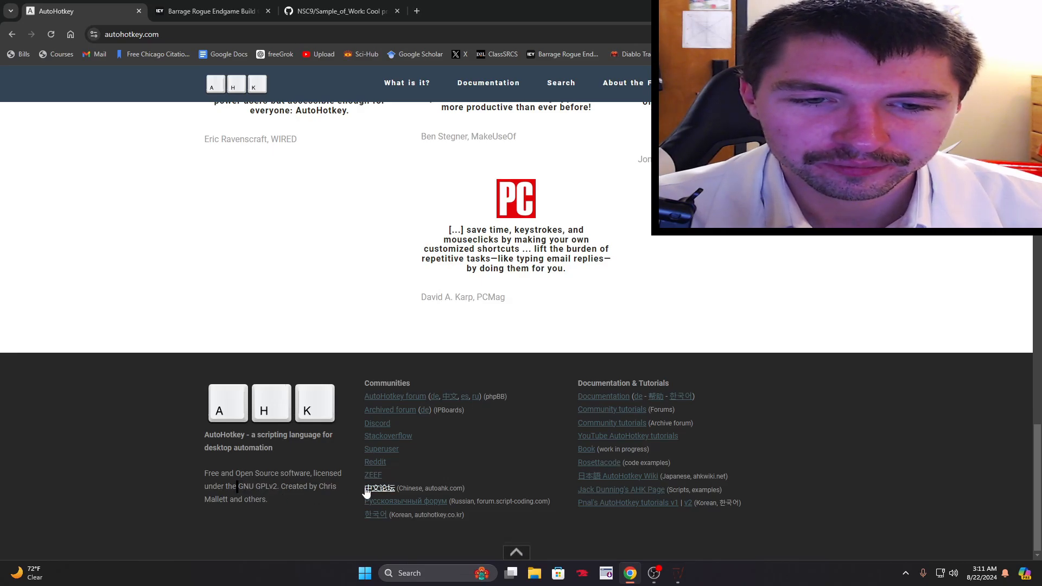
scroll("up", 3)
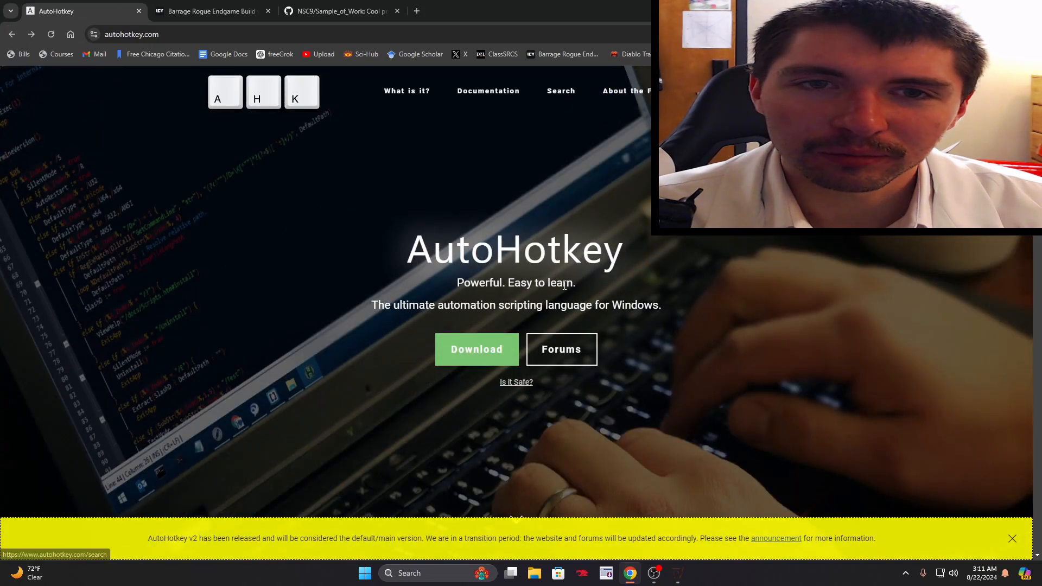
scroll("down", 3)
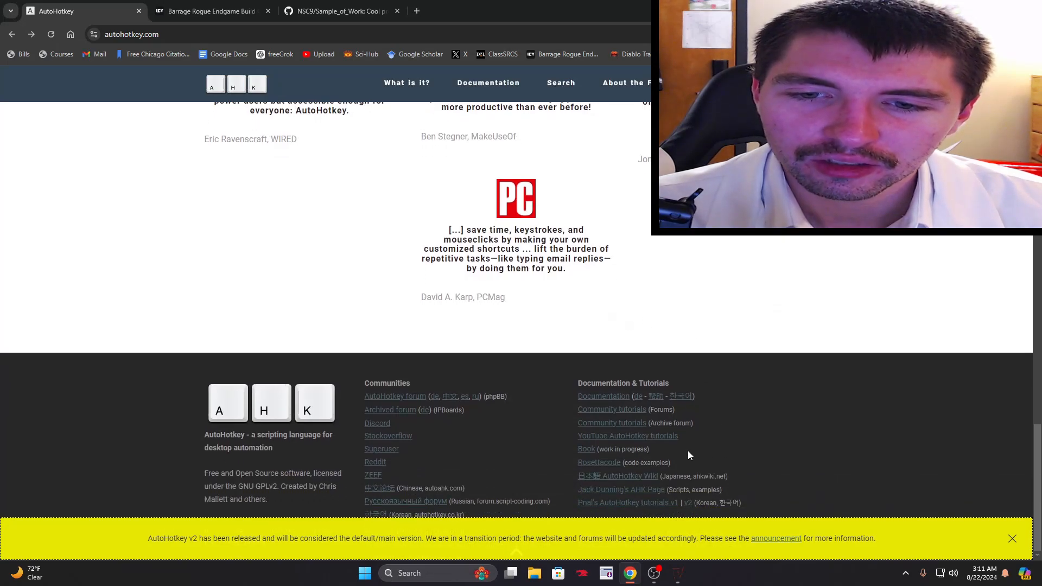
mouse_move(746, 470)
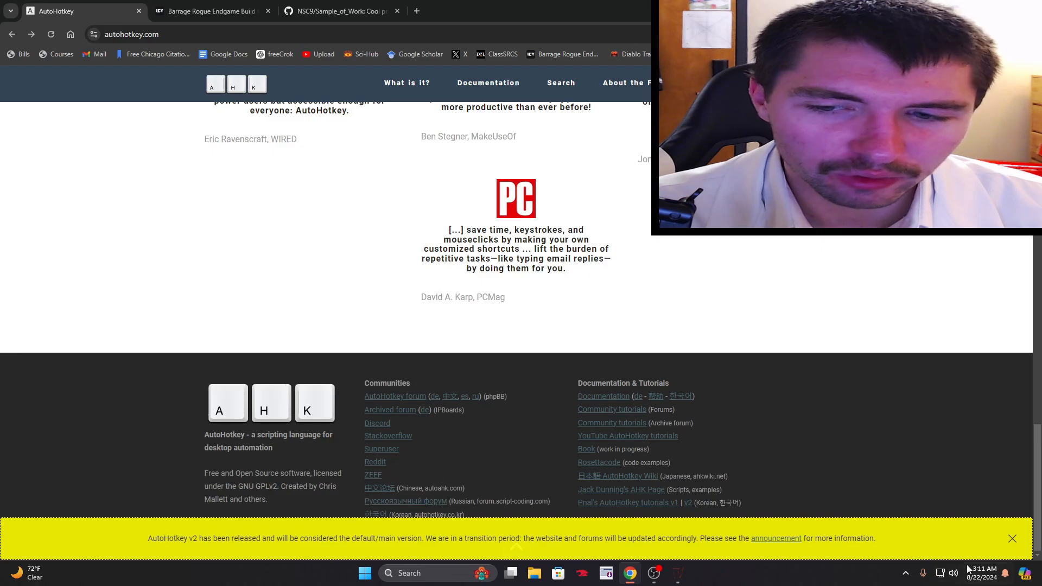
left_click(1011, 539)
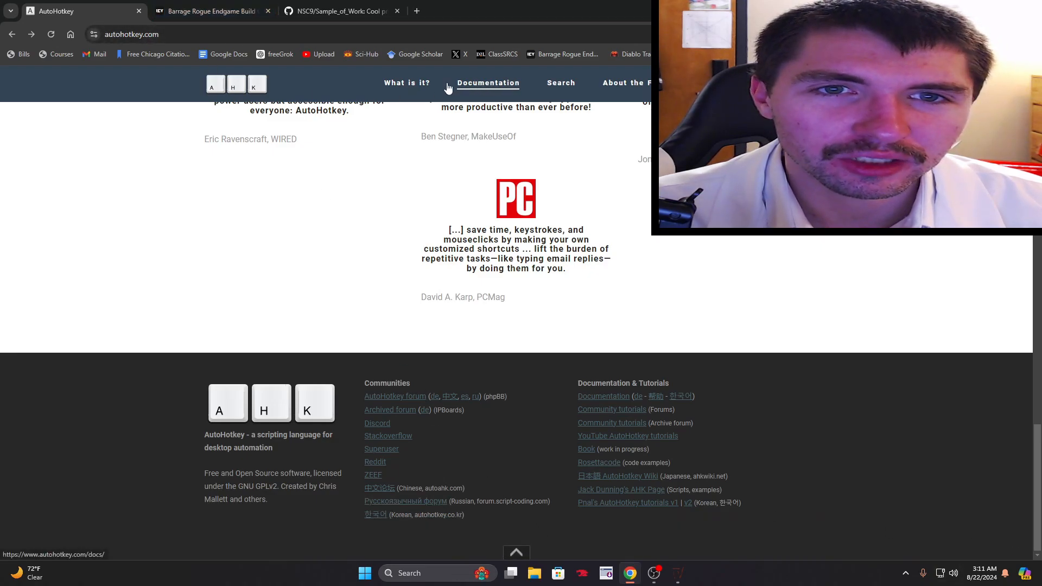
Step: Browse the v1.1 documentation, then return home to the Open Source section
left_click(488, 82)
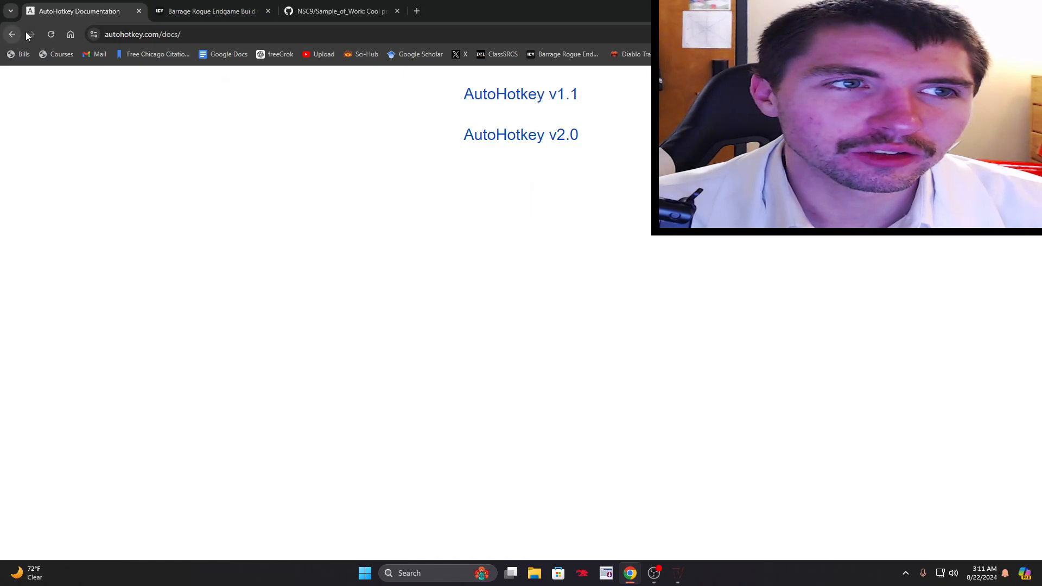
left_click(520, 94)
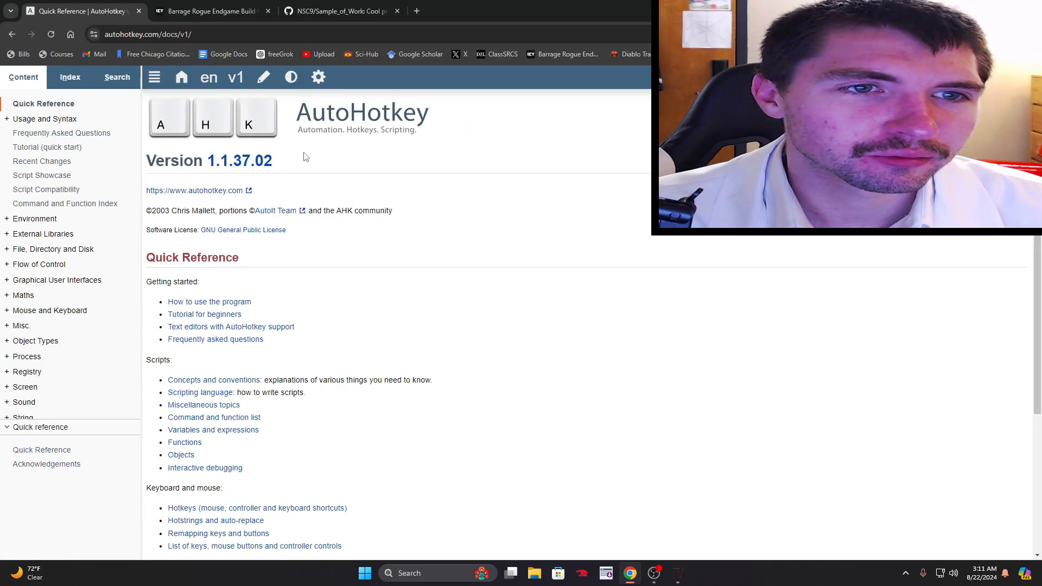
mouse_move(259, 267)
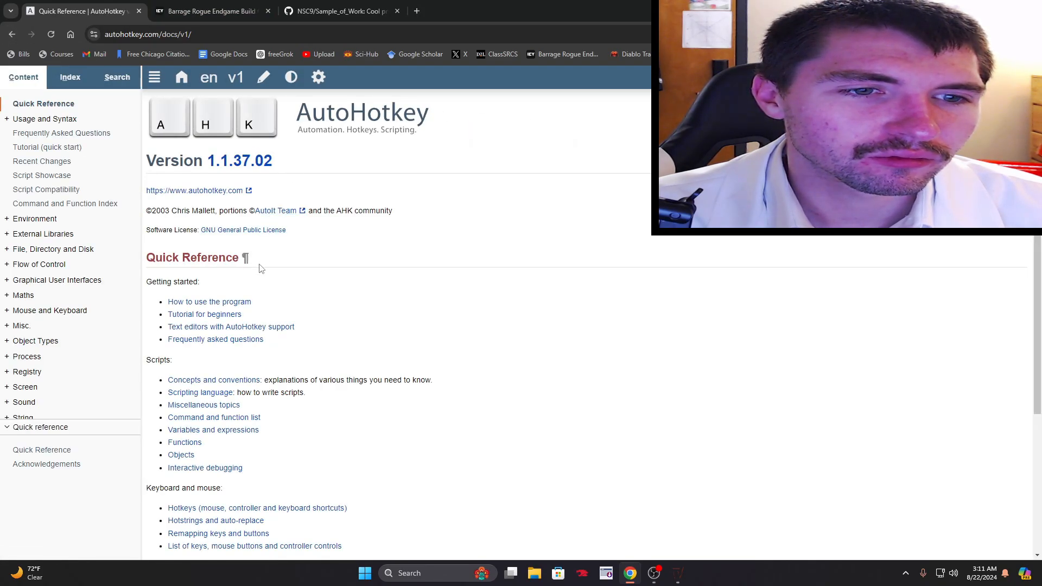
scroll("down", 3)
type("g")
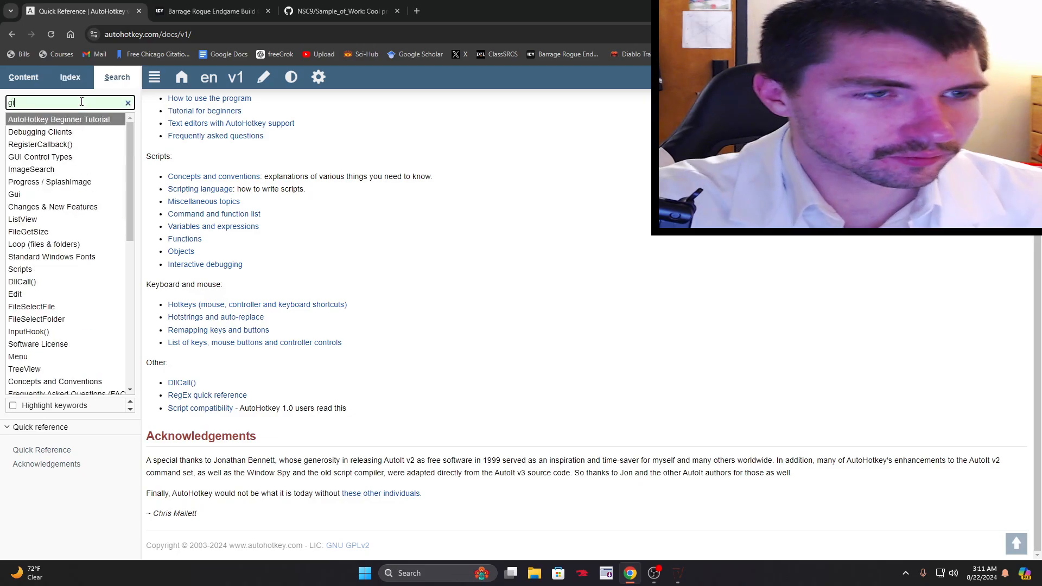
left_click(11, 34)
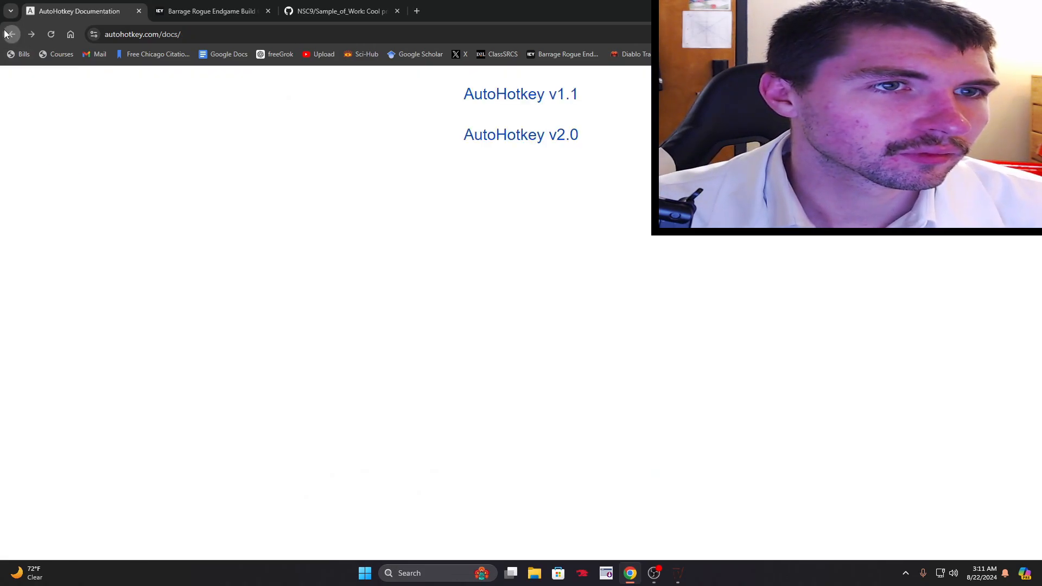
left_click(11, 34)
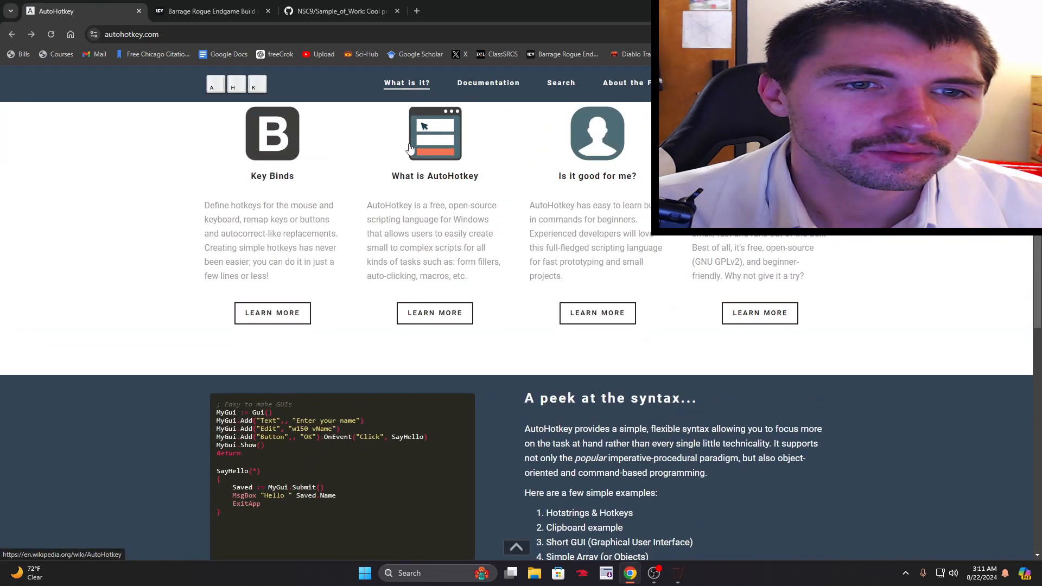
scroll("down", 3)
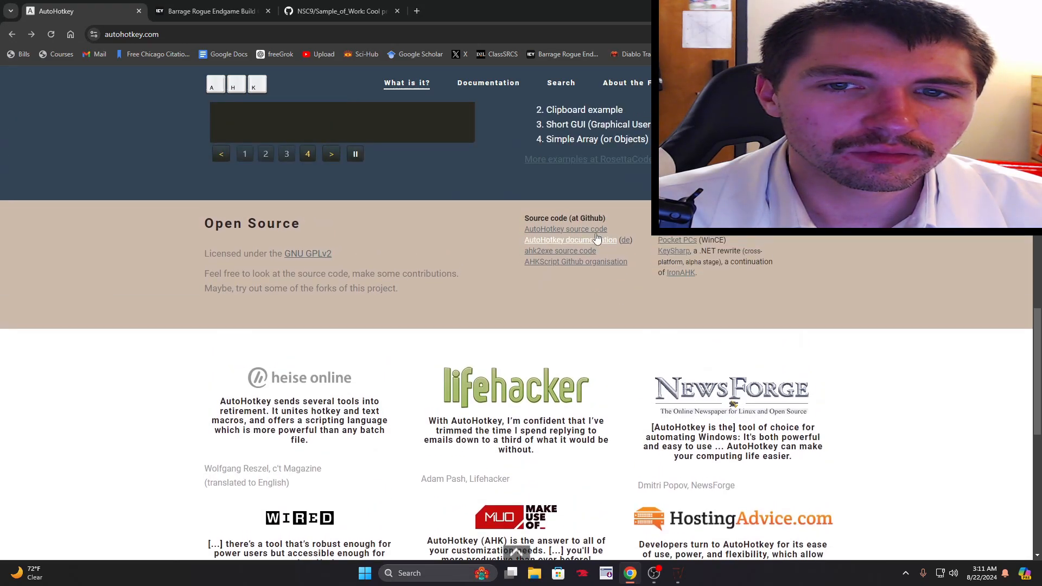
mouse_move(566, 228)
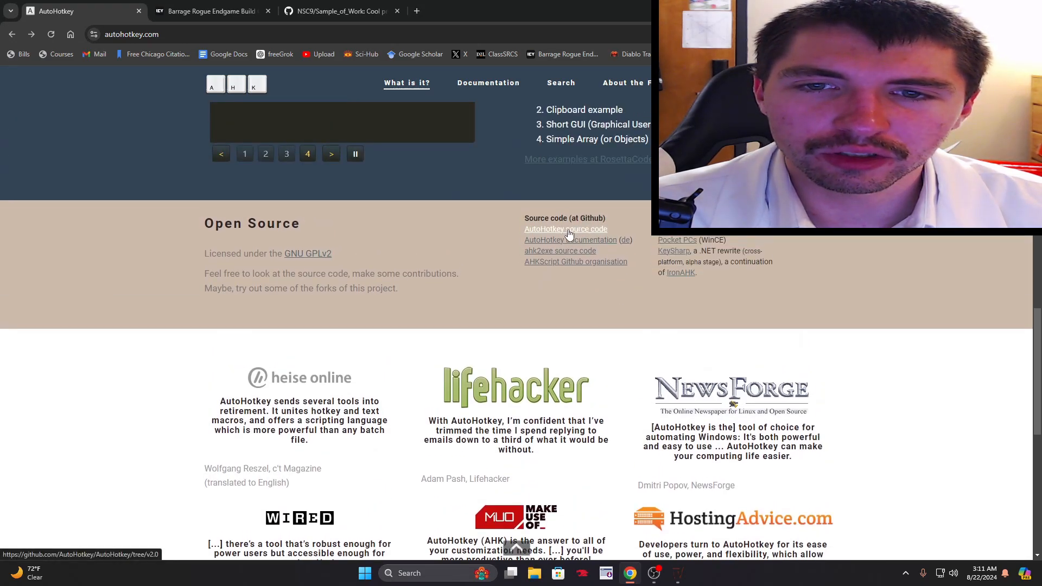
Step: Open the AutoHotkey source code repository on GitHub and skim its README
left_click(564, 228)
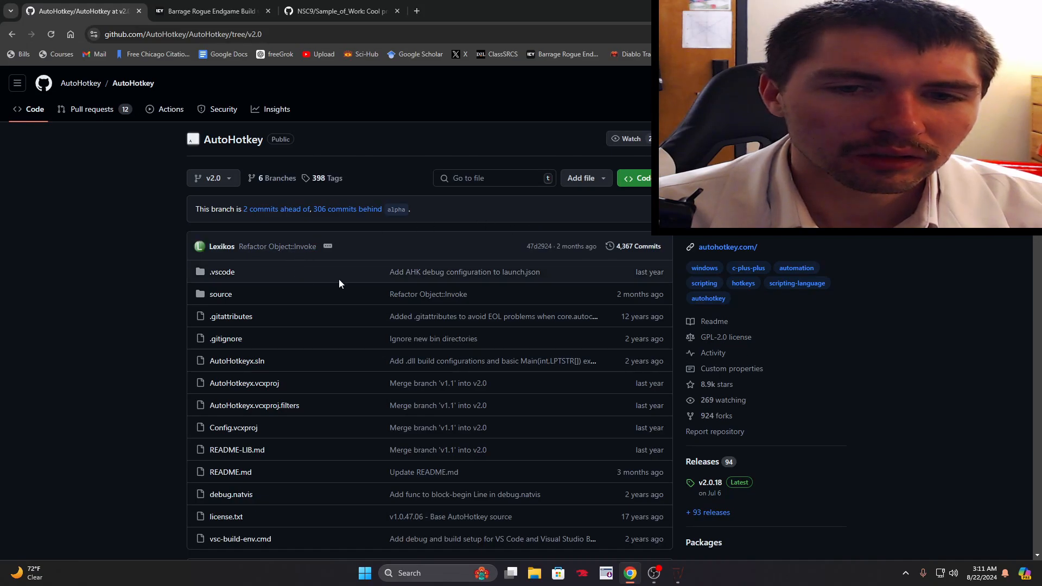
scroll("down", 3)
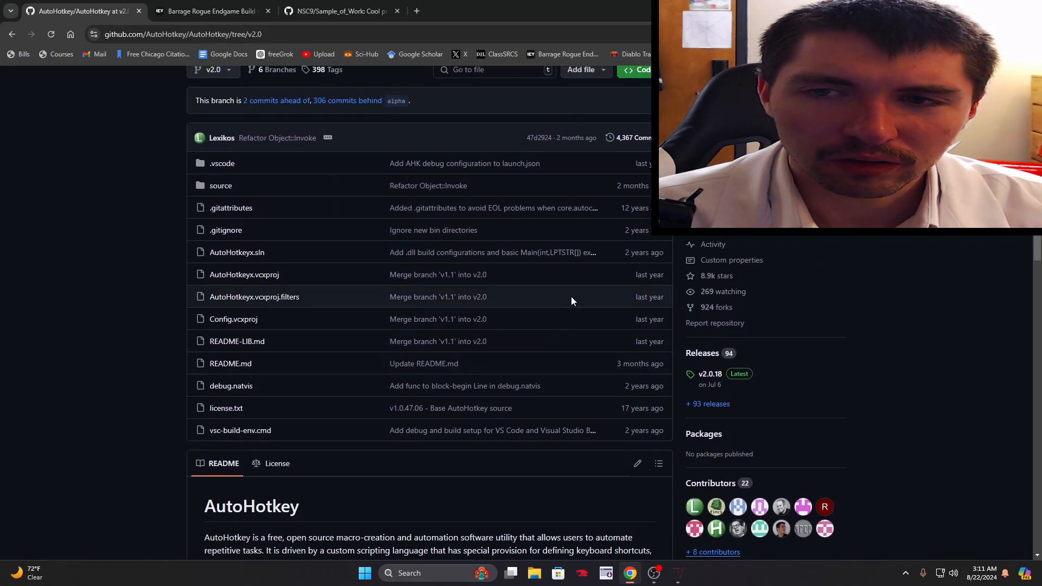
scroll("up", 3)
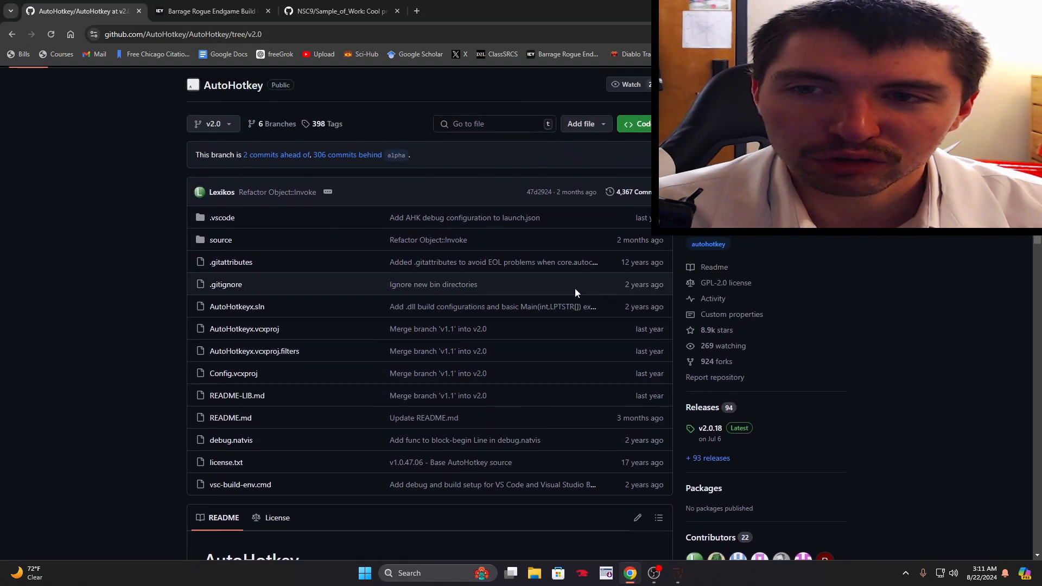
mouse_move(634, 254)
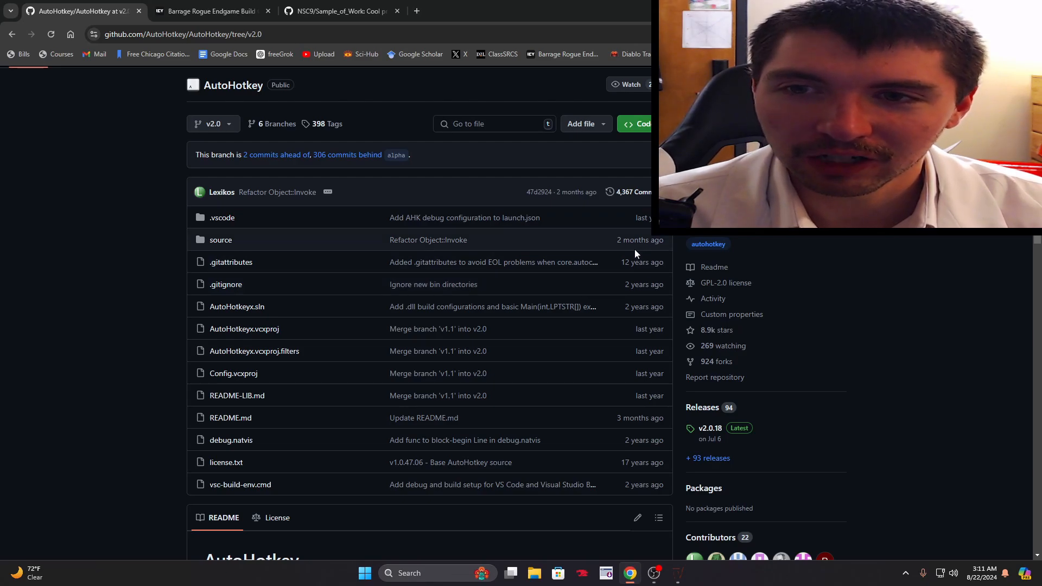
scroll("down", 3)
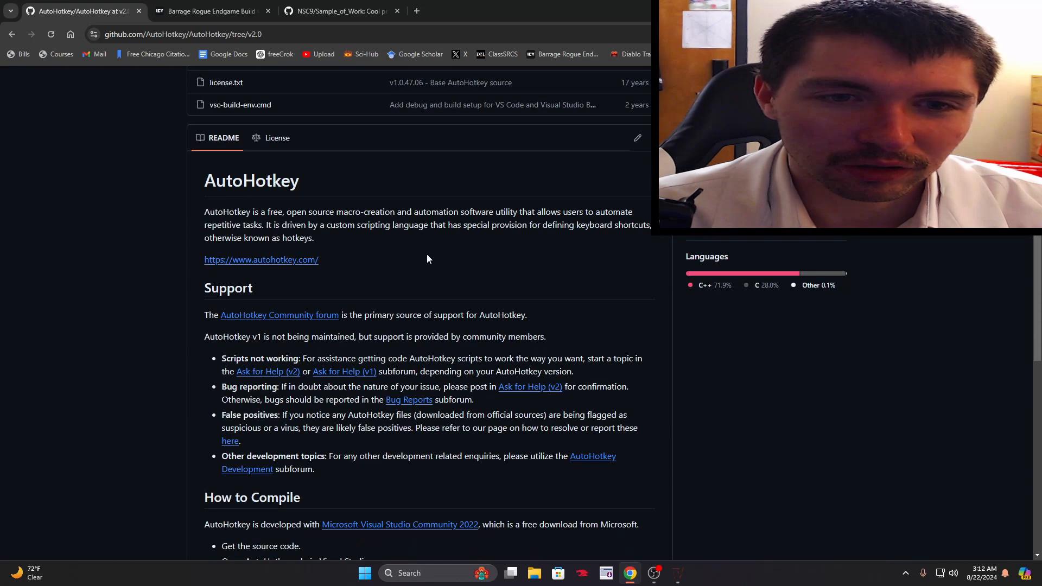
scroll("down", 3)
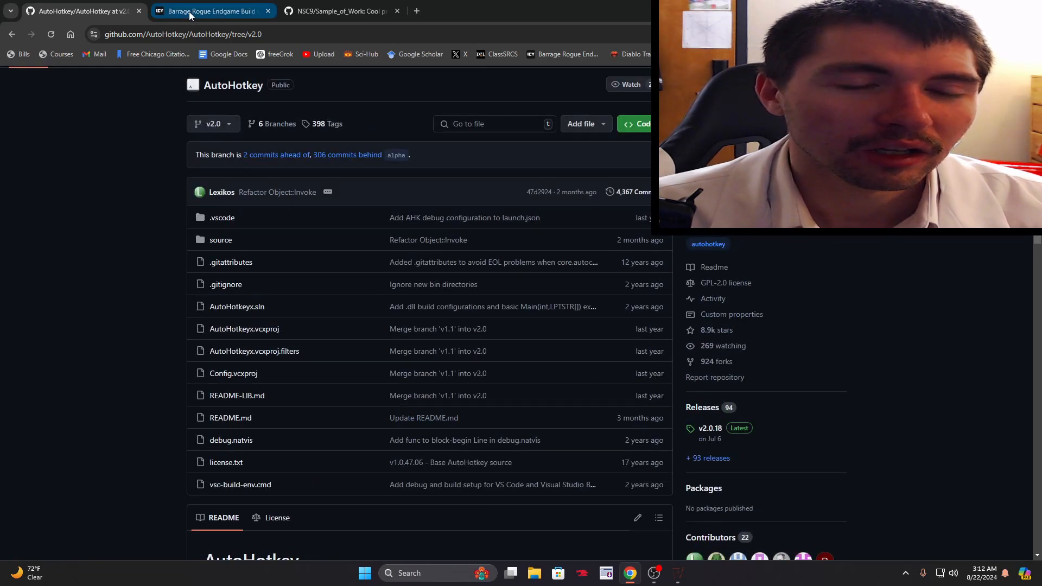
Step: Skim the Icy Veins Barrage Rogue Season 5 build guide's skills and items
left_click(206, 10)
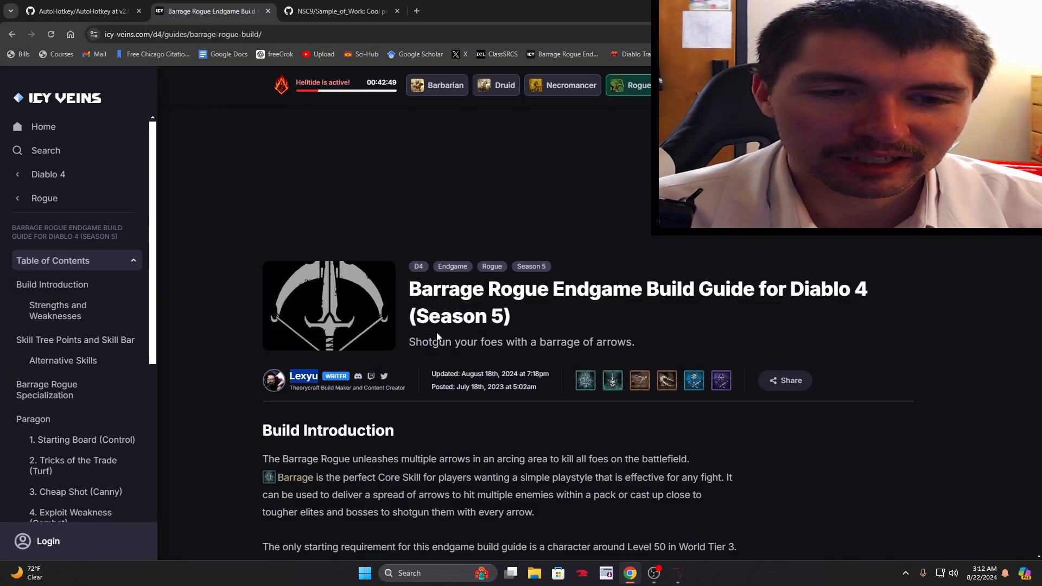
scroll("down", 3)
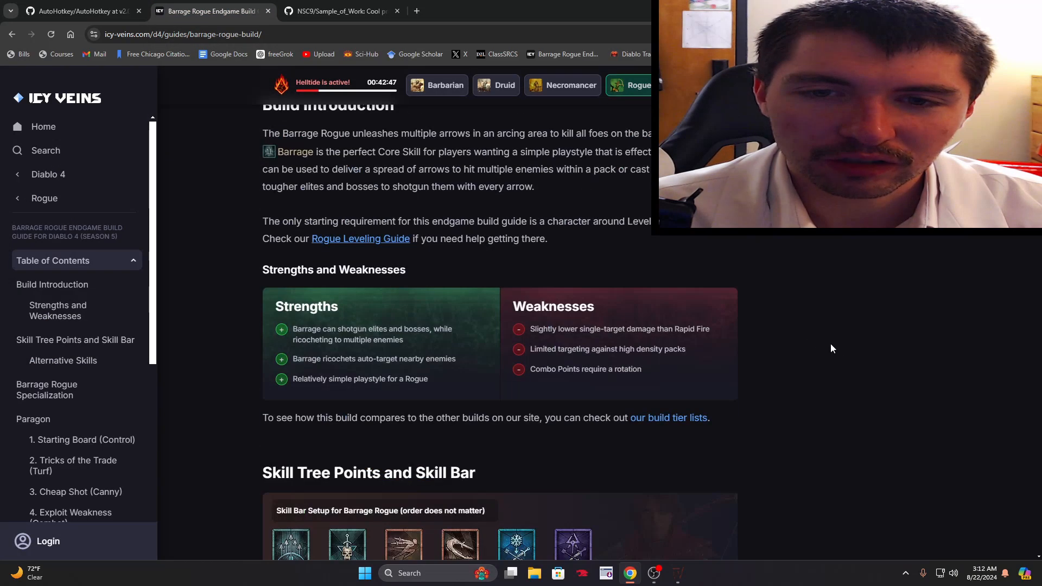
scroll("down", 3)
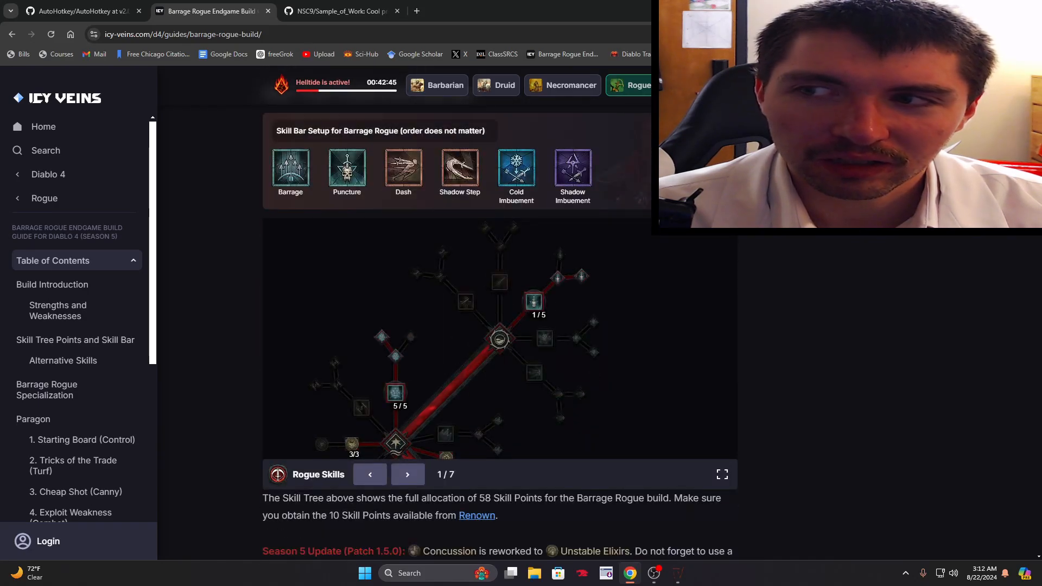
scroll("down", 3)
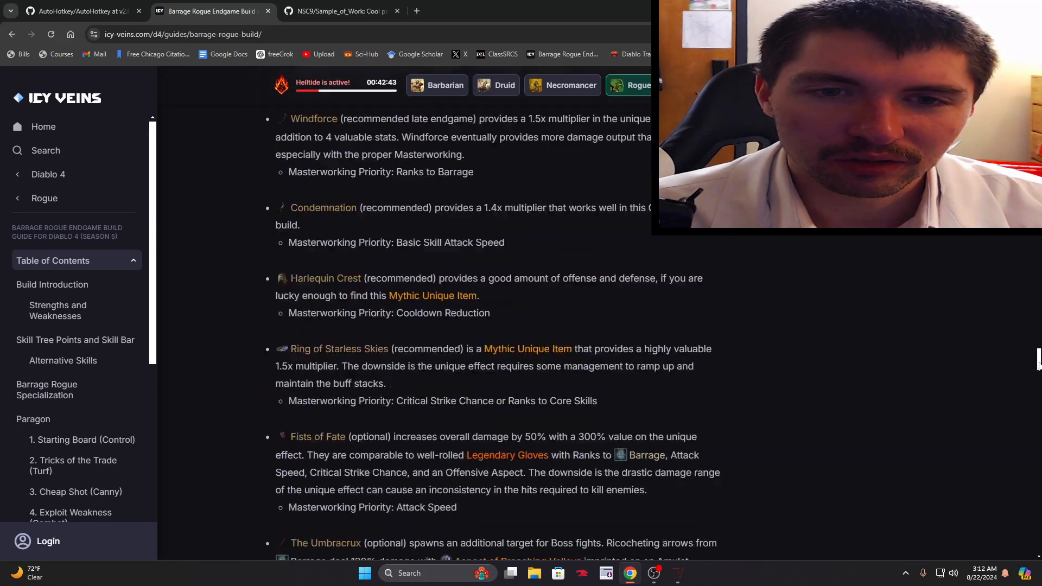
left_click(339, 11)
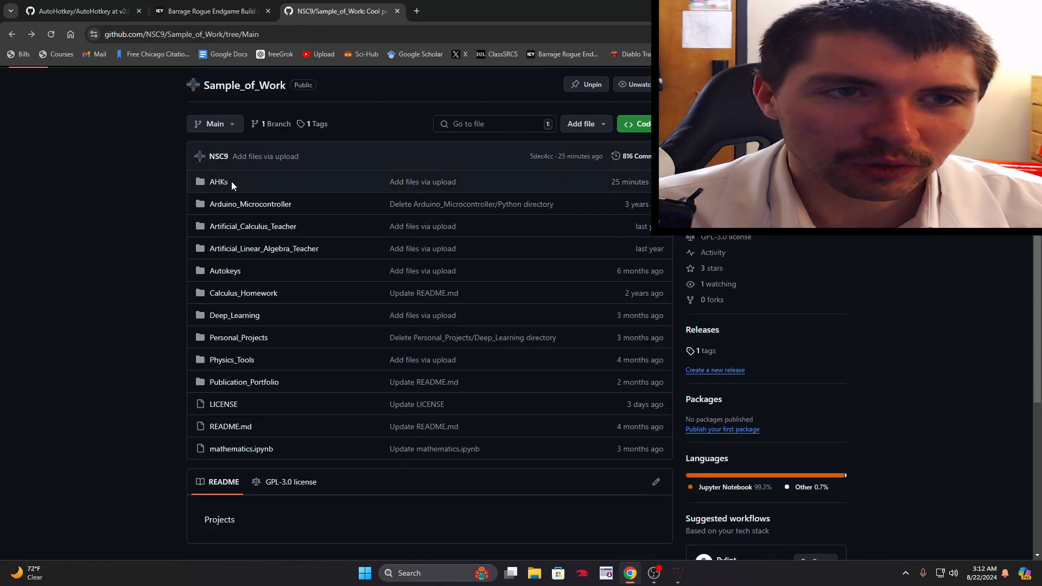
Step: Go to the Sample_of_Work repository and open its AHKs folder
left_click(181, 34)
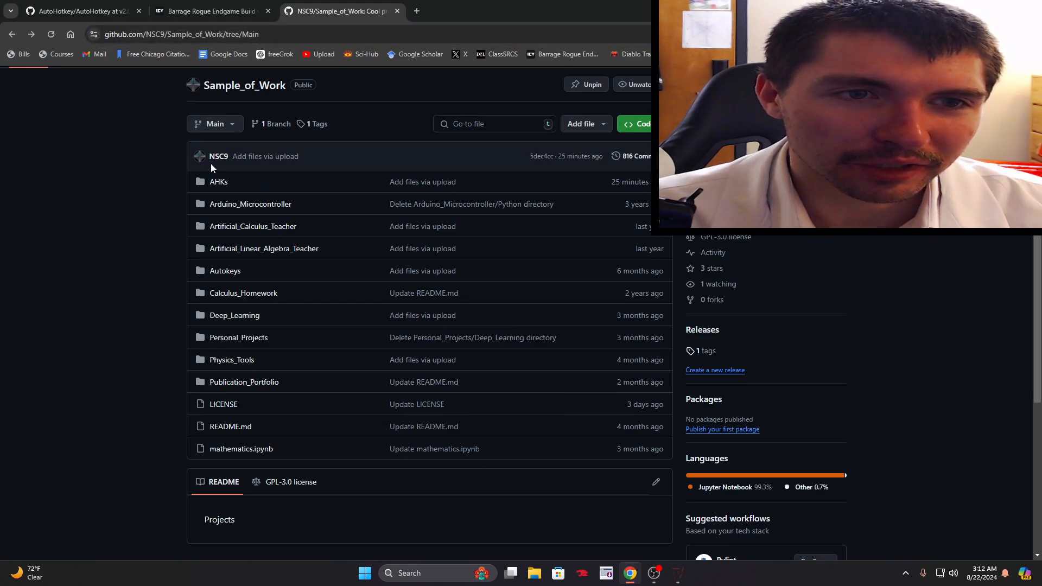
mouse_move(214, 77)
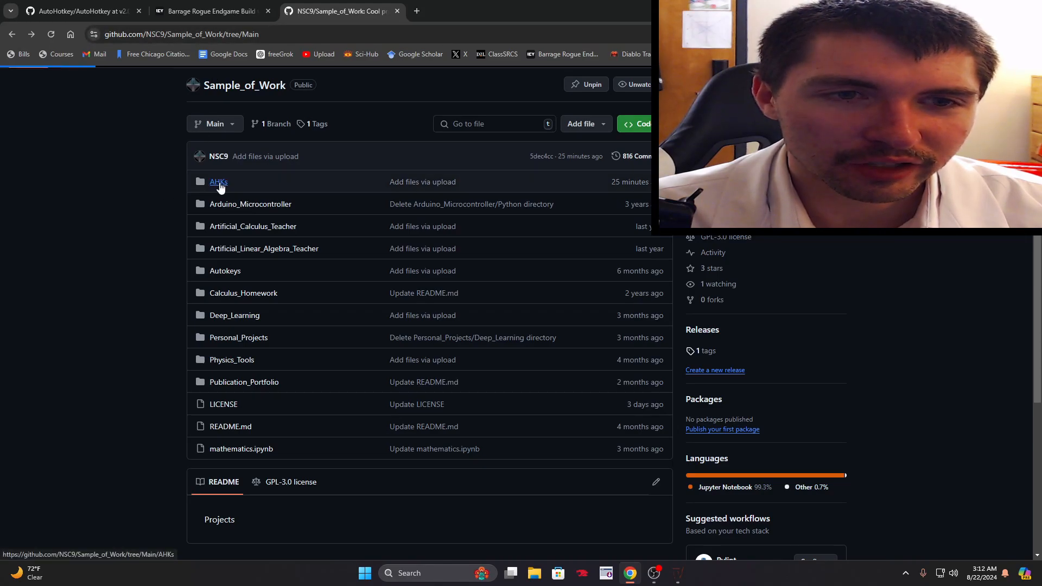
left_click(219, 181)
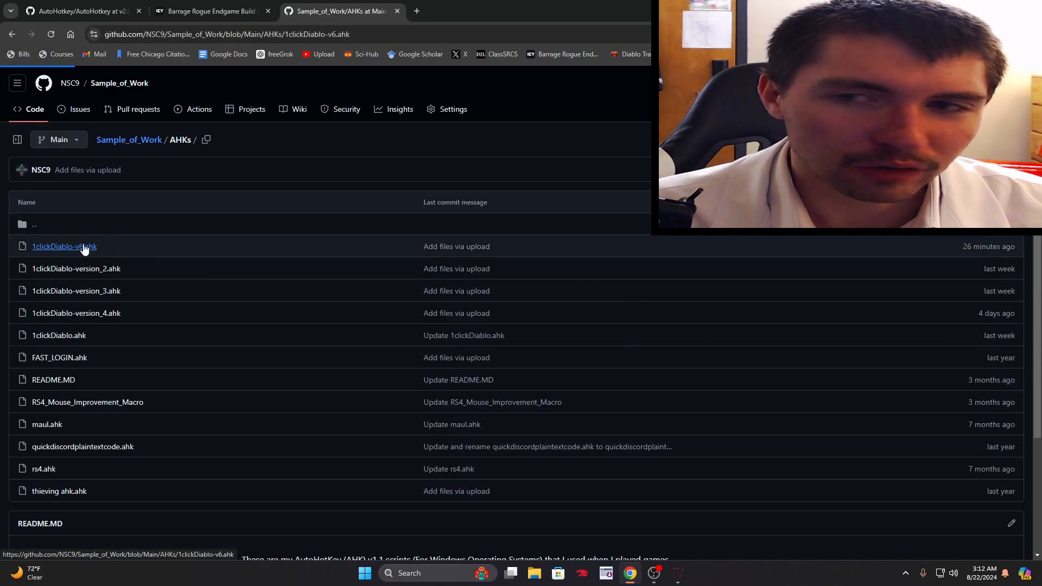
Step: Open 1clickDiablo-v6.ahk and highlight the #IfWinActive directive and toggle := false declaration
left_click(63, 246)
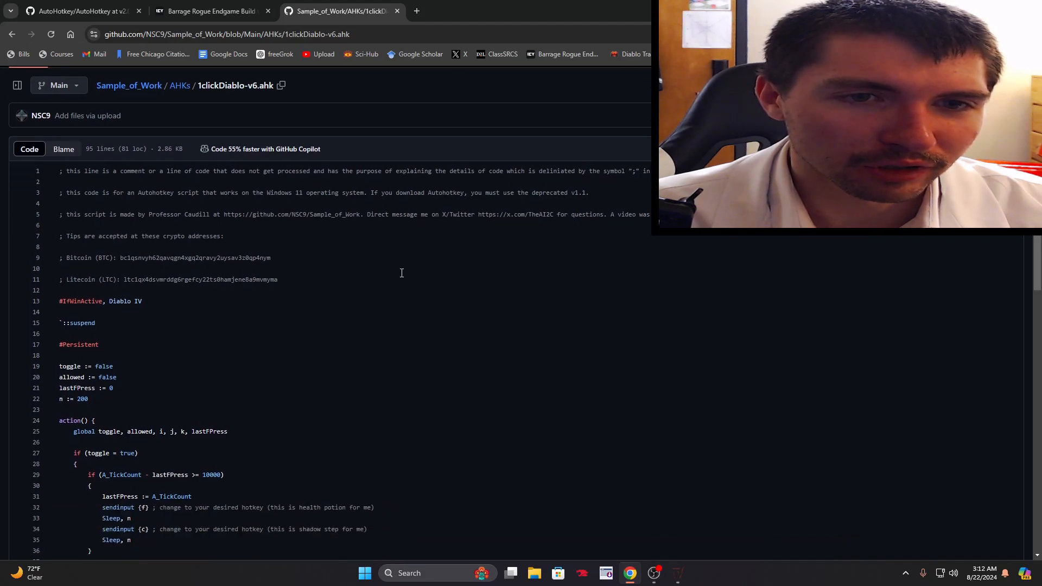
mouse_move(60, 171)
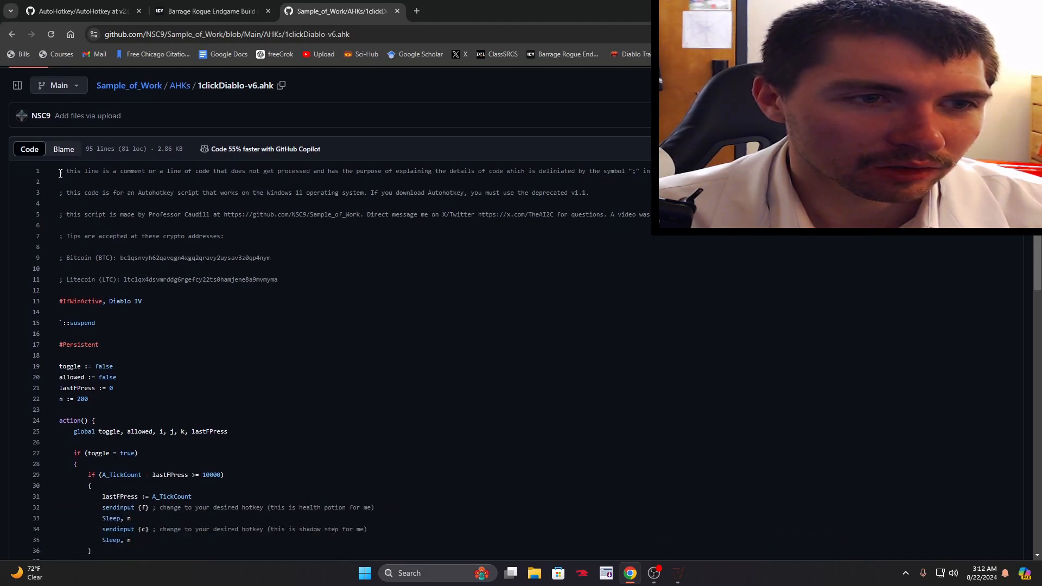
scroll("down", 3)
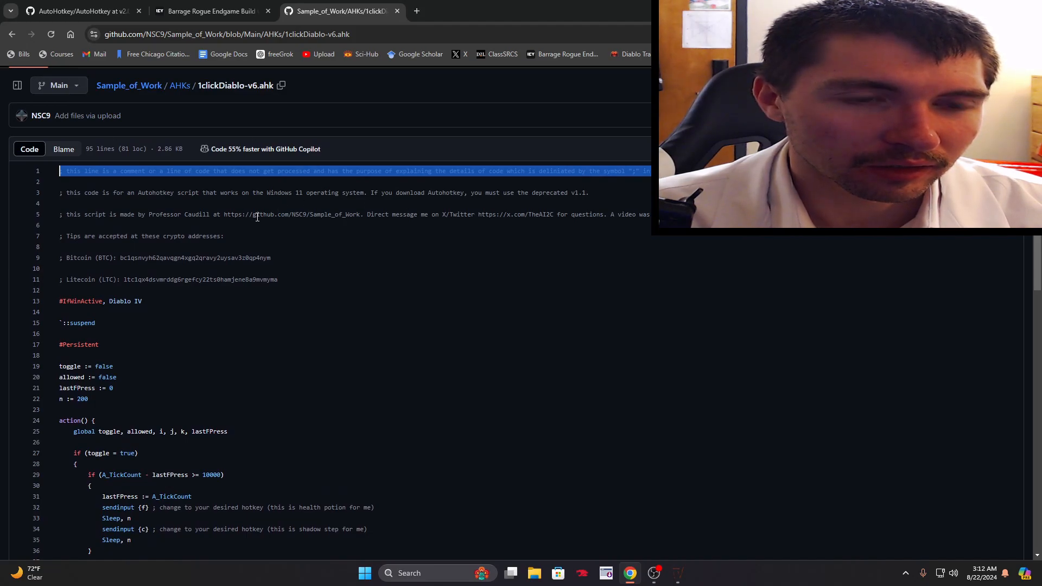
mouse_move(270, 313)
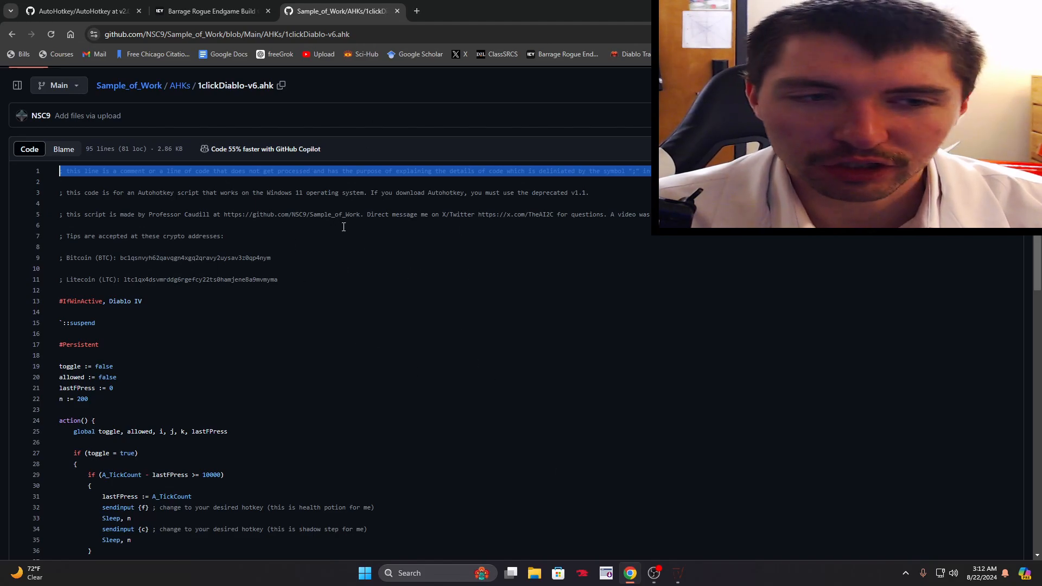
double_click(80, 302)
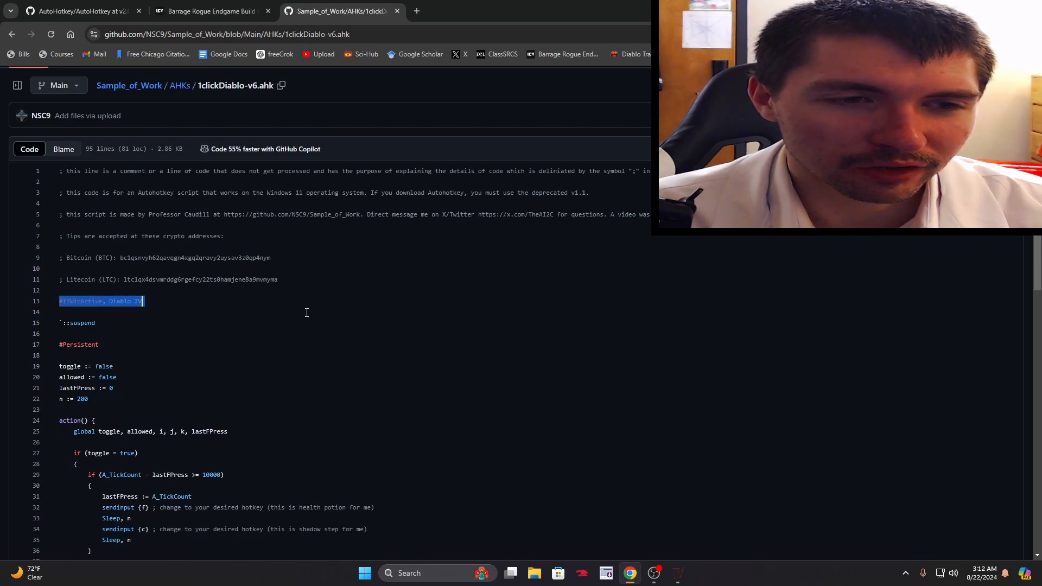
mouse_move(314, 345)
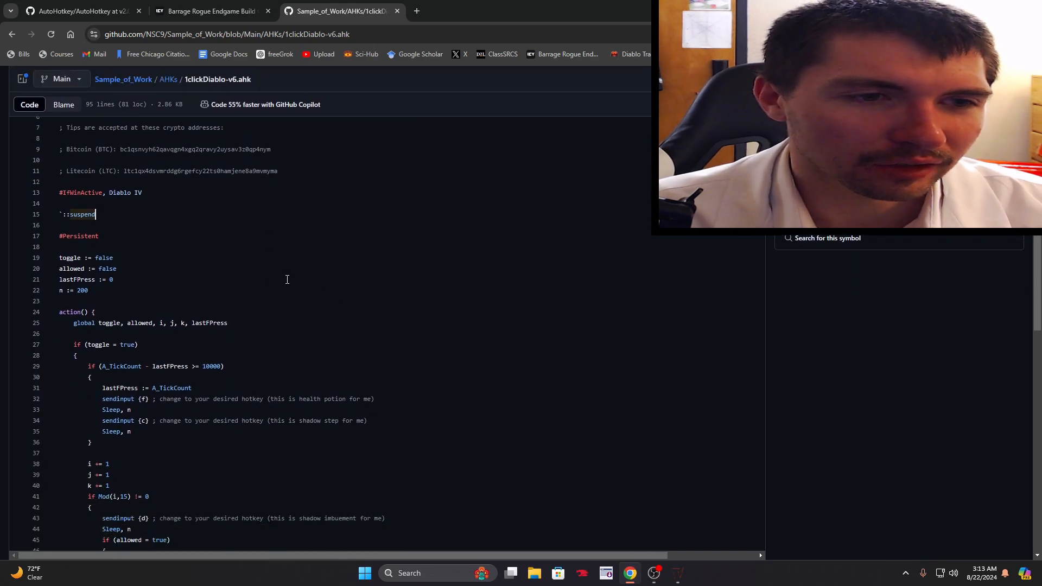
scroll("up", 3)
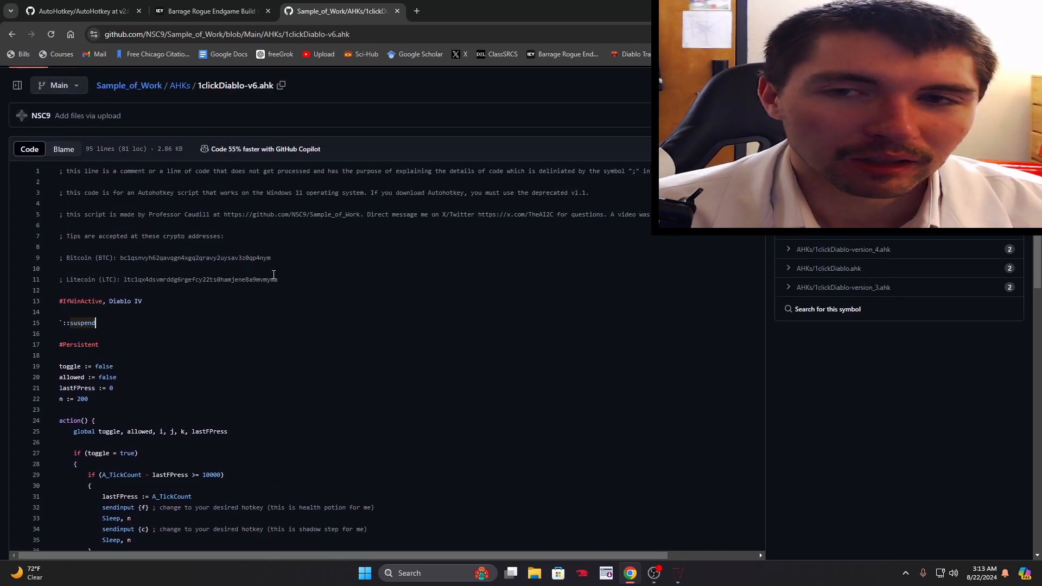
scroll("down", 3)
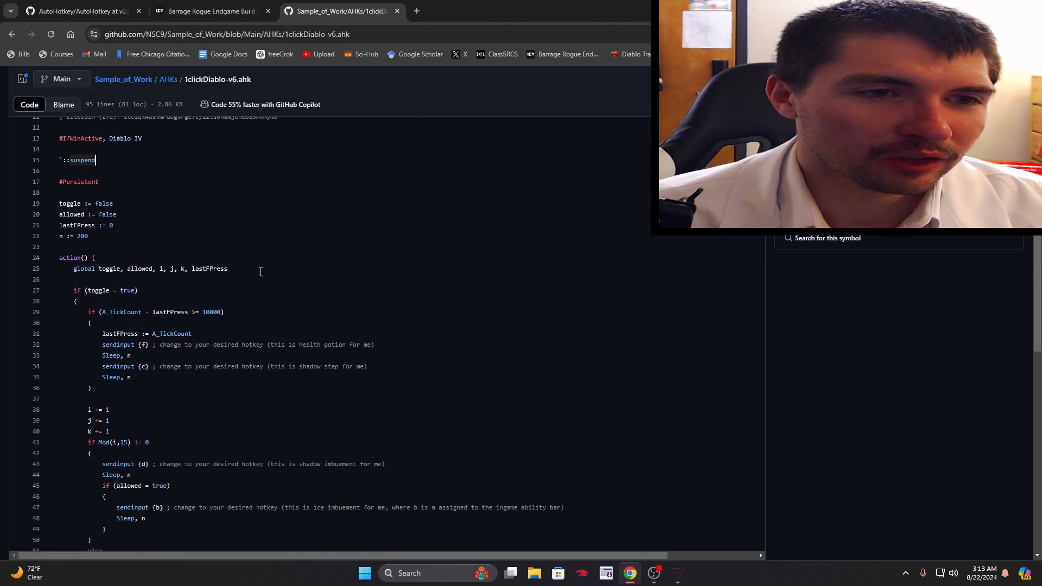
double_click(85, 204)
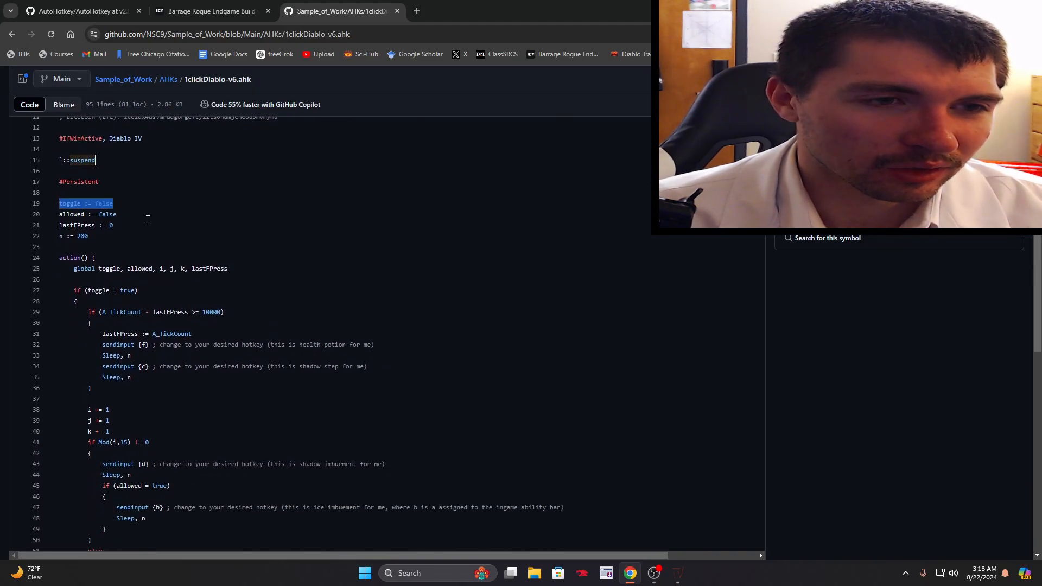
Step: Highlight the A_TickCount 10000 timer condition and the health potion hotkey letter
scroll("down", 3)
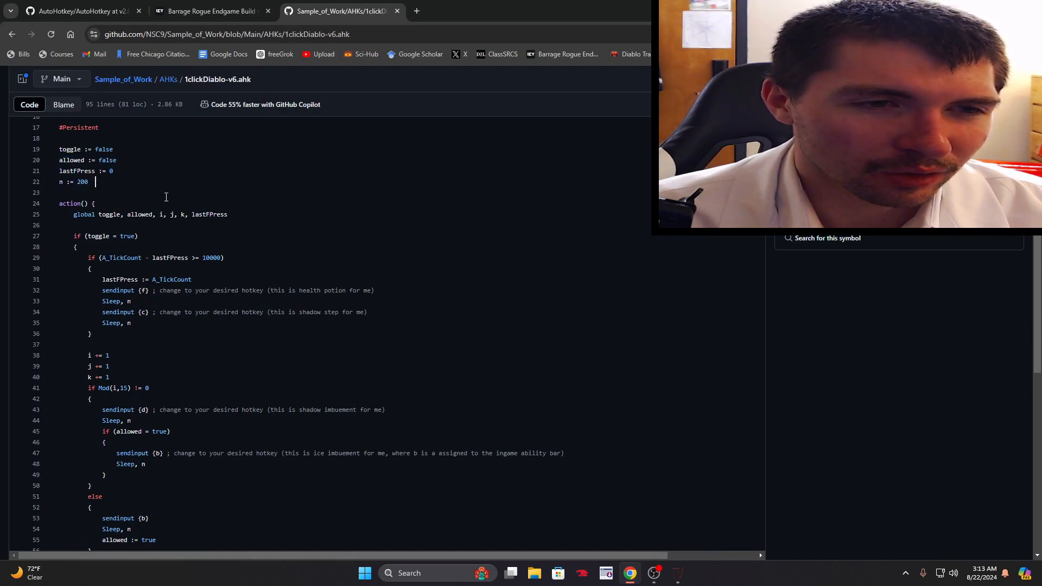
scroll("up", 3)
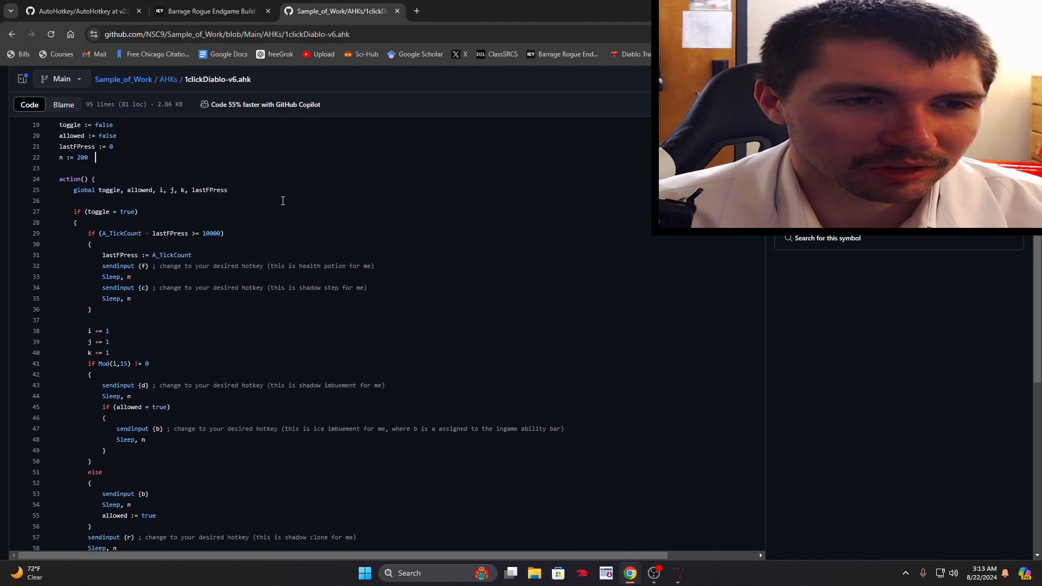
scroll("up", 3)
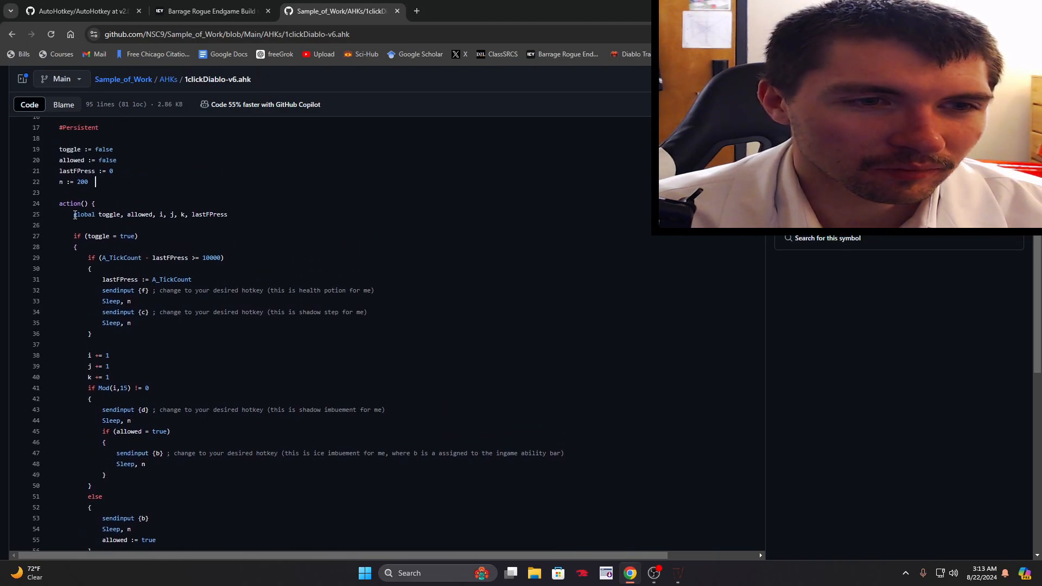
scroll("down", 3)
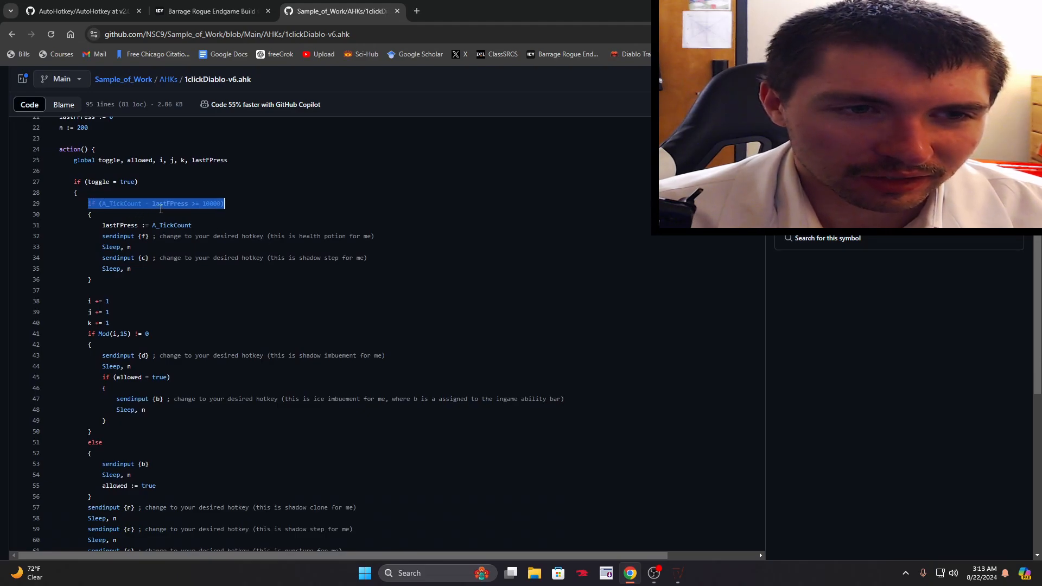
double_click(212, 204)
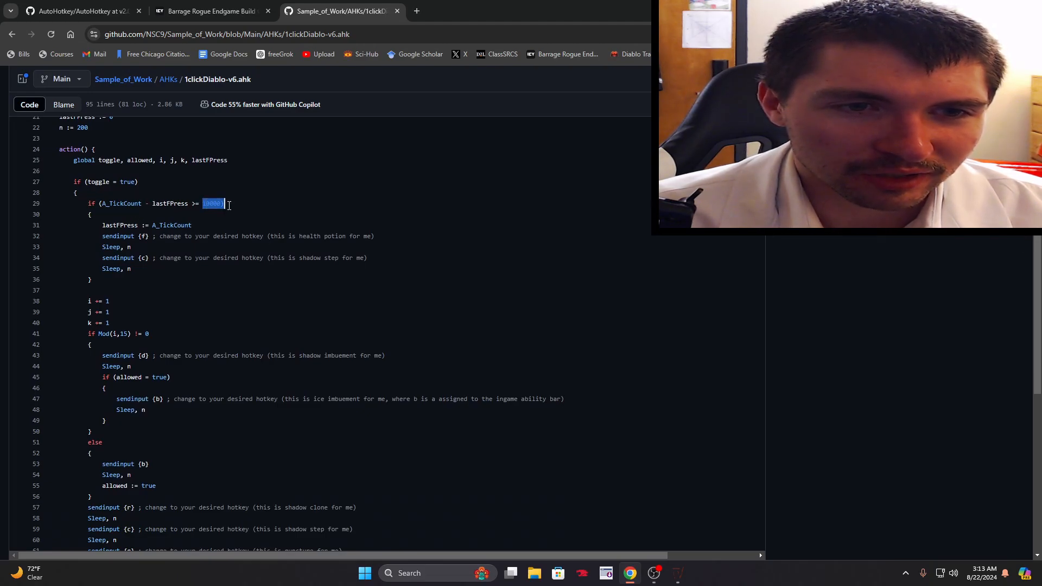
triple_click(153, 203)
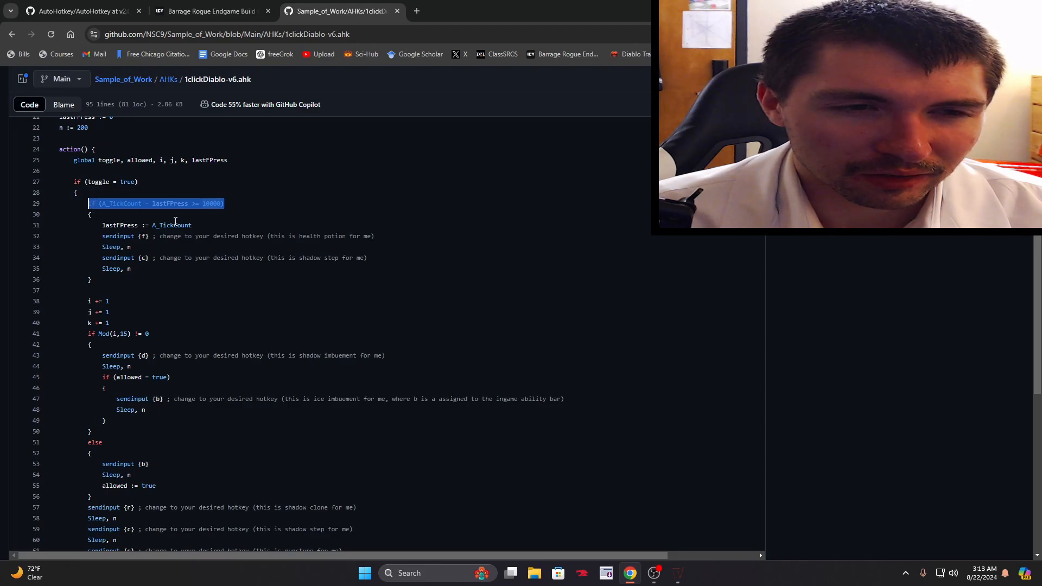
scroll("down", 3)
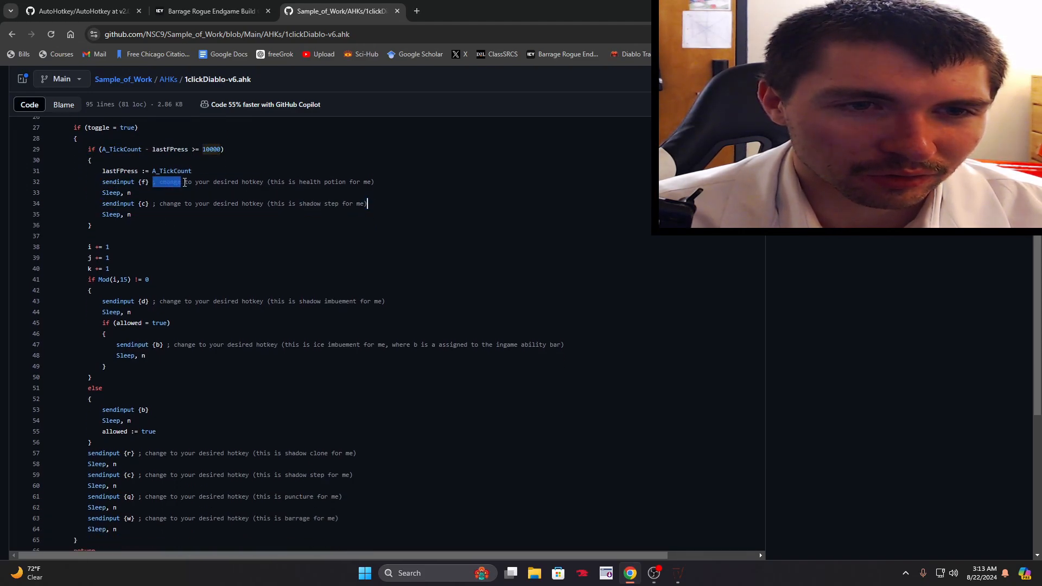
left_click_drag(180, 182, 374, 182)
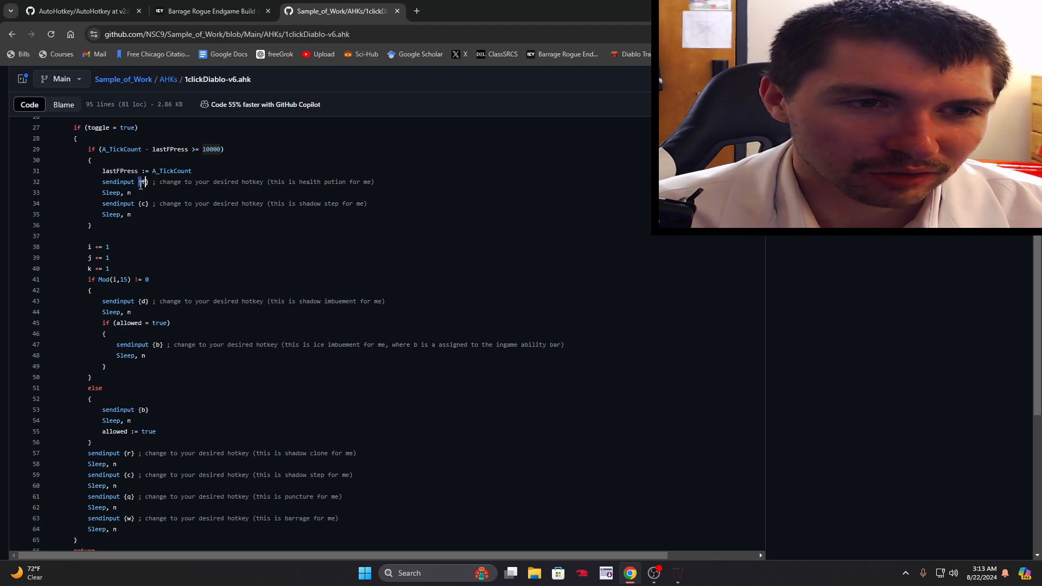
left_click(77, 11)
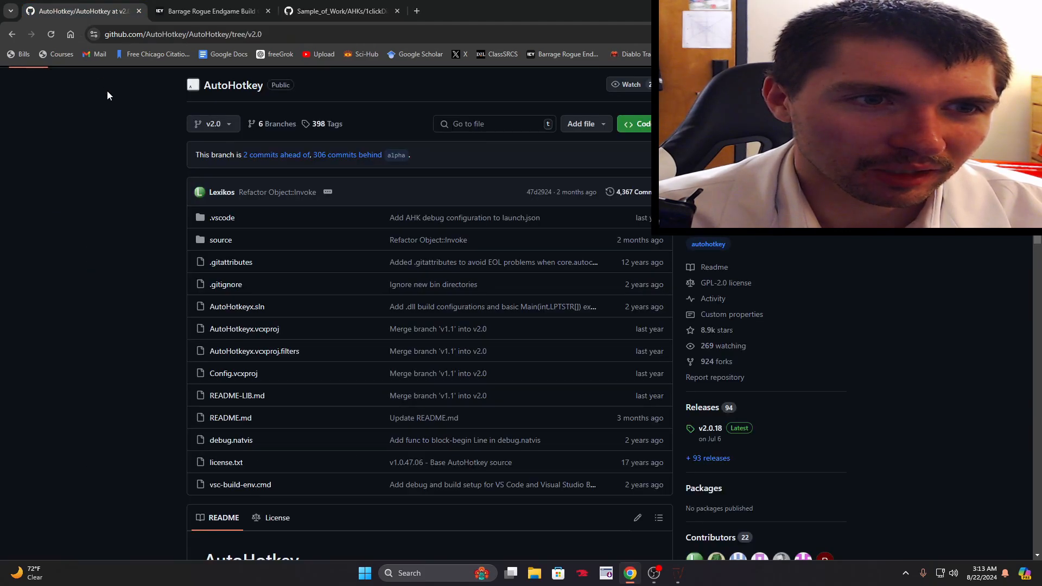
Step: Skim the AutoHotkey repository README and follow the link to the documentation
scroll("down", 3)
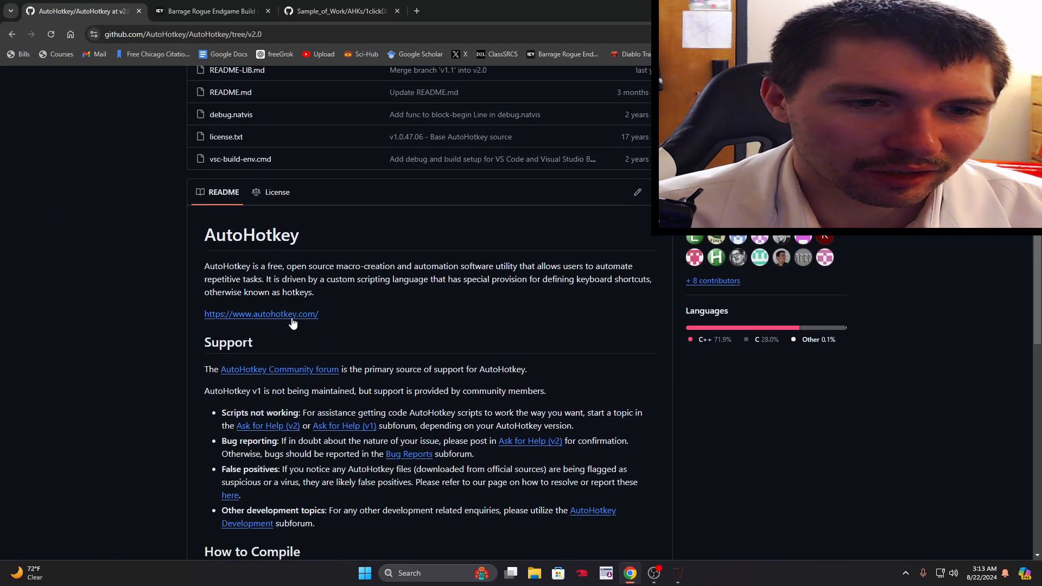
scroll("down", 3)
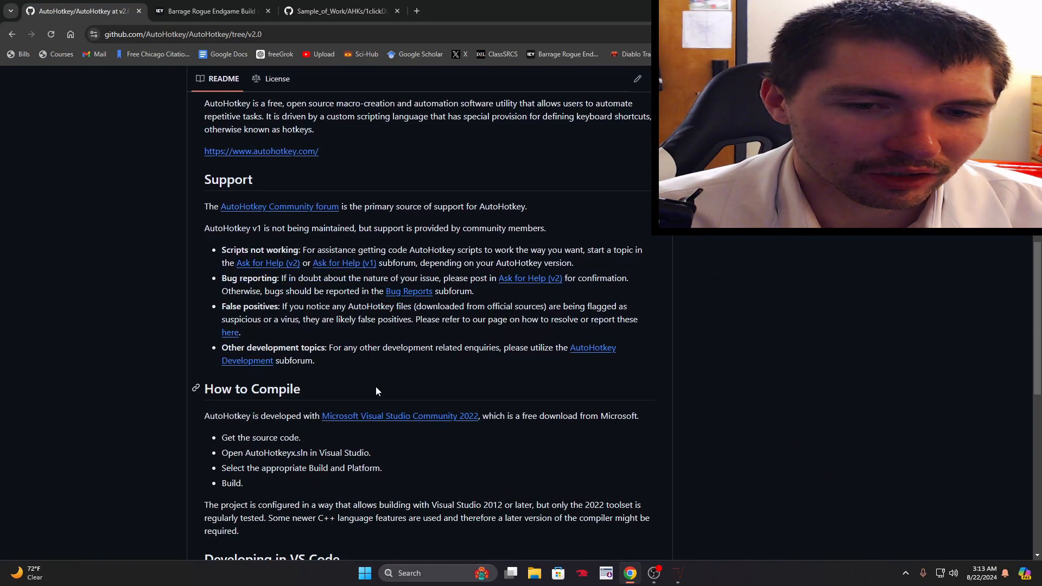
left_click(261, 150)
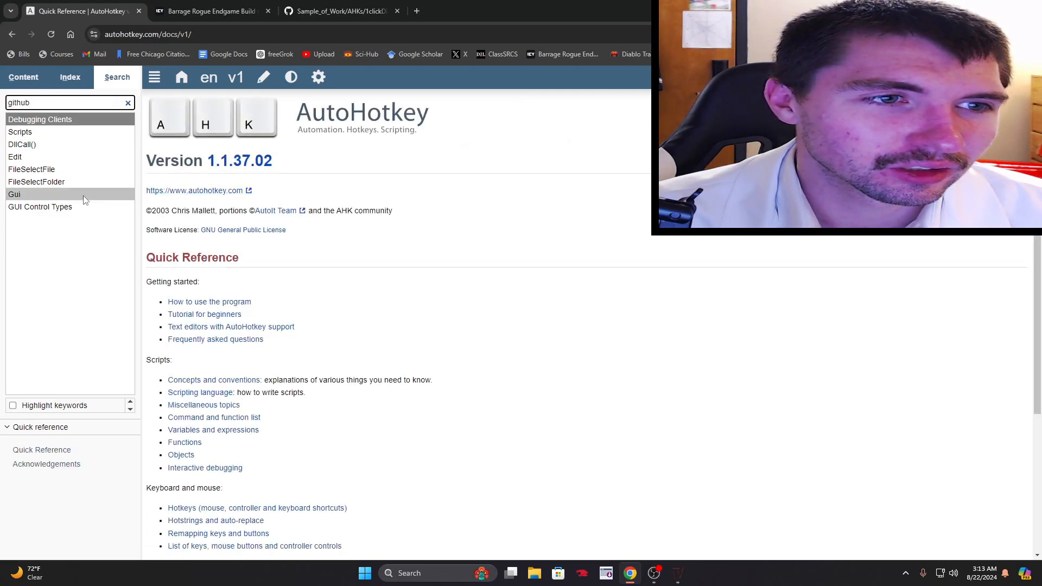
Step: Search the AutoHotkey docs for 'key', browse List of Keys to General Keys, then return to the script
type("key")
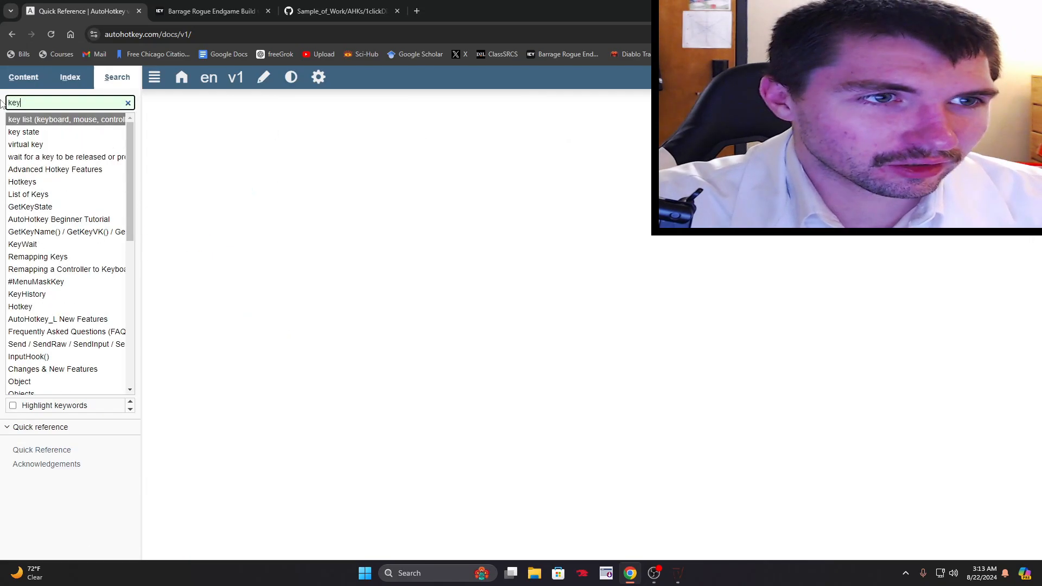
left_click(66, 119)
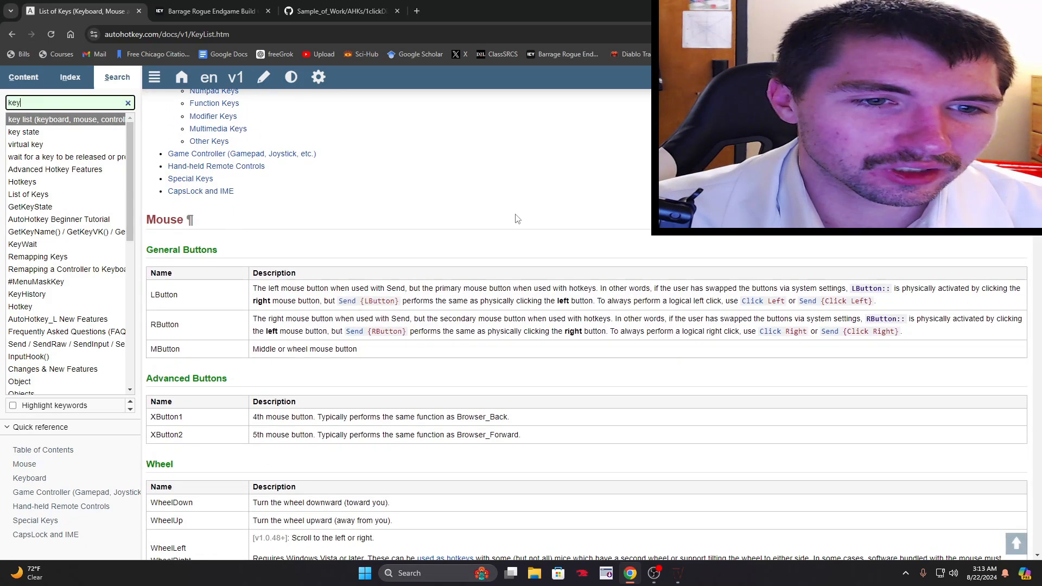
scroll("down", 3)
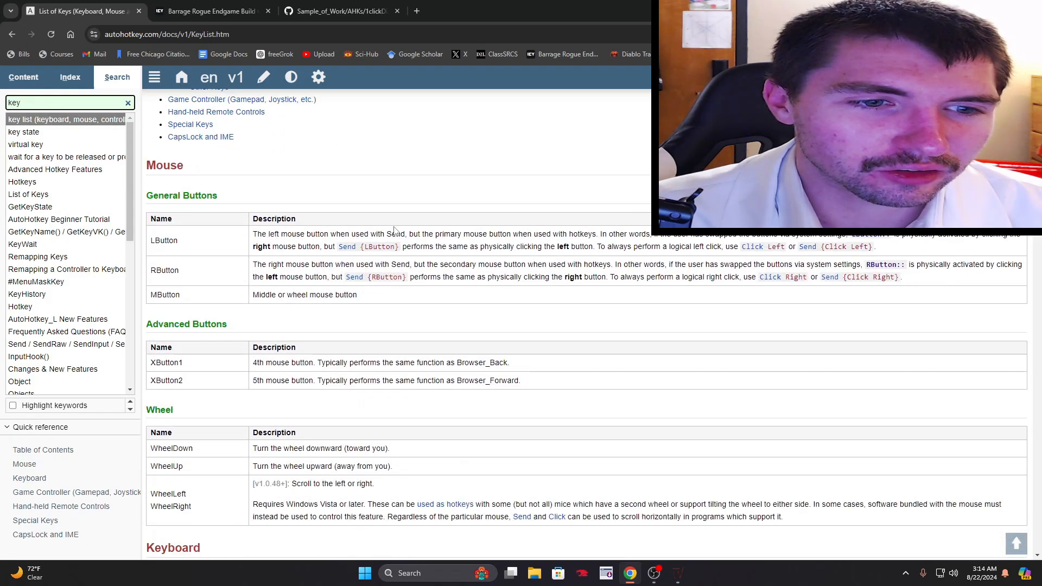
scroll("down", 3)
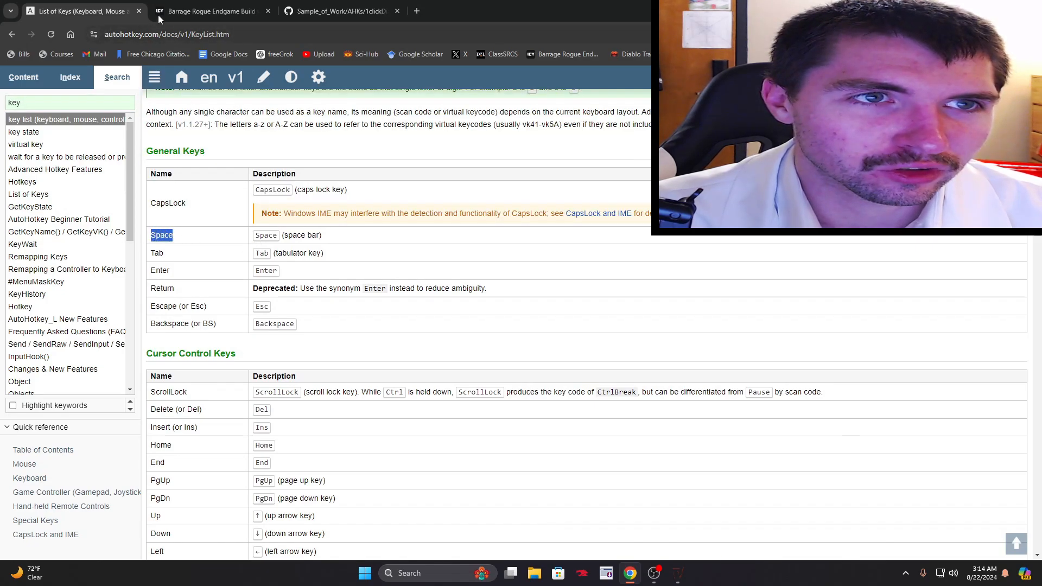
left_click(340, 11)
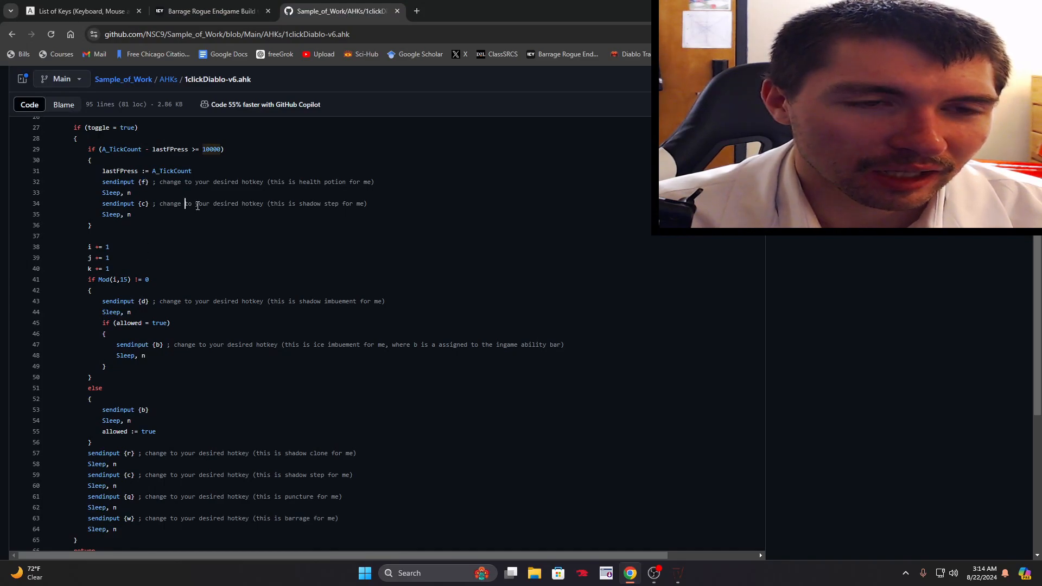
mouse_move(364, 217)
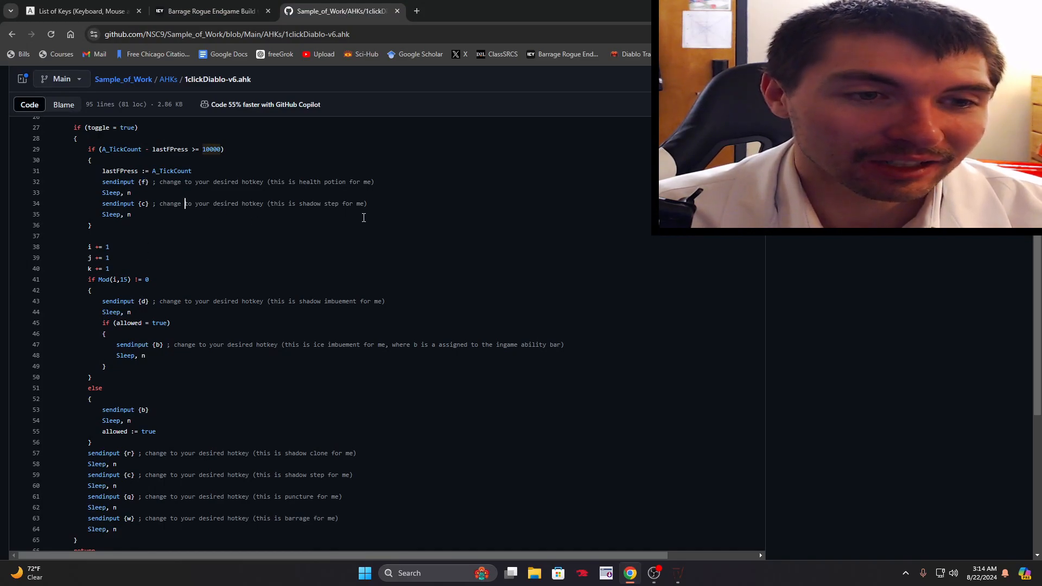
Step: Scroll back to the if Mod(i,15) != 0 line and open a new browser tab for a modulus search
scroll("up", 3)
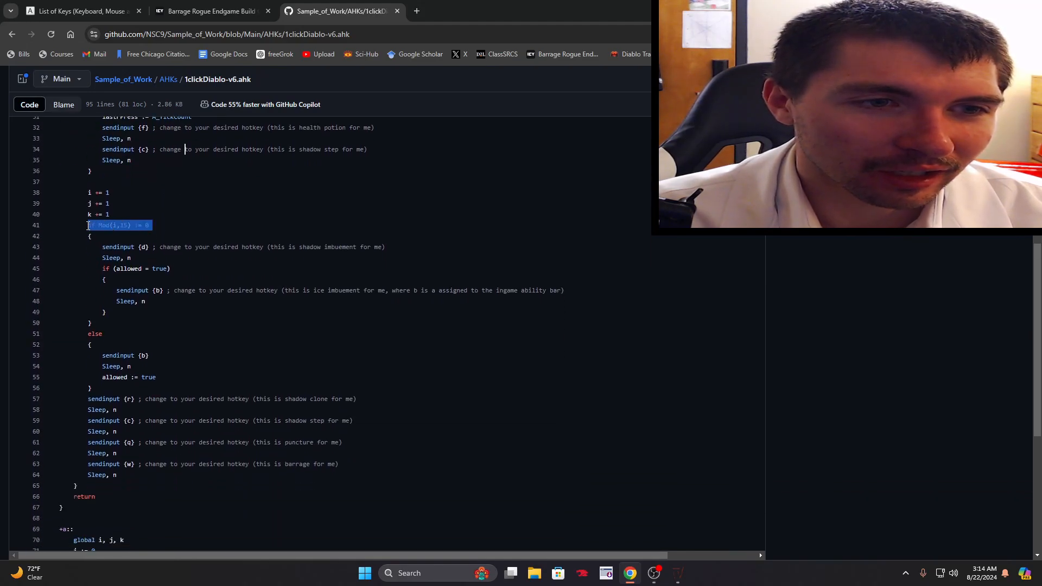
left_click(150, 225)
type("modulu")
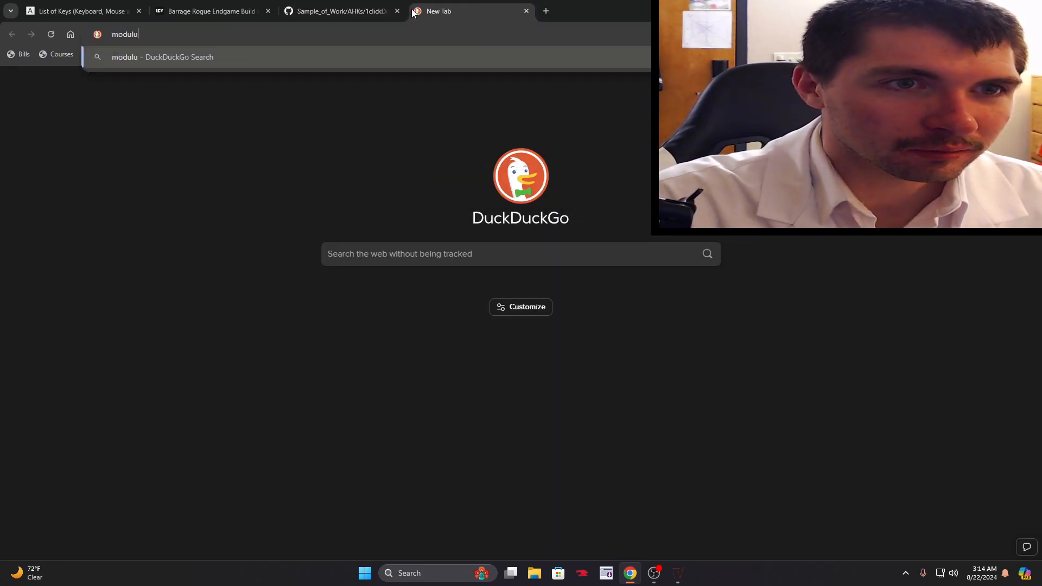
Step: Search 'modulus math', read the Wikipedia Modular arithmetic examples, then return to the Mod(i,15) line
key("Return")
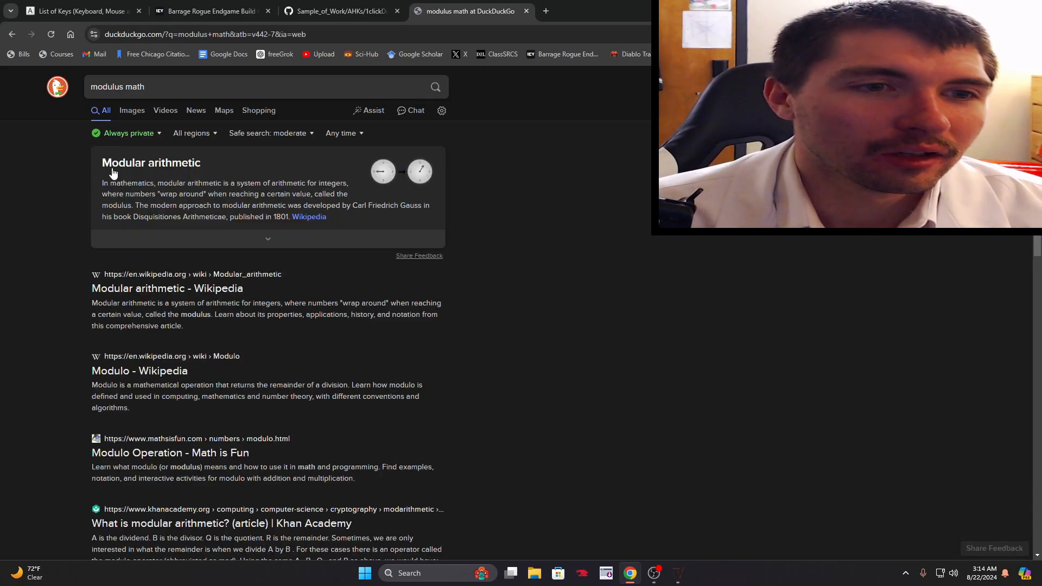
left_click(167, 288)
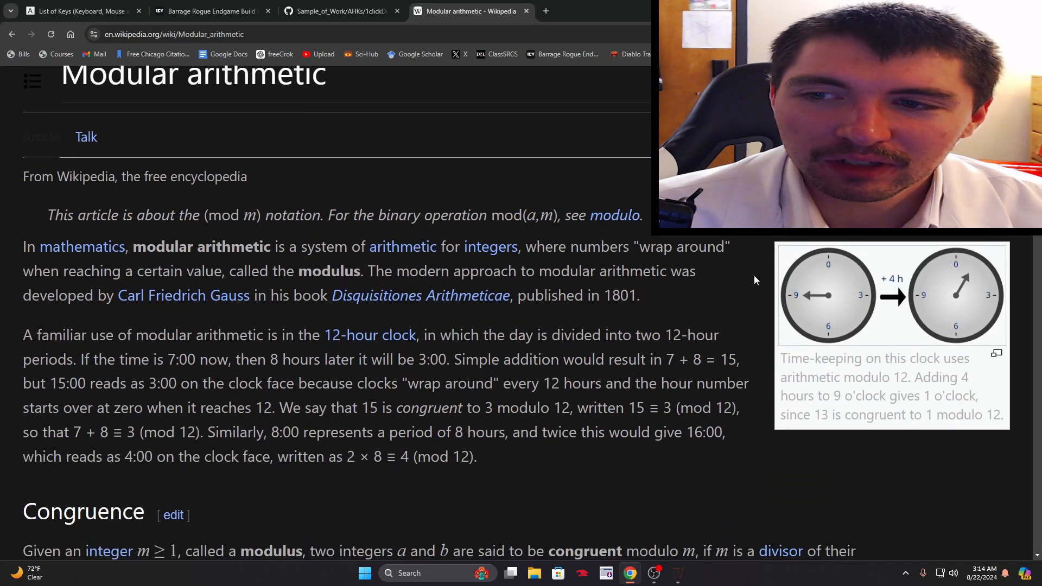
scroll("down", 3)
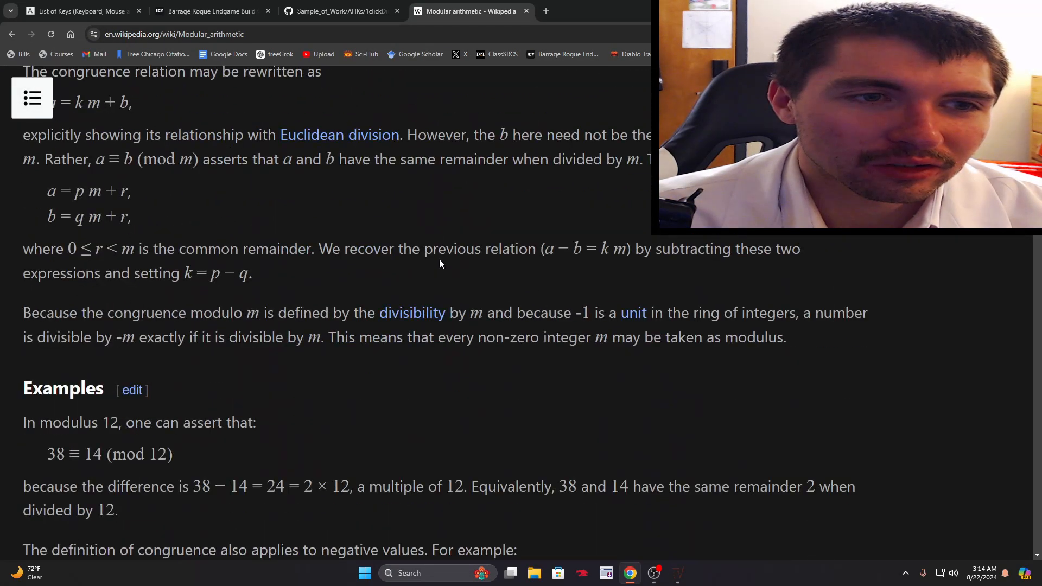
scroll("down", 3)
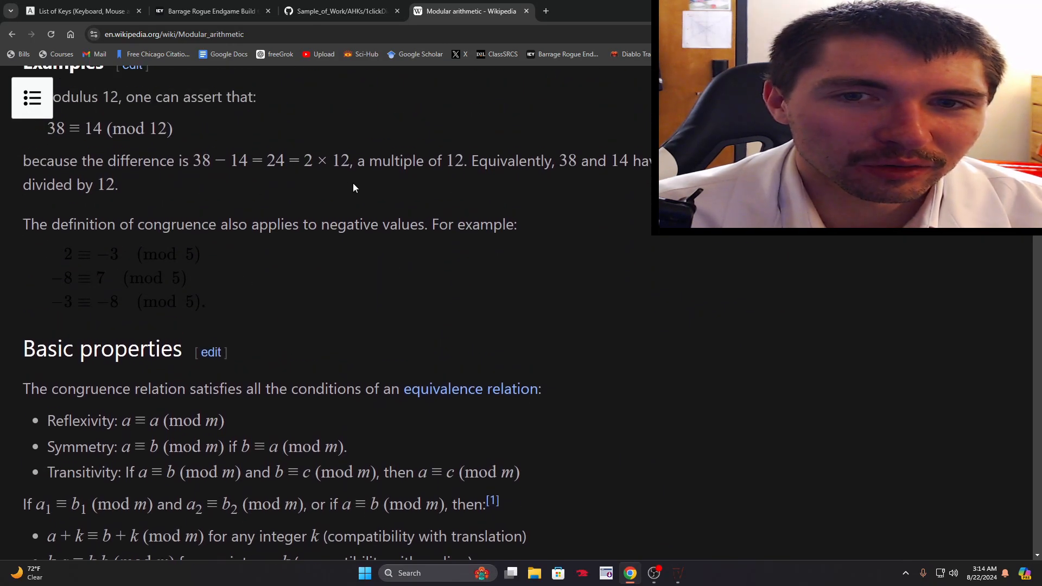
scroll("down", 3)
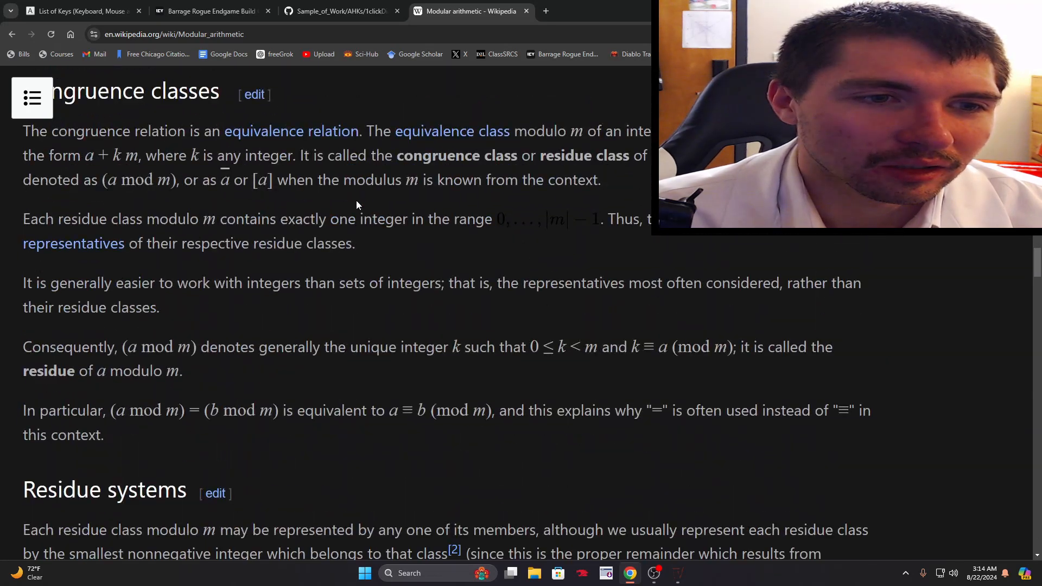
left_click(341, 12)
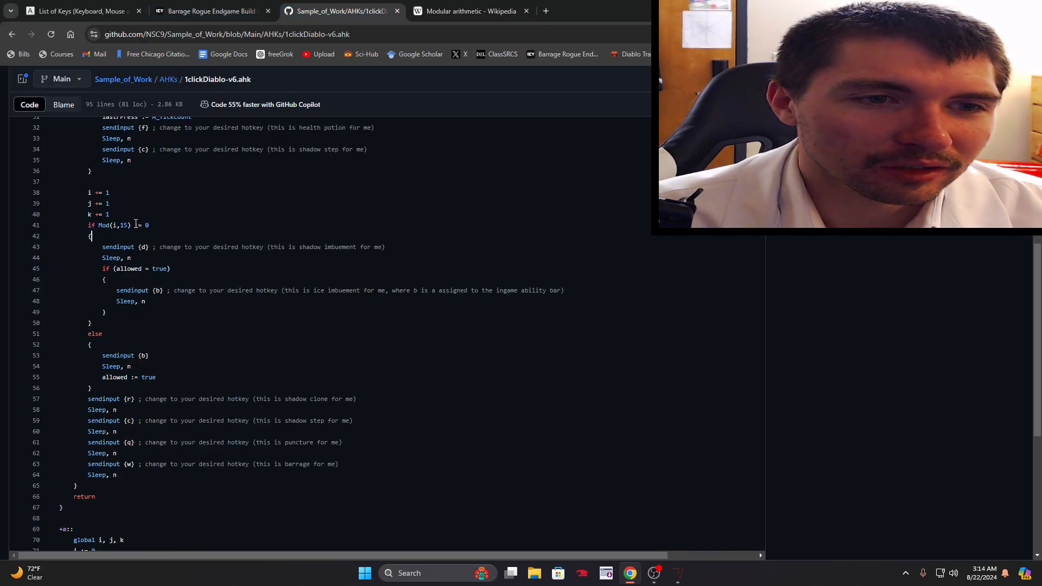
triple_click(119, 225)
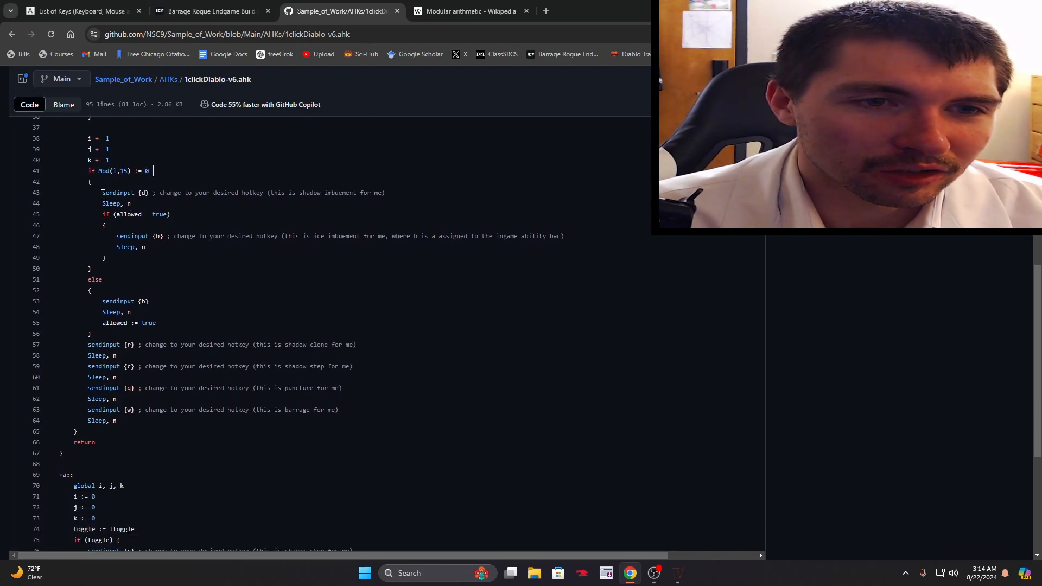
left_click_drag(101, 193, 320, 192)
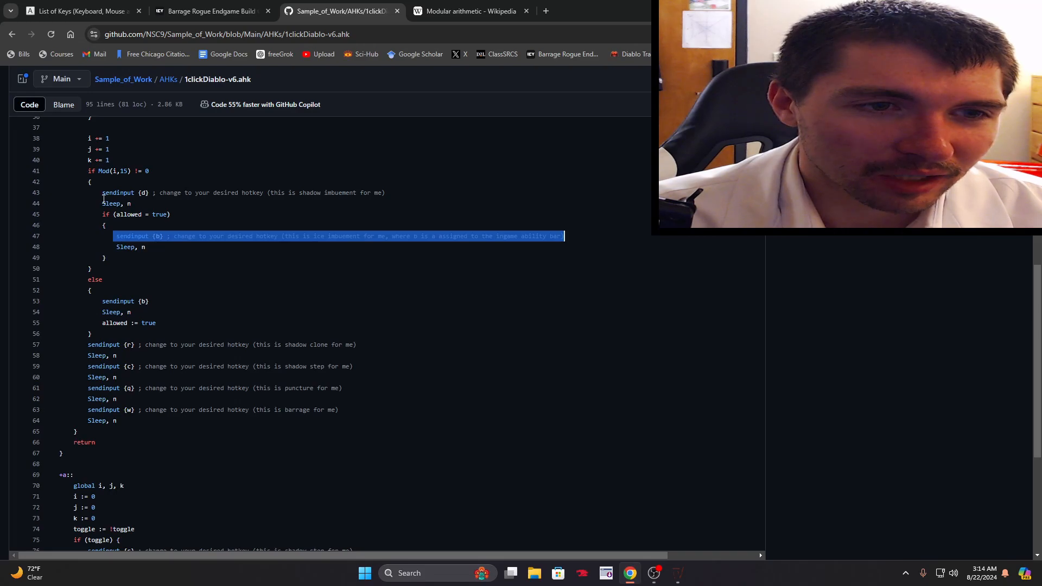
left_click(95, 268)
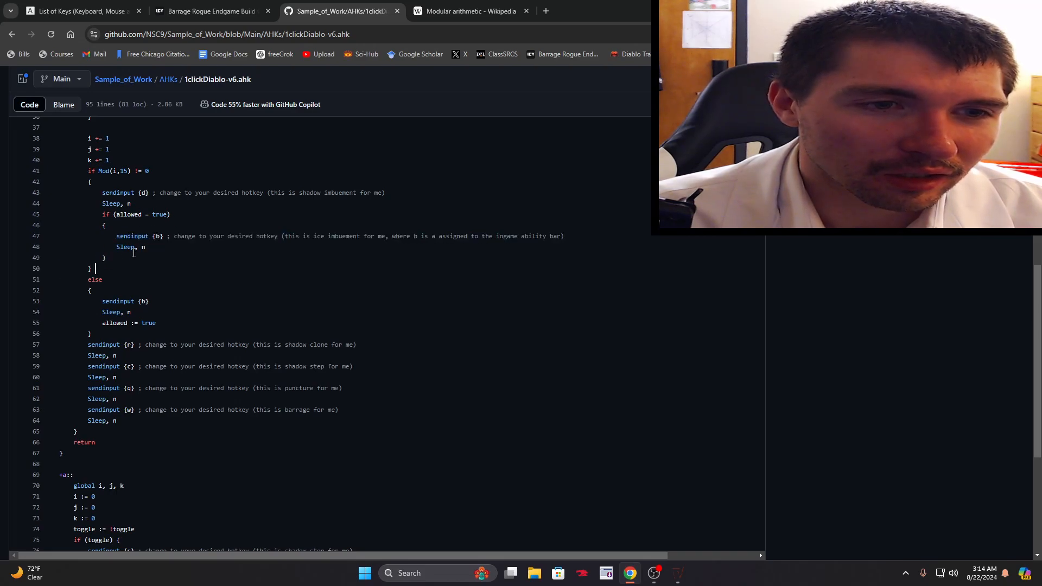
double_click(136, 213)
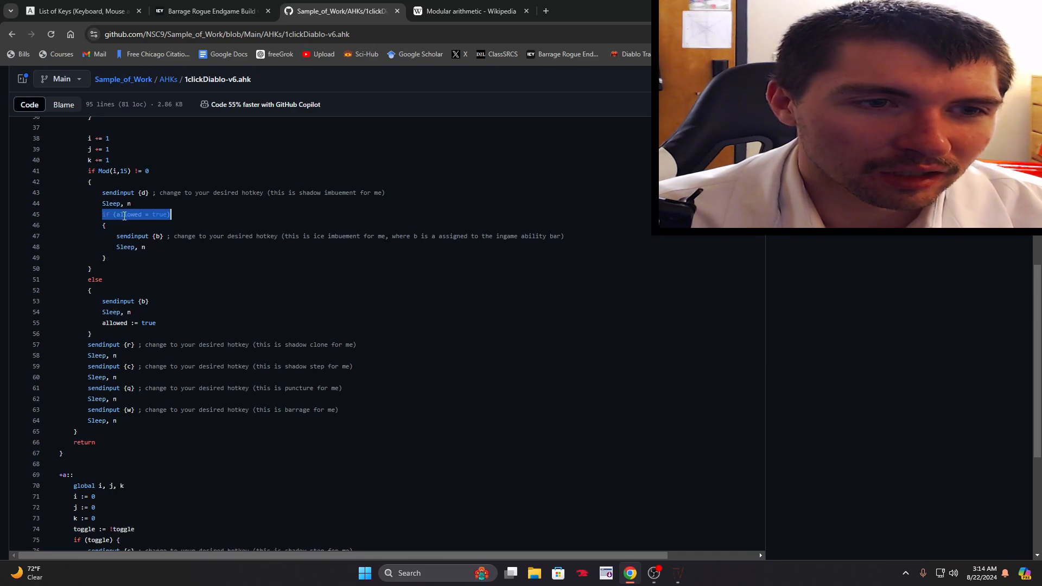
scroll("up", 3)
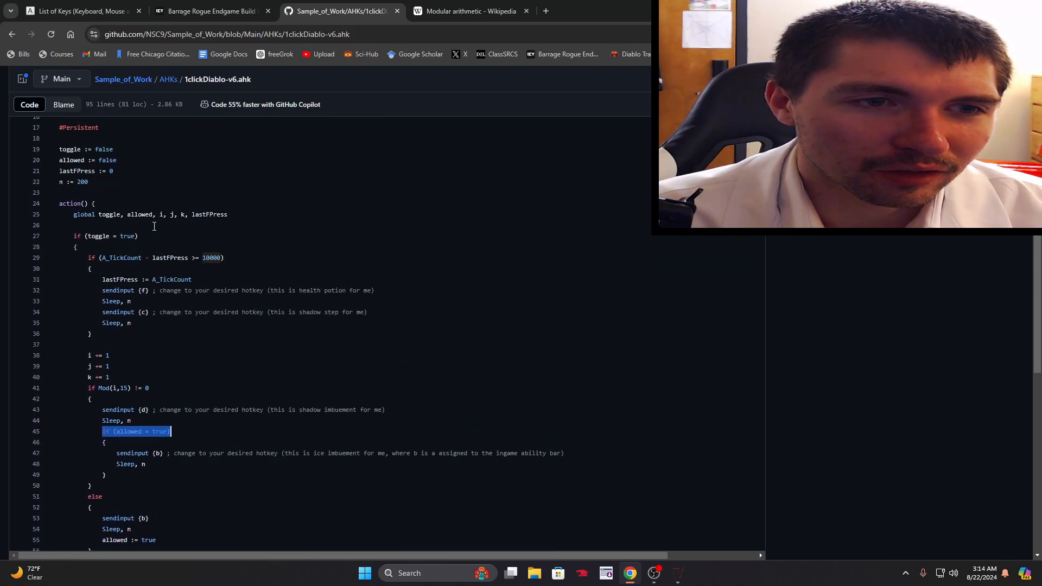
scroll("down", 3)
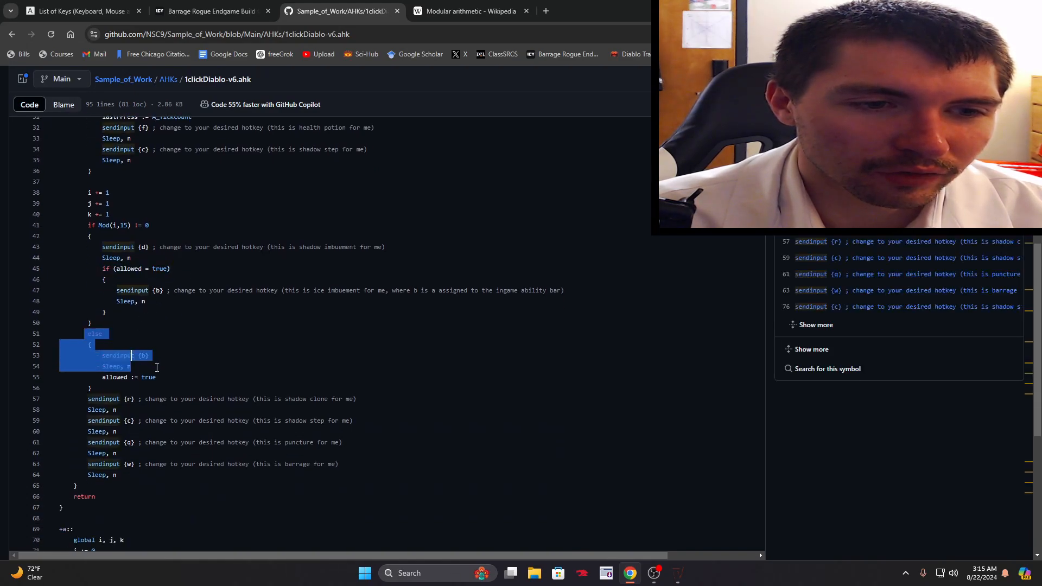
left_click(158, 377)
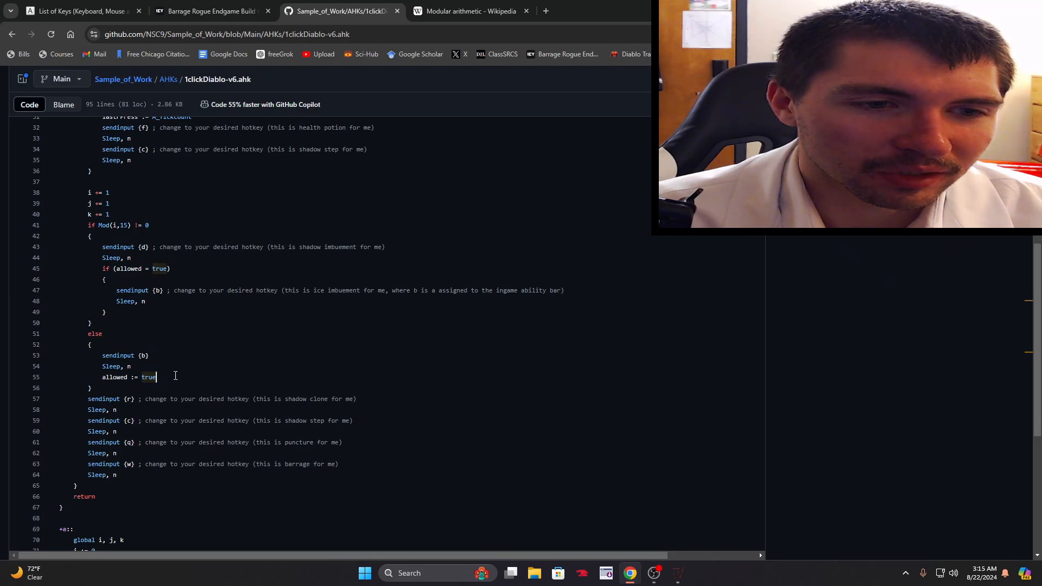
mouse_move(119, 226)
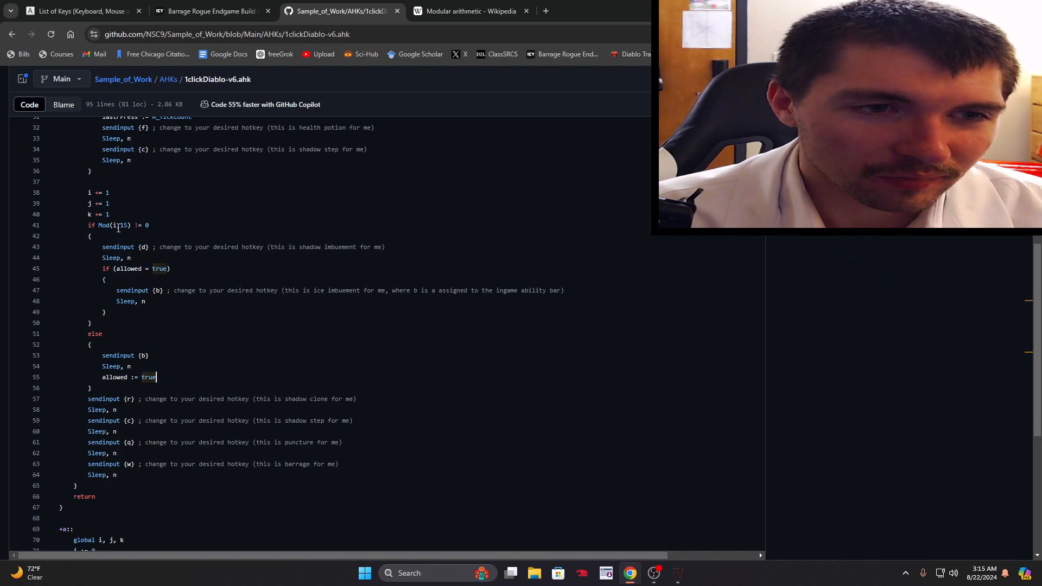
double_click(125, 226)
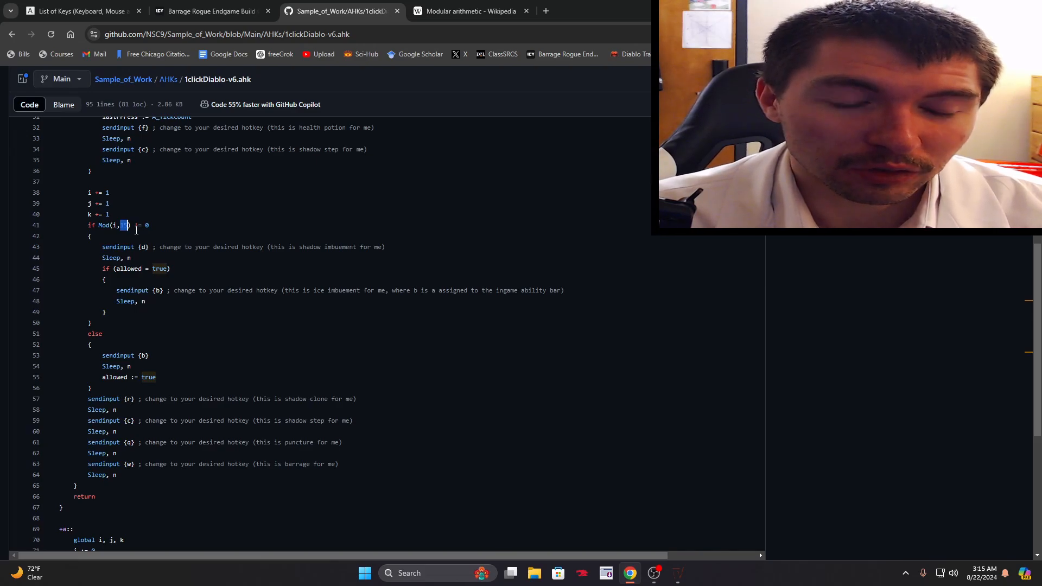
mouse_move(124, 345)
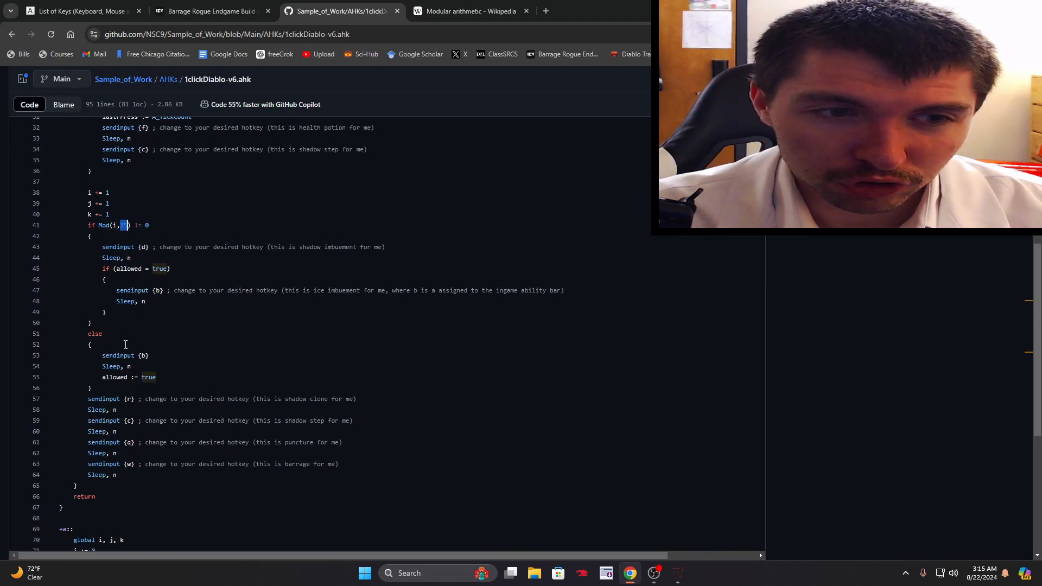
double_click(94, 333)
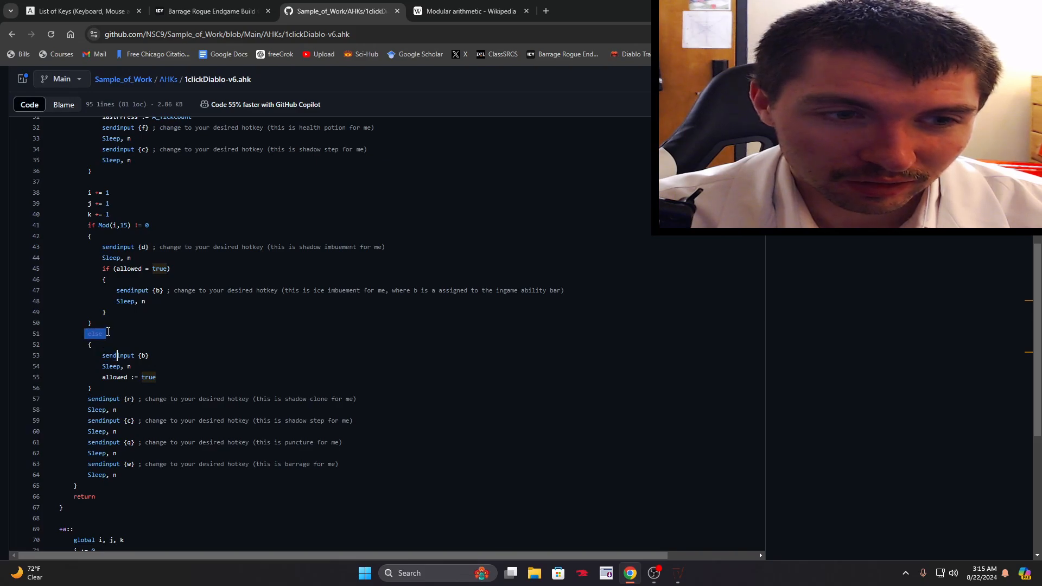
double_click(119, 356)
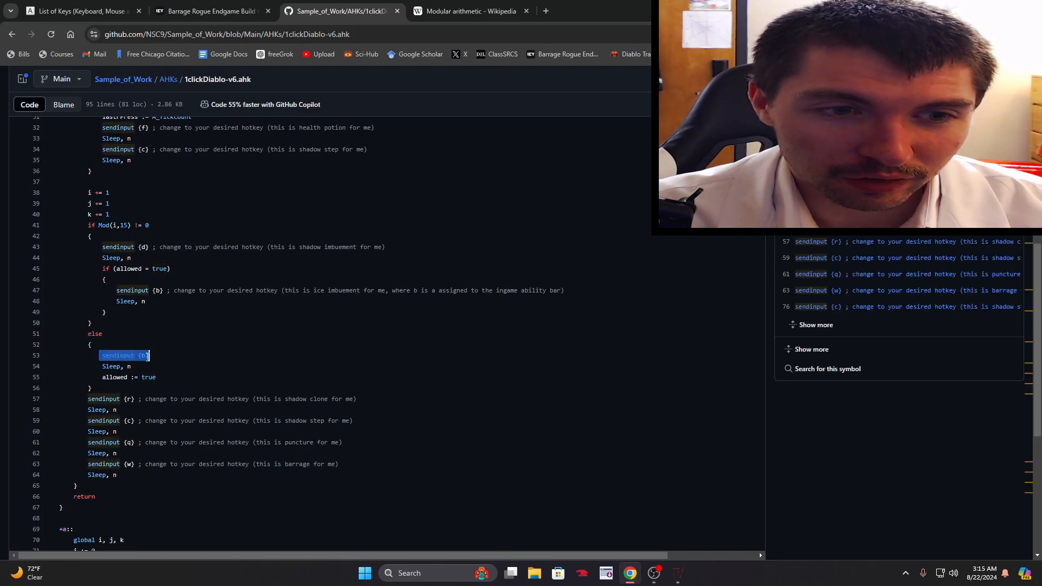
left_click(168, 290)
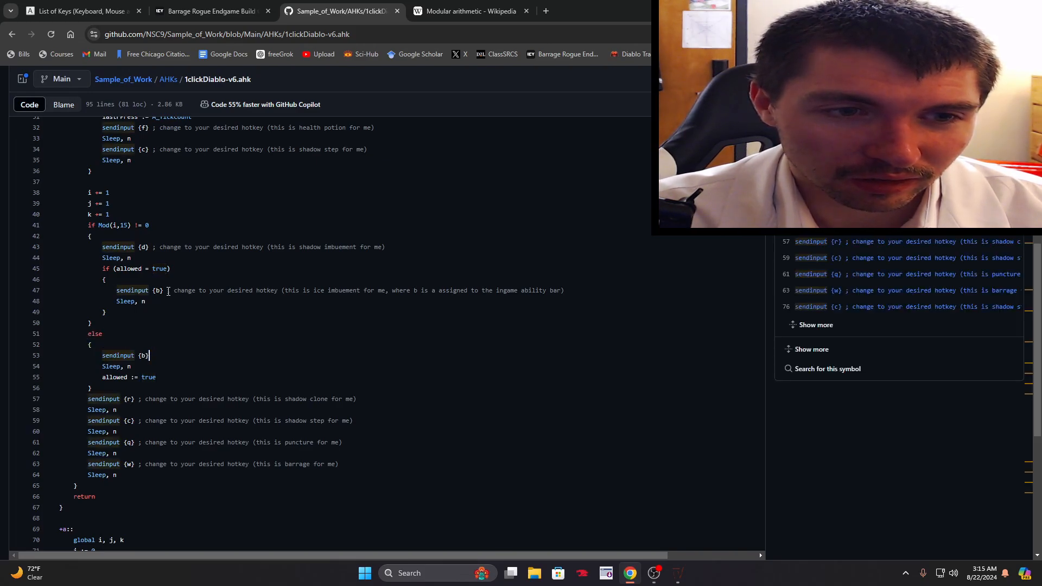
double_click(119, 355)
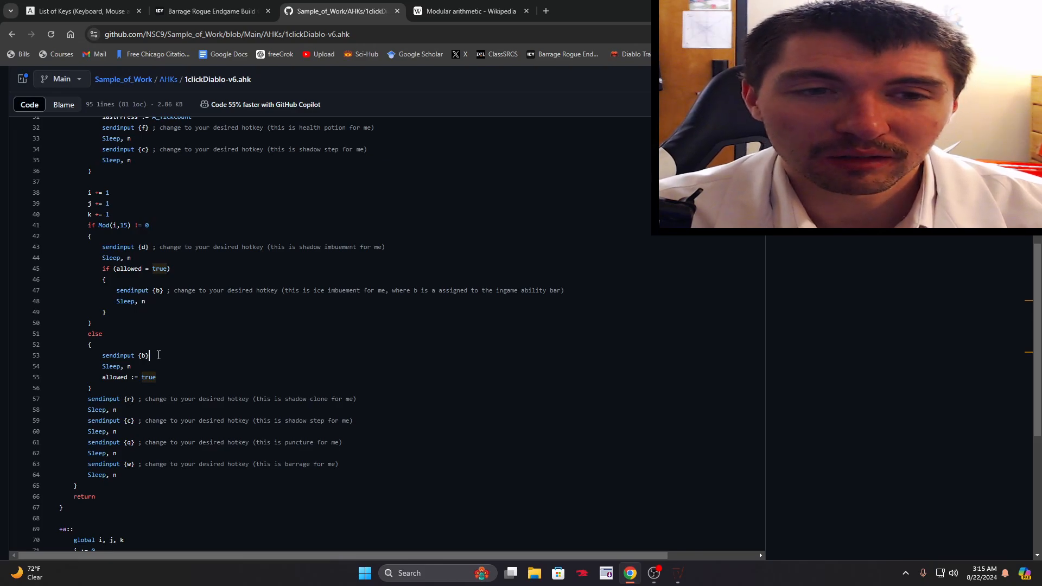
scroll("down", 3)
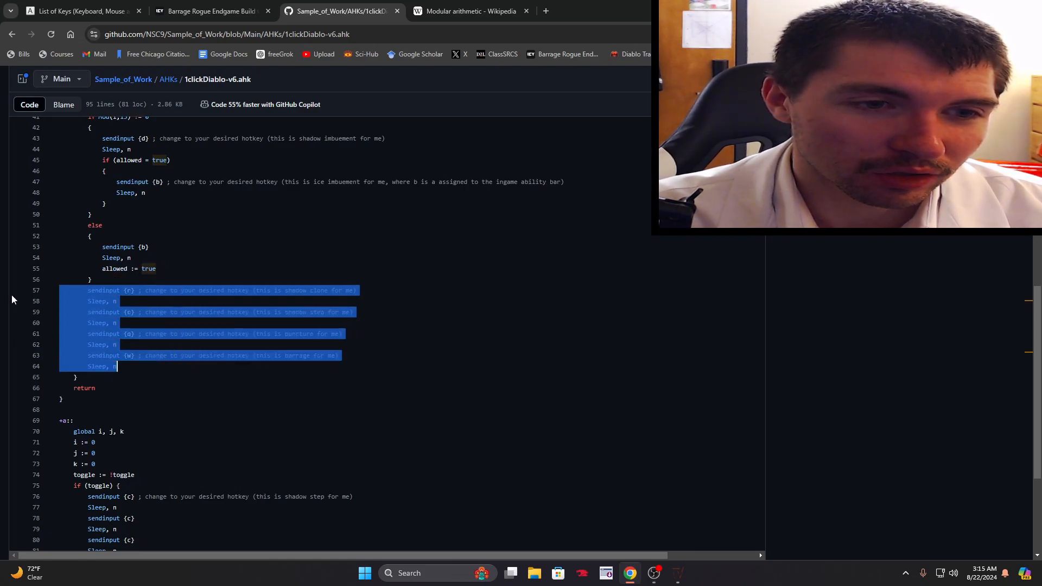
scroll("down", 3)
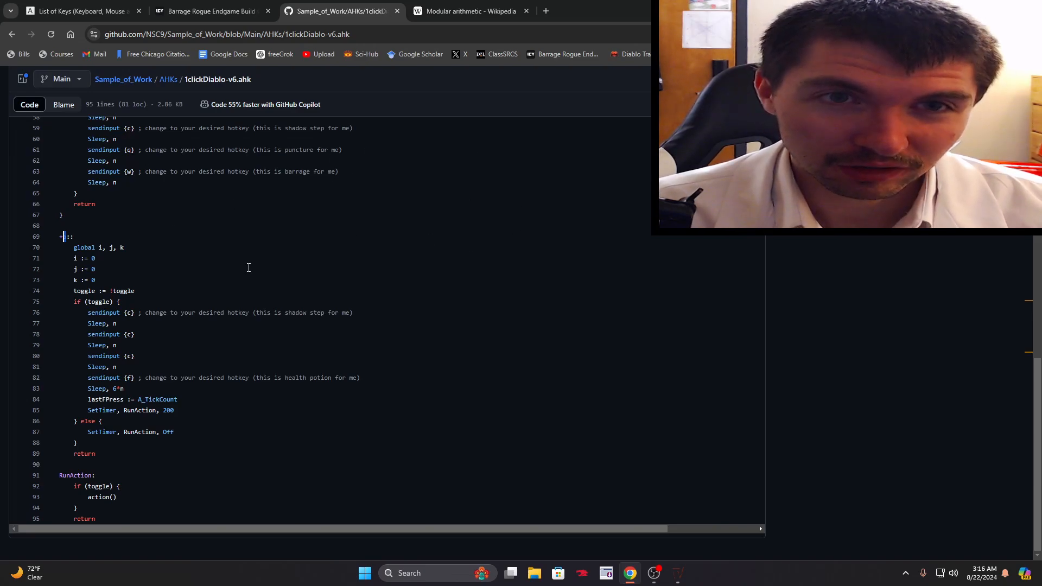
scroll("up", 3)
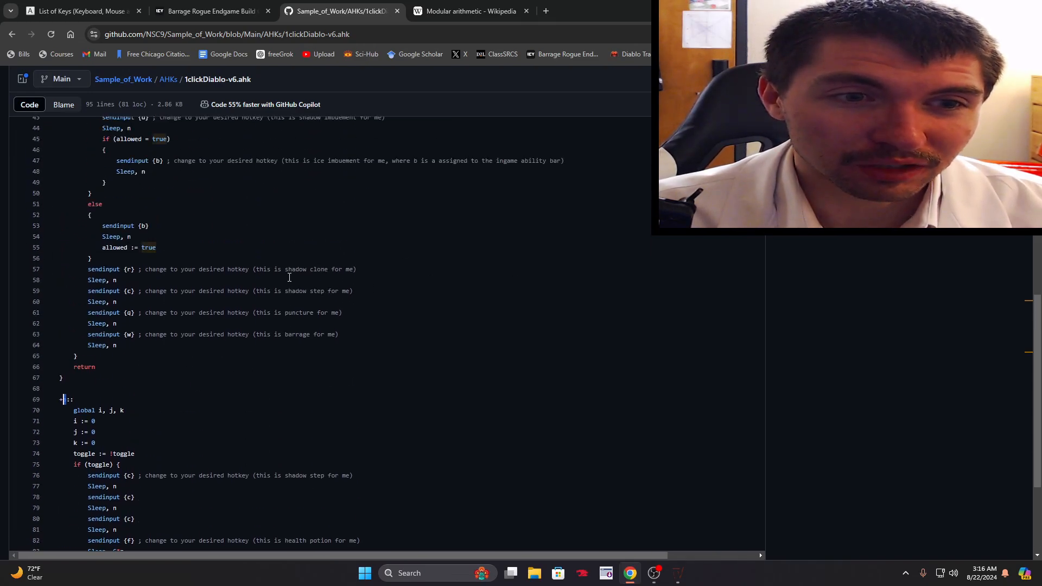
scroll("down", 3)
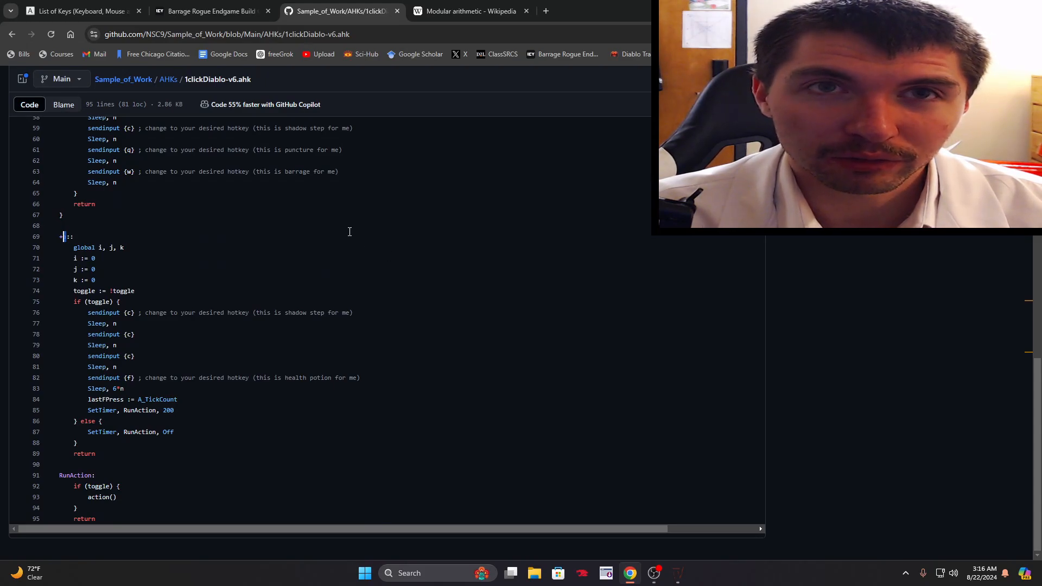
mouse_move(385, 272)
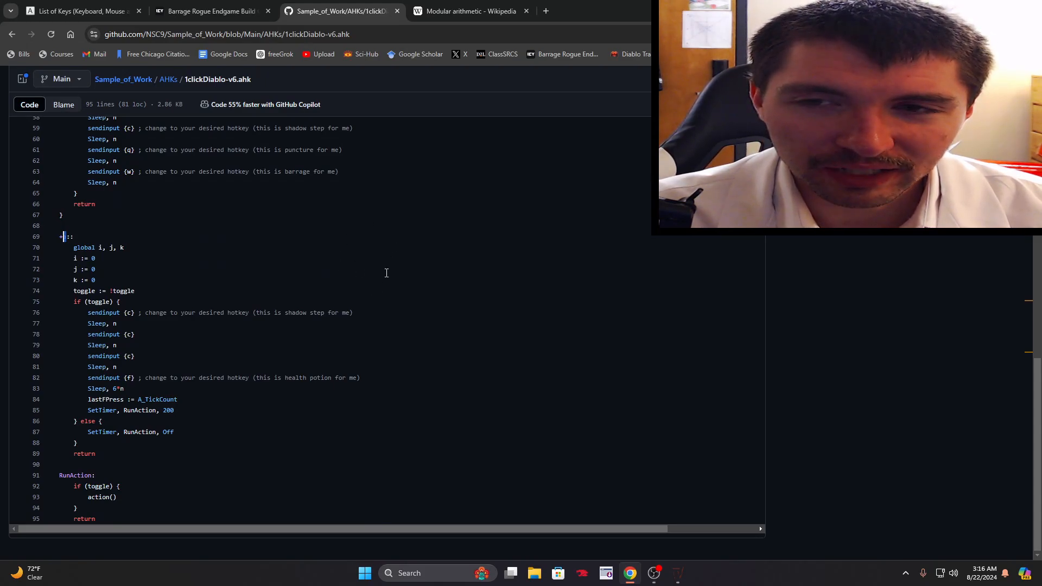
mouse_move(304, 269)
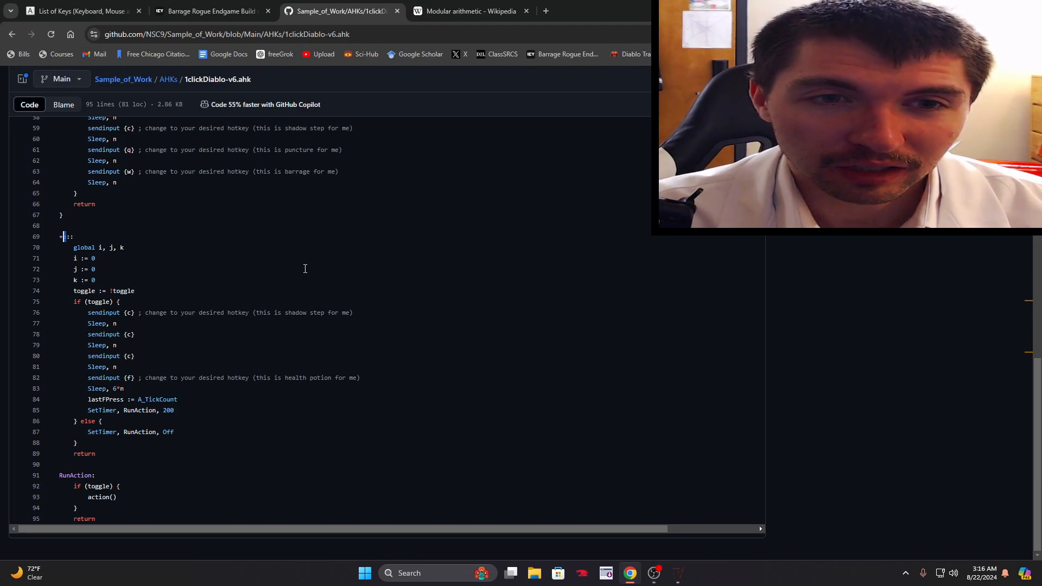
mouse_move(309, 286)
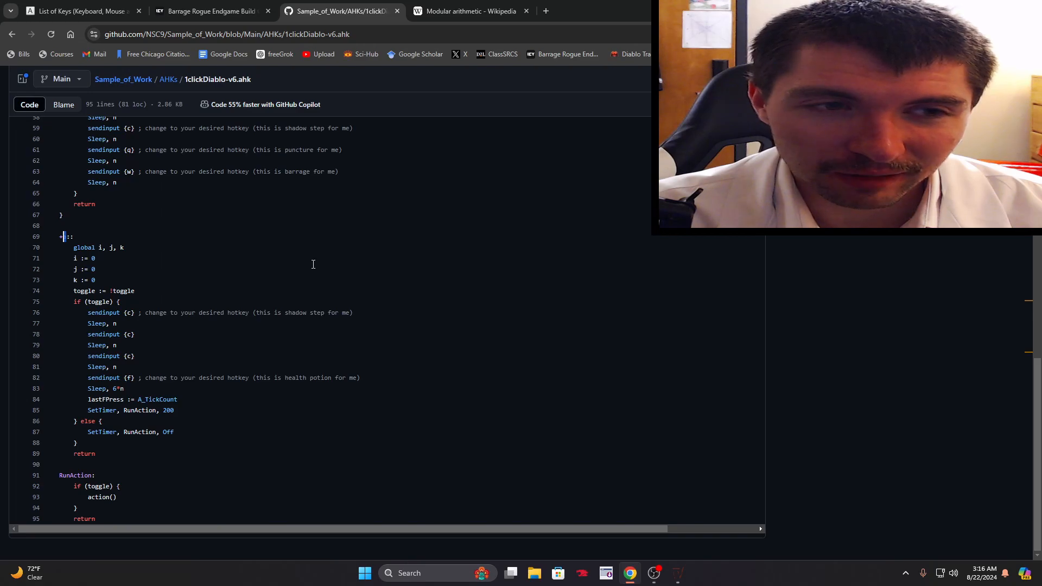
mouse_move(404, 415)
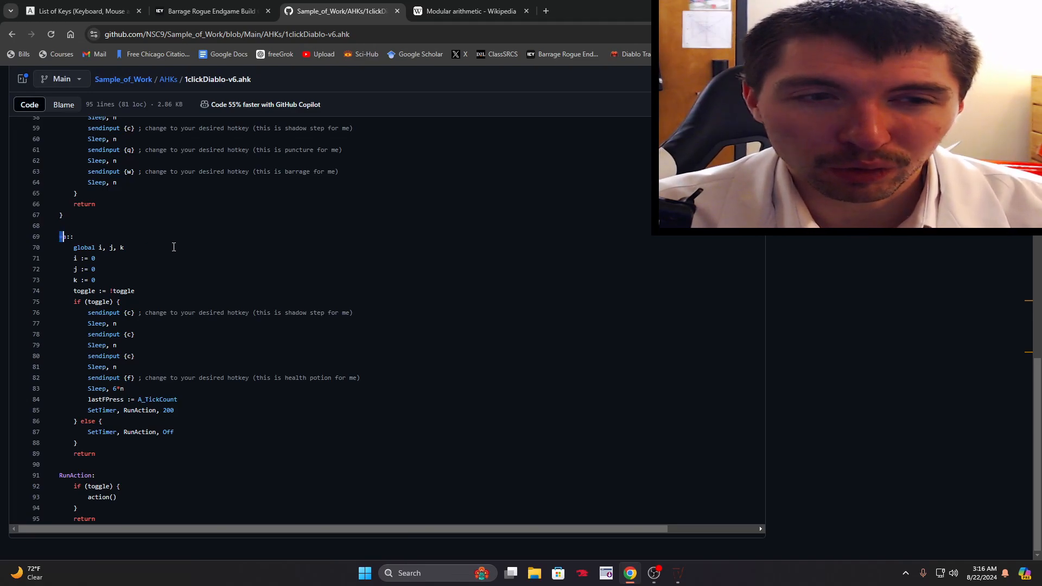
mouse_move(269, 238)
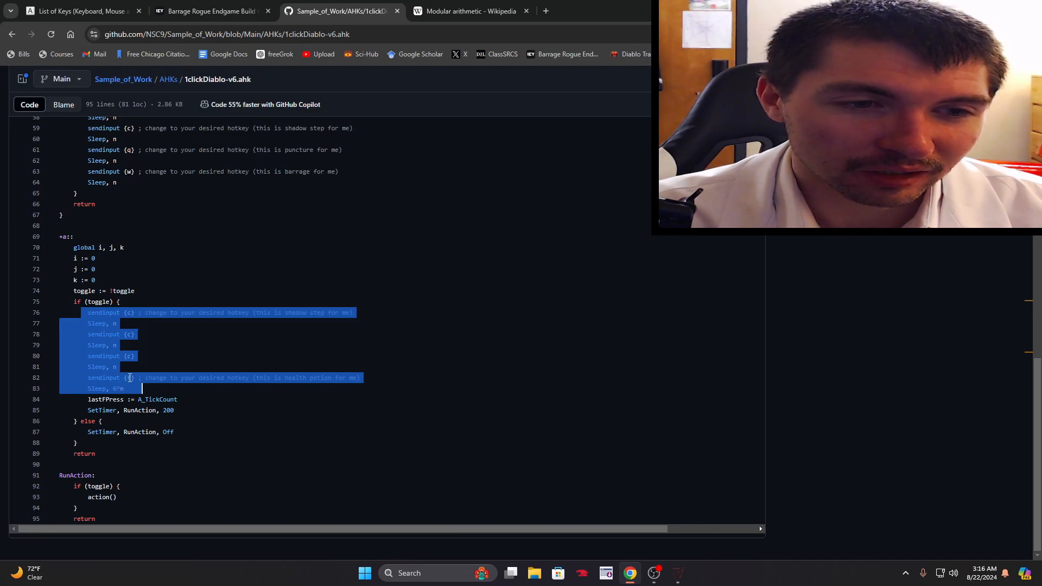
left_click(185, 340)
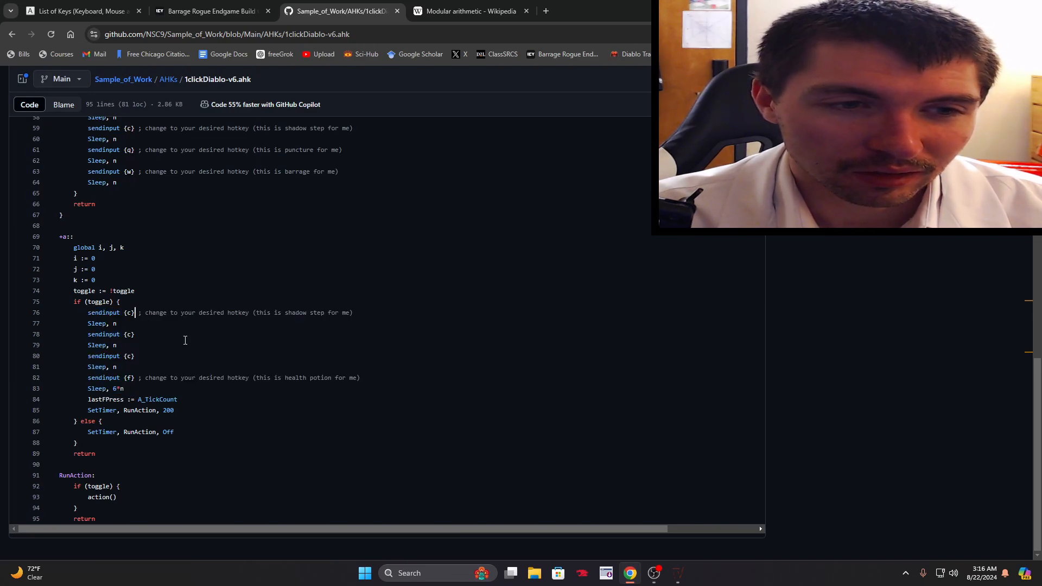
double_click(346, 377)
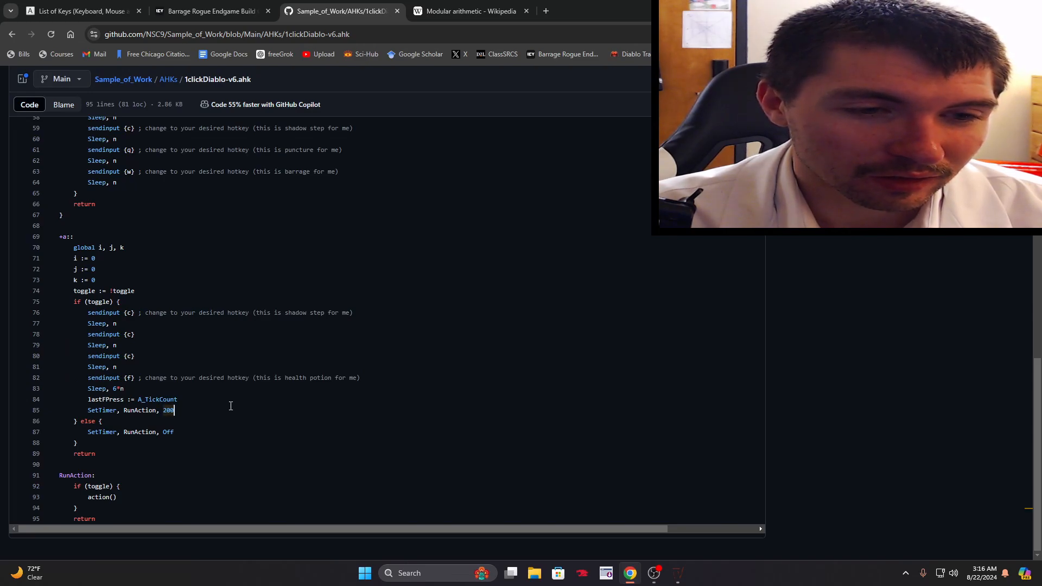
mouse_move(227, 402)
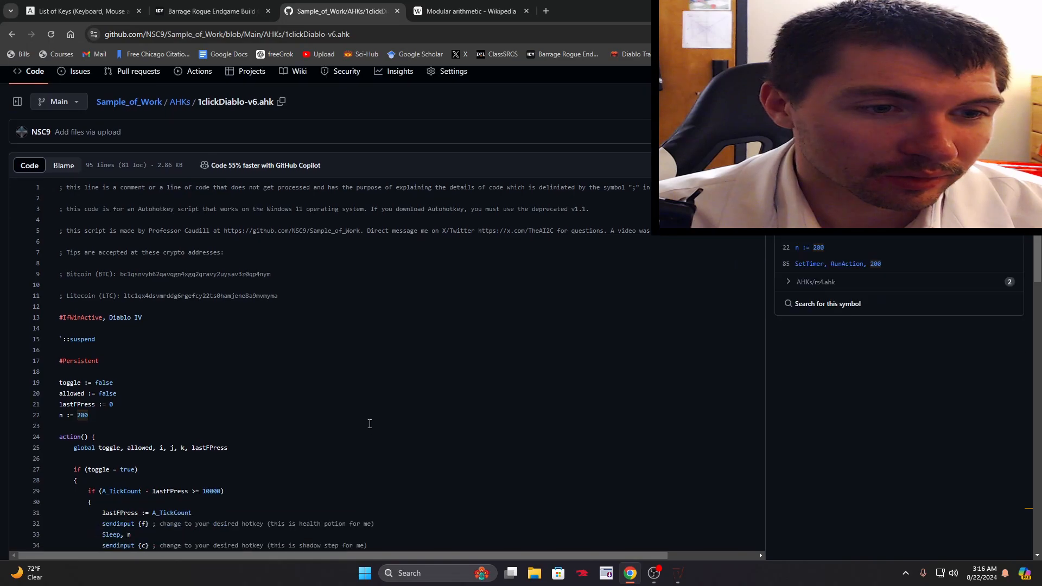
scroll("up", 3)
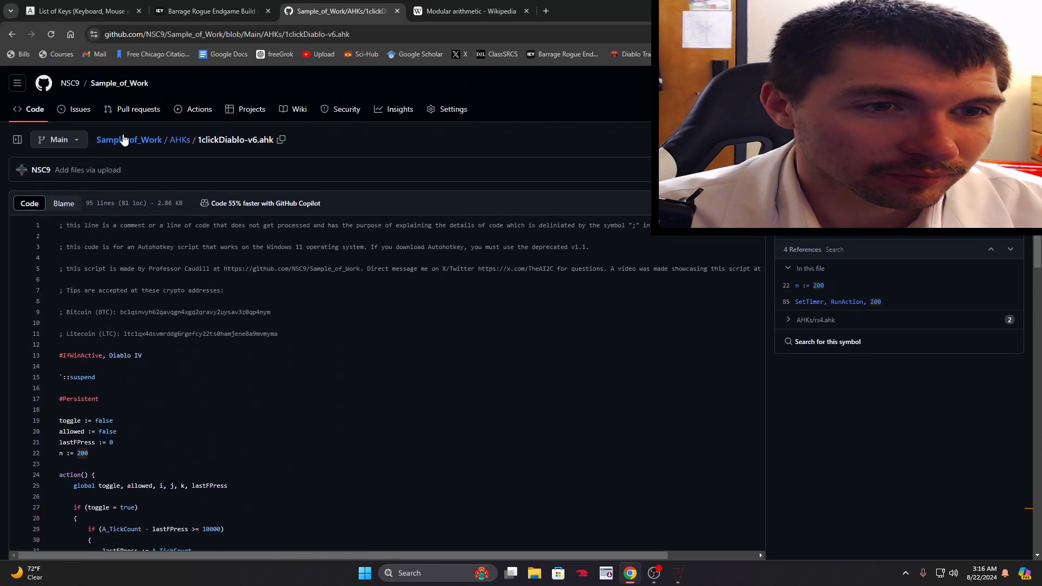
left_click(179, 139)
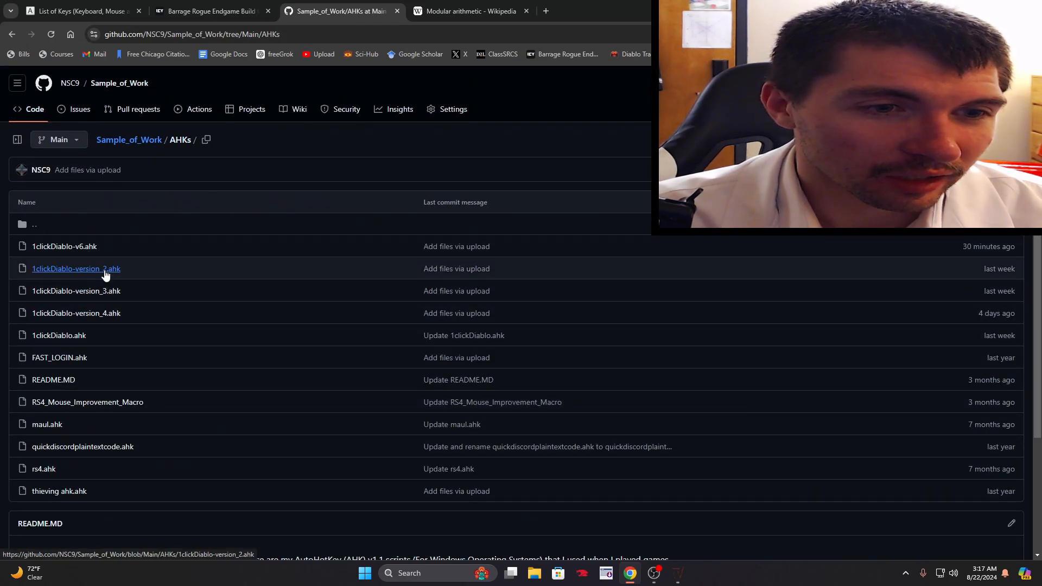
left_click(76, 269)
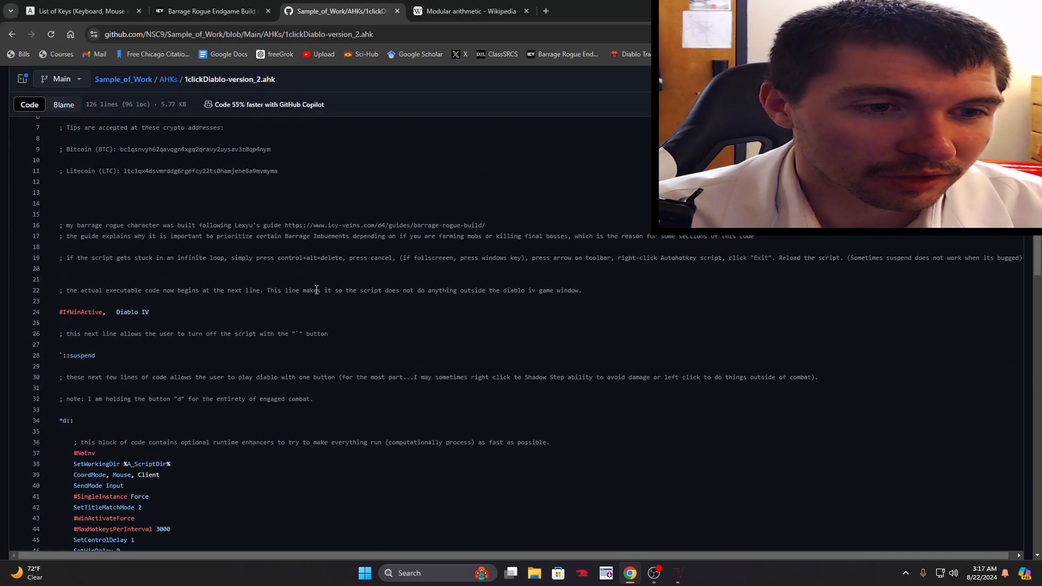
scroll("down", 3)
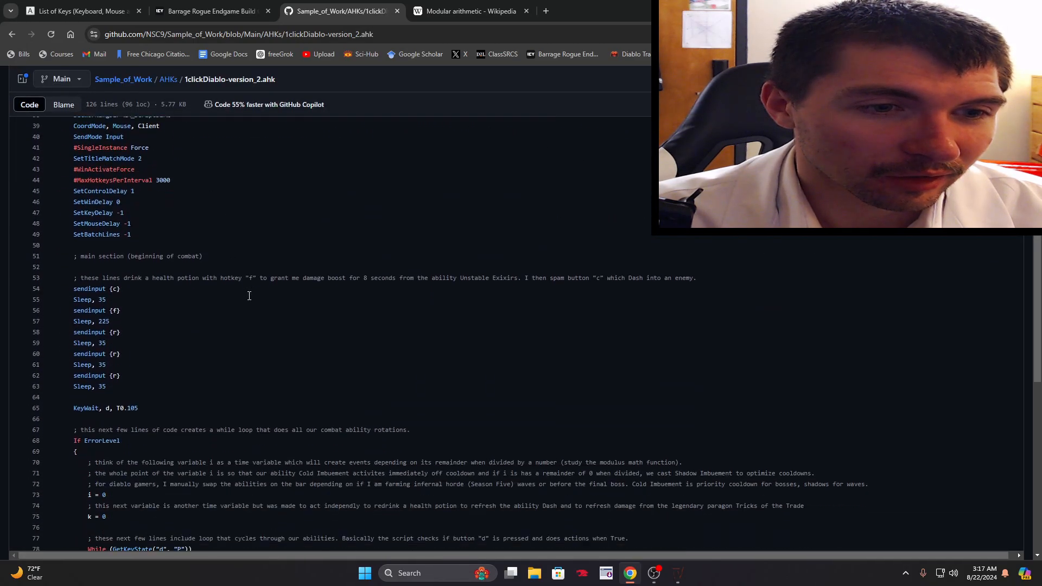
scroll("down", 3)
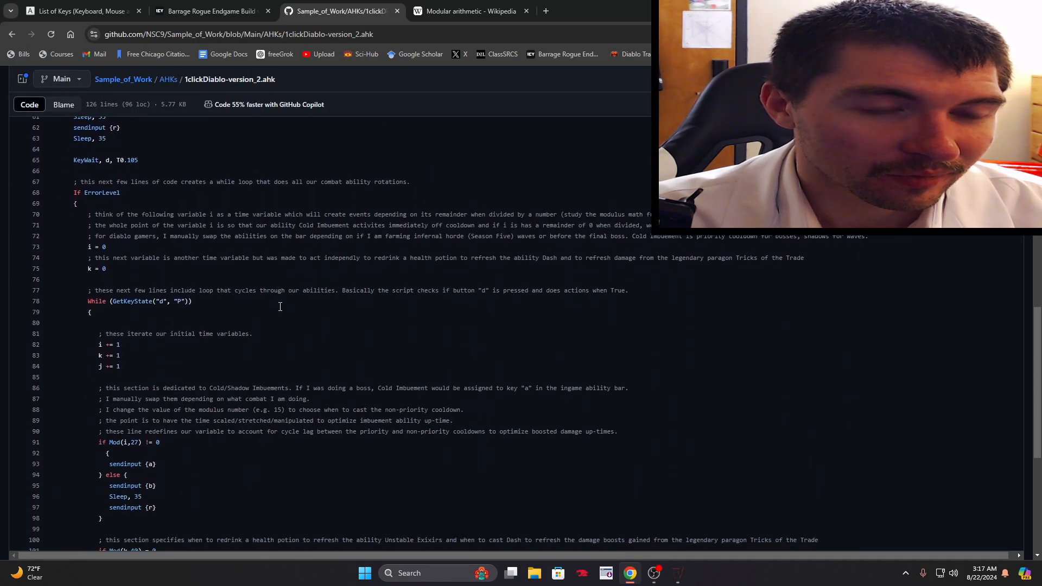
scroll("up", 3)
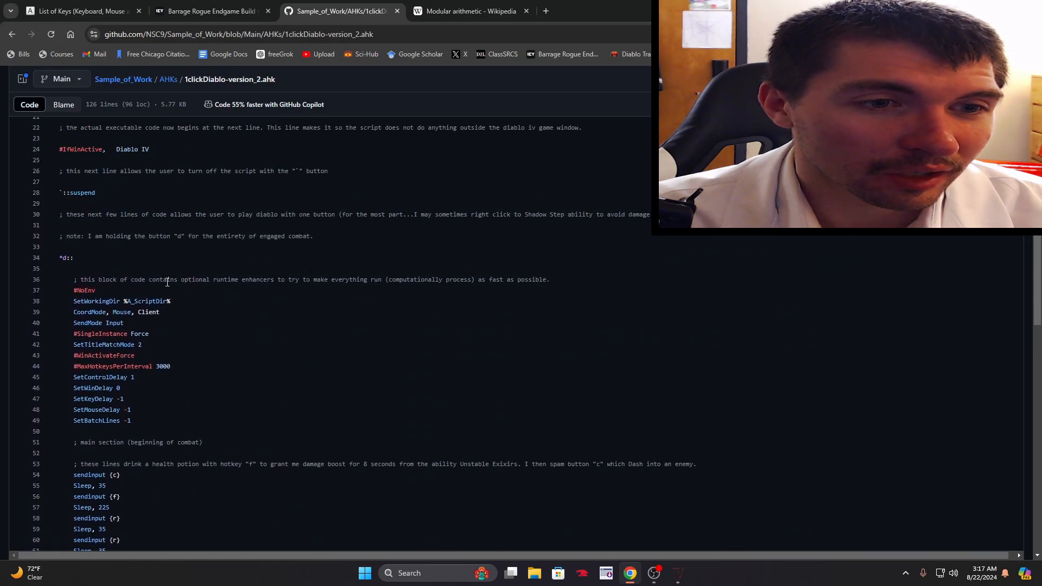
scroll("down", 3)
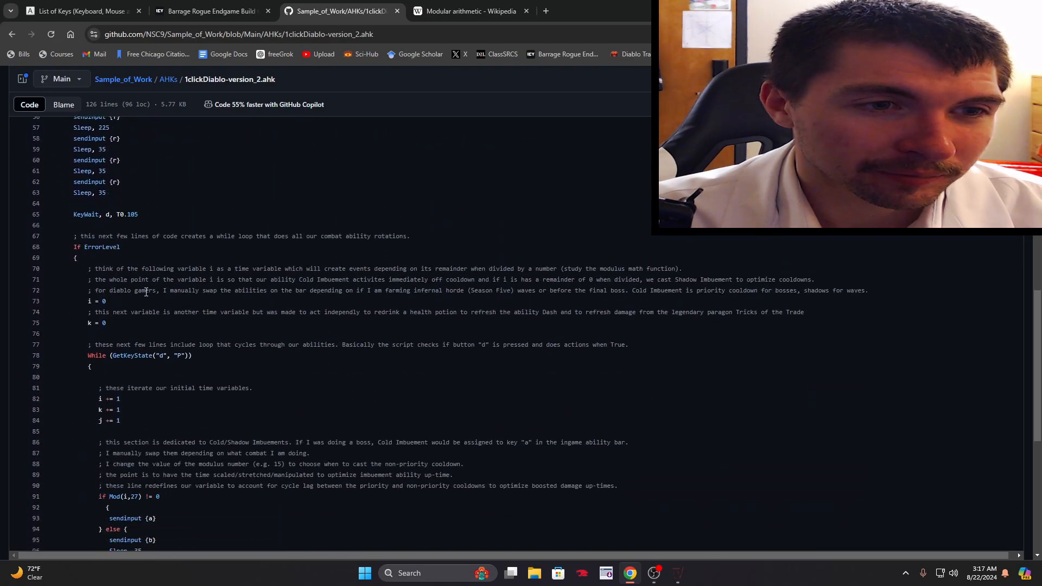
scroll("down", 3)
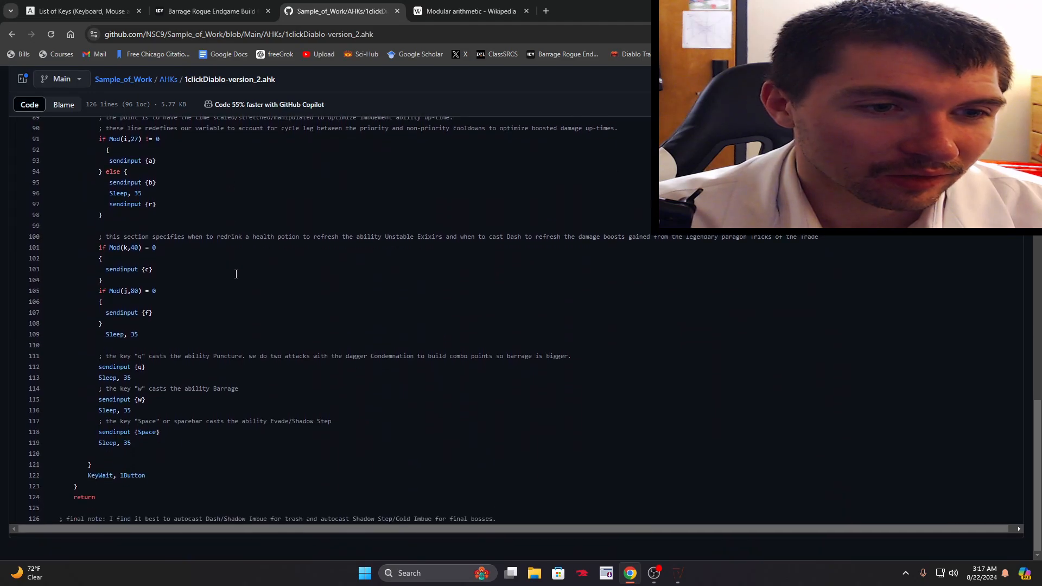
scroll("up", 3)
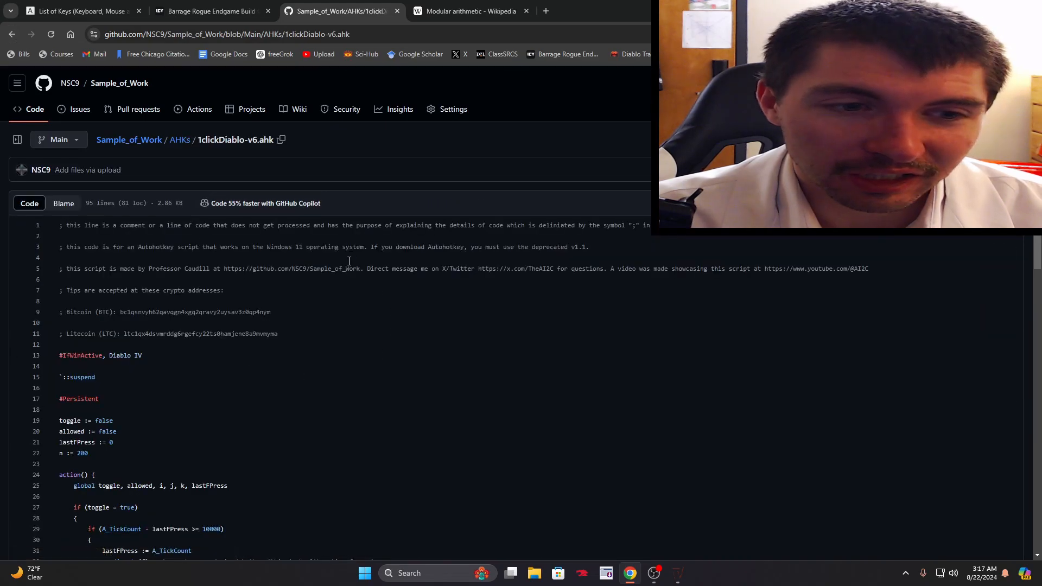
mouse_move(548, 310)
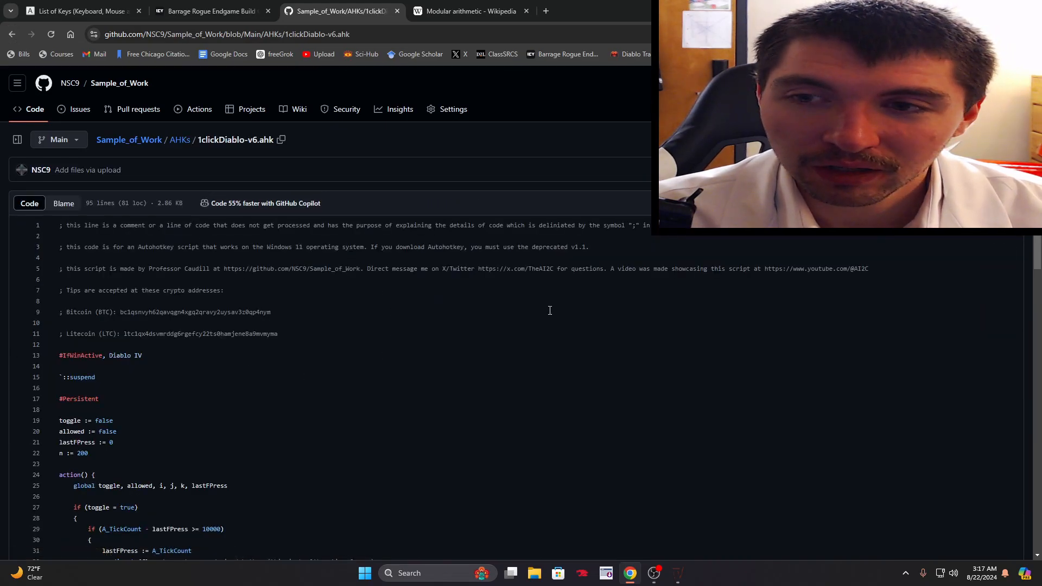
scroll("down", 3)
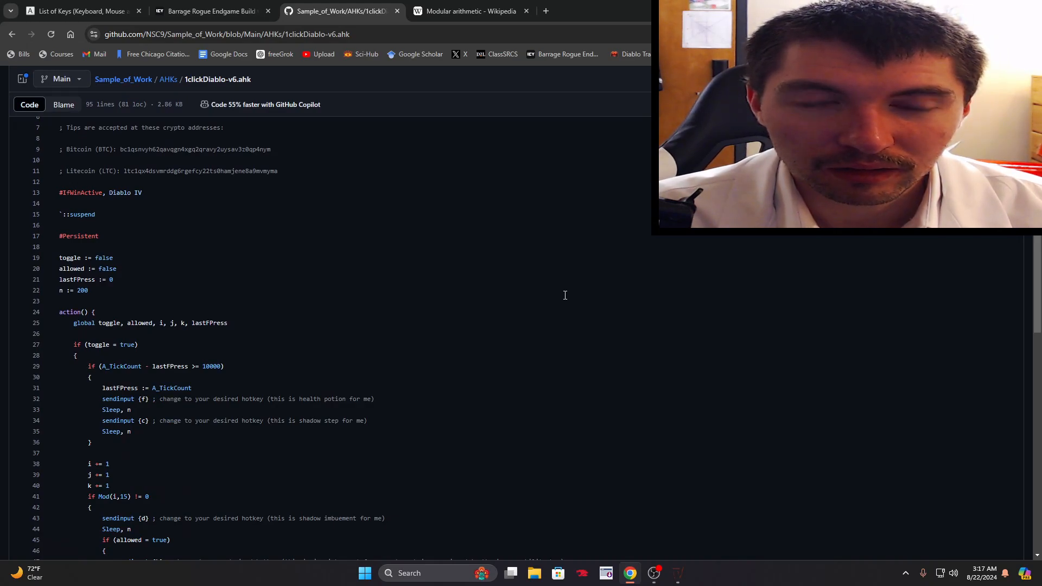
scroll("up", 3)
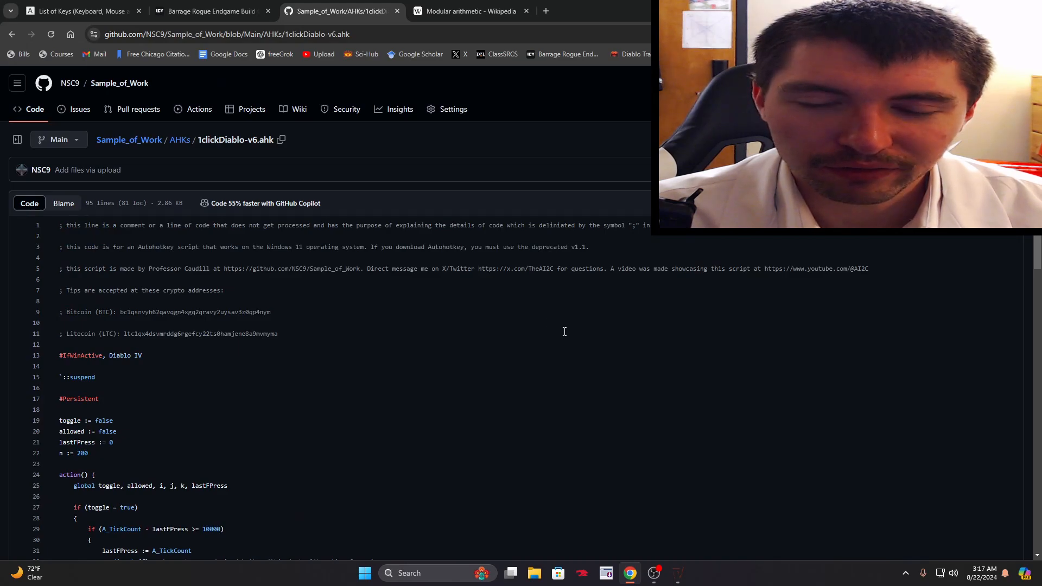
mouse_move(409, 412)
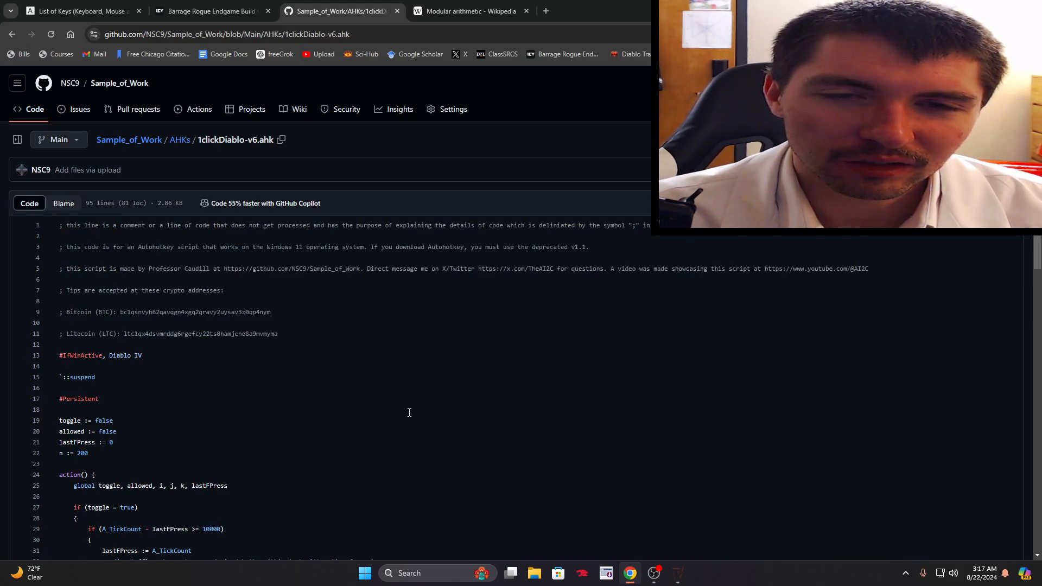
mouse_move(675, 285)
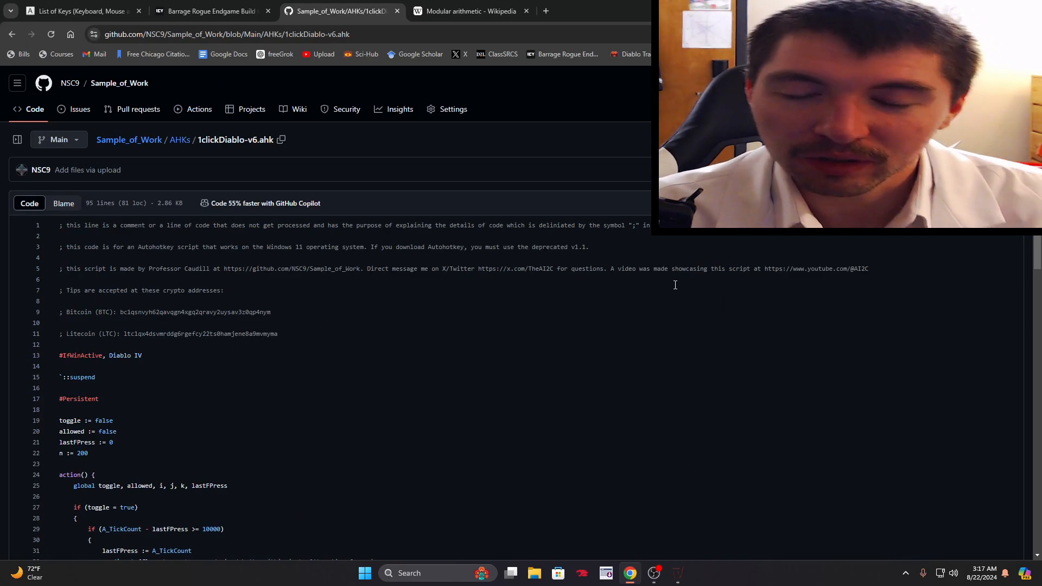
mouse_move(565, 203)
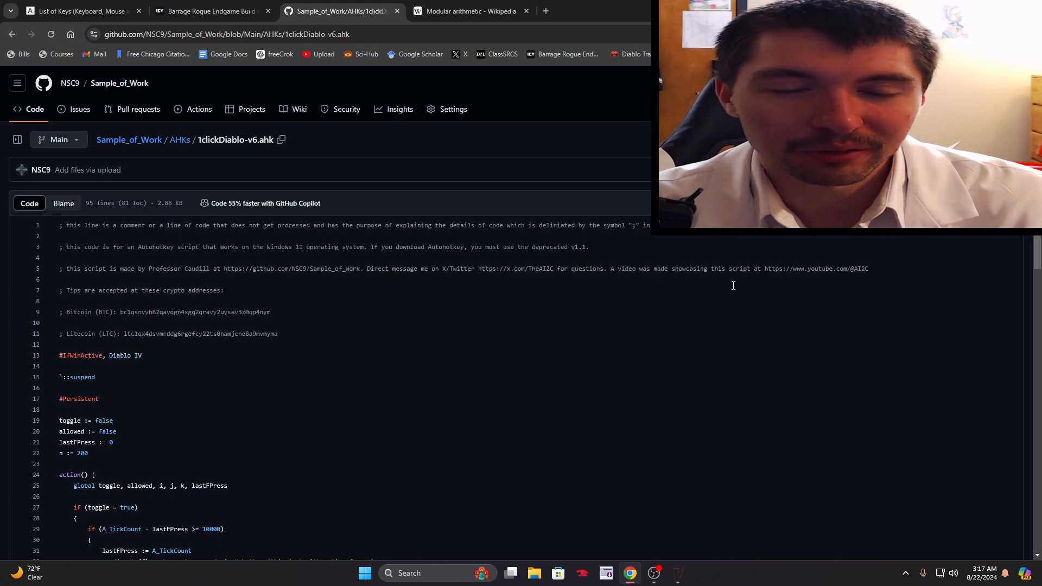
mouse_move(682, 327)
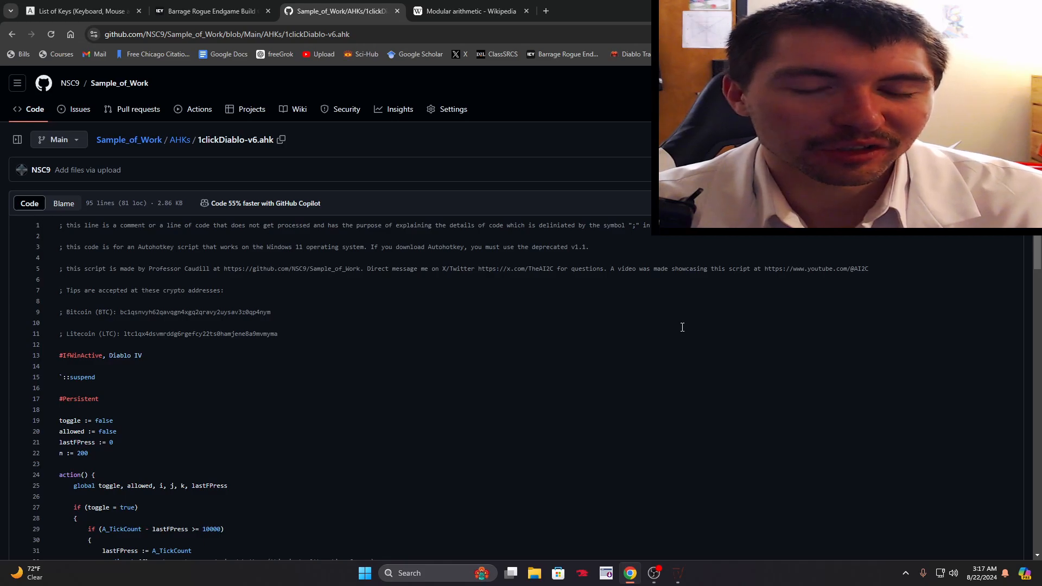
mouse_move(389, 430)
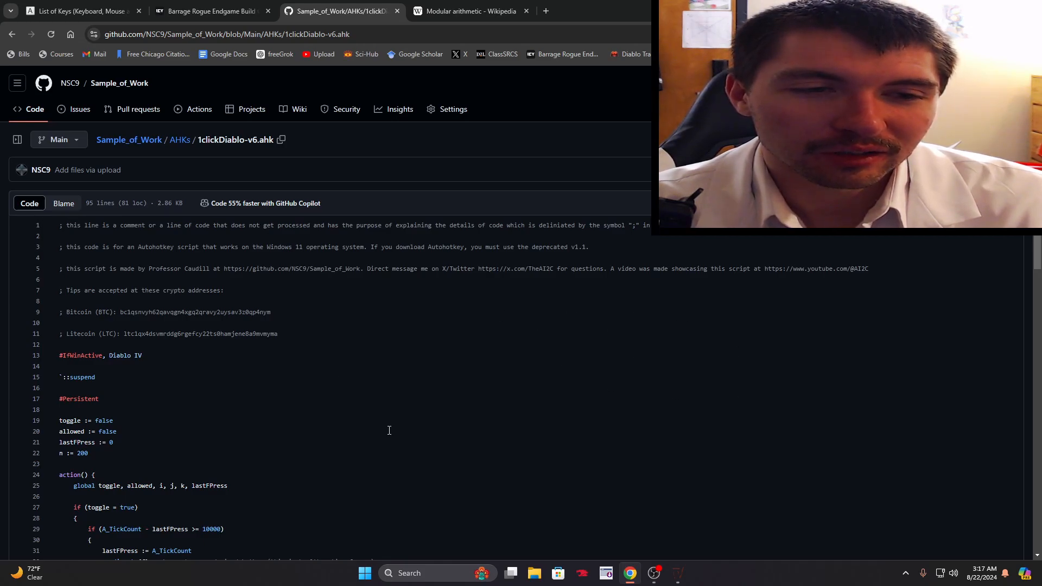
mouse_move(149, 388)
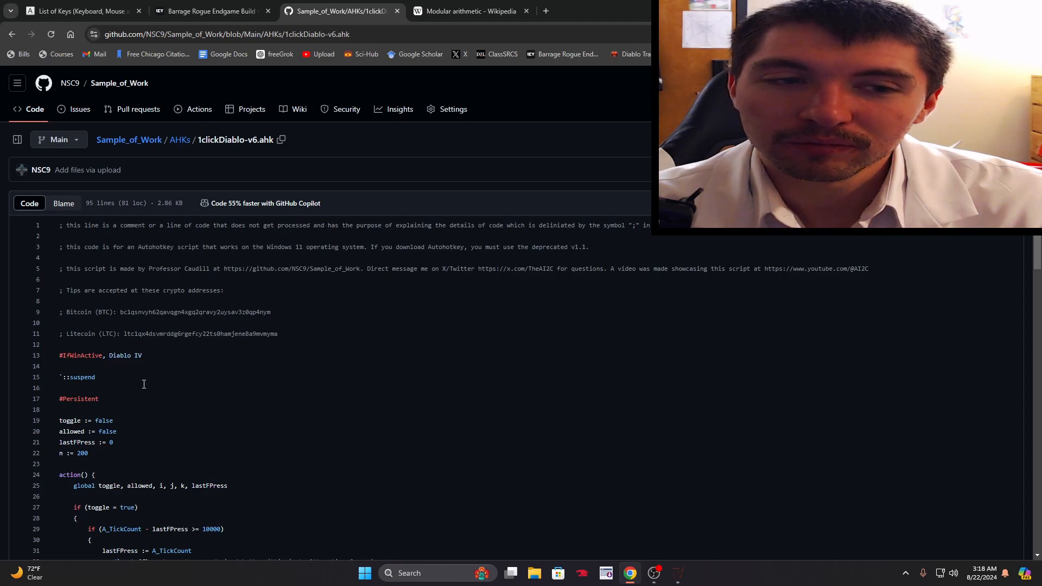
mouse_move(341, 423)
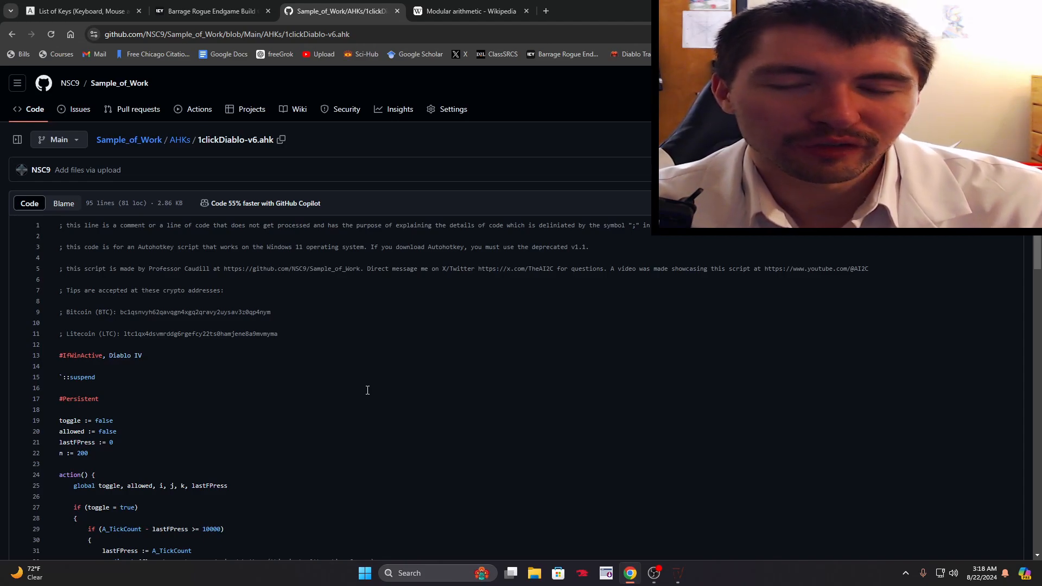
mouse_move(194, 342)
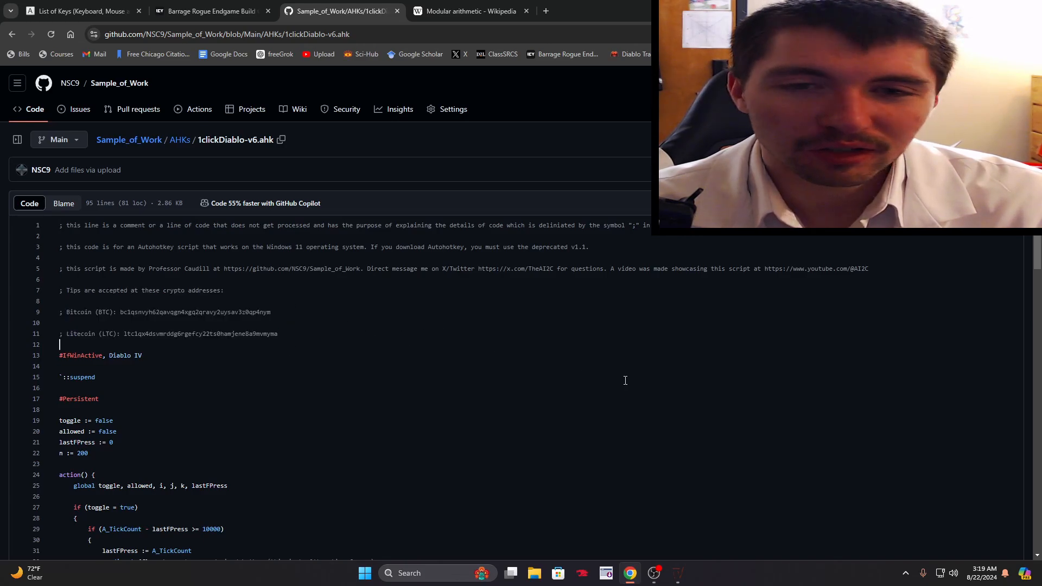
mouse_move(672, 366)
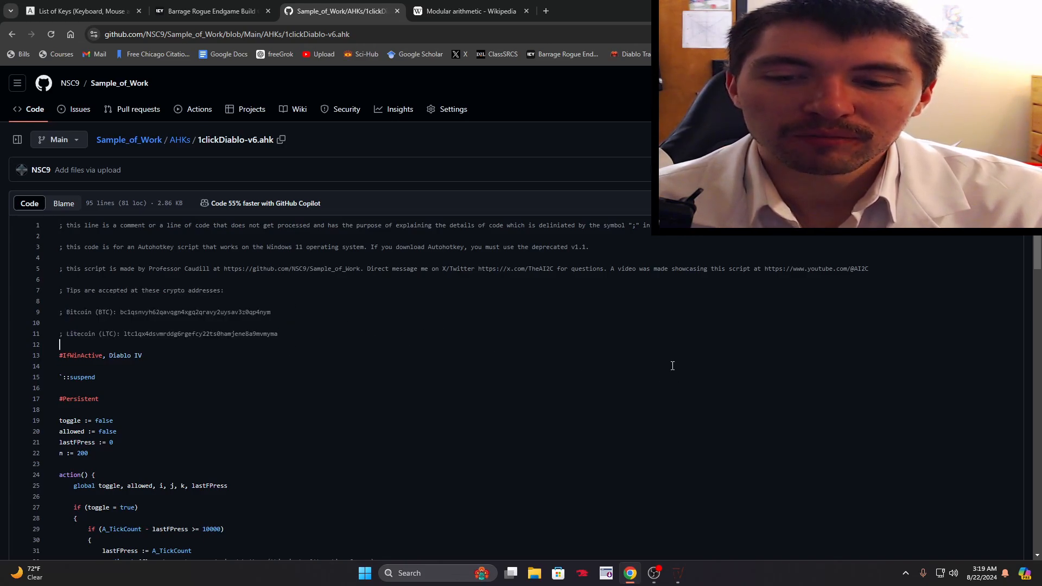
mouse_move(654, 574)
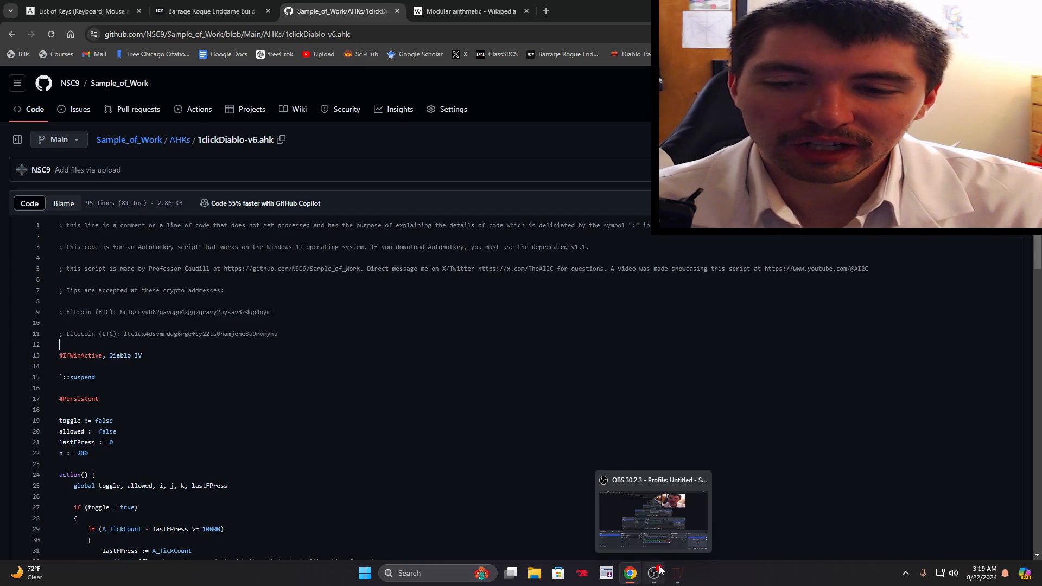